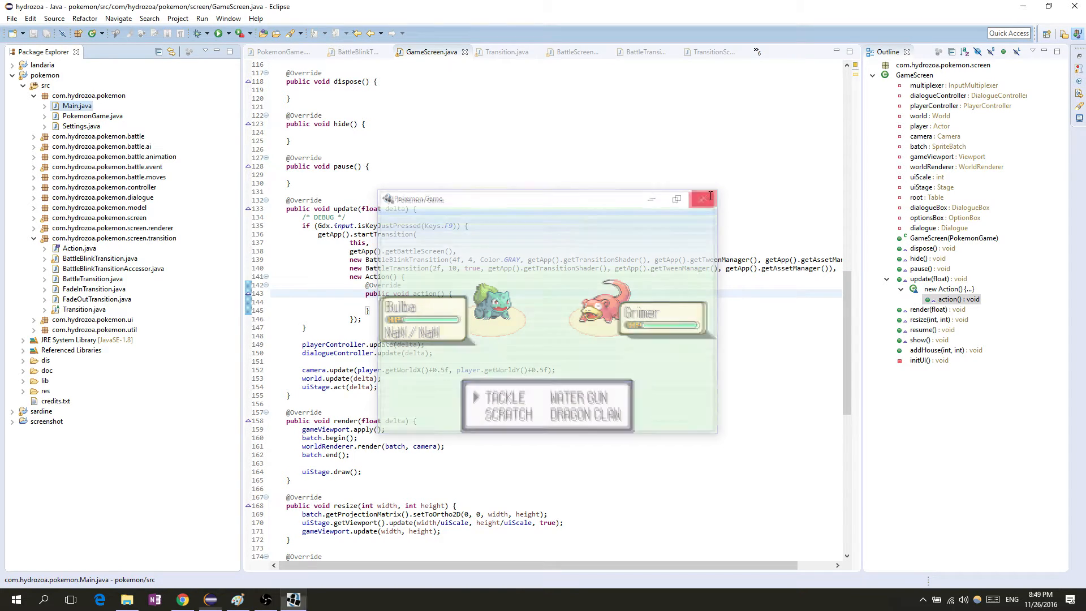
# - Show the Makin' Stuff Look Good channel's Popular uploads row with the Pokémon Battle Transitions video
pyautogui.click(708, 199)
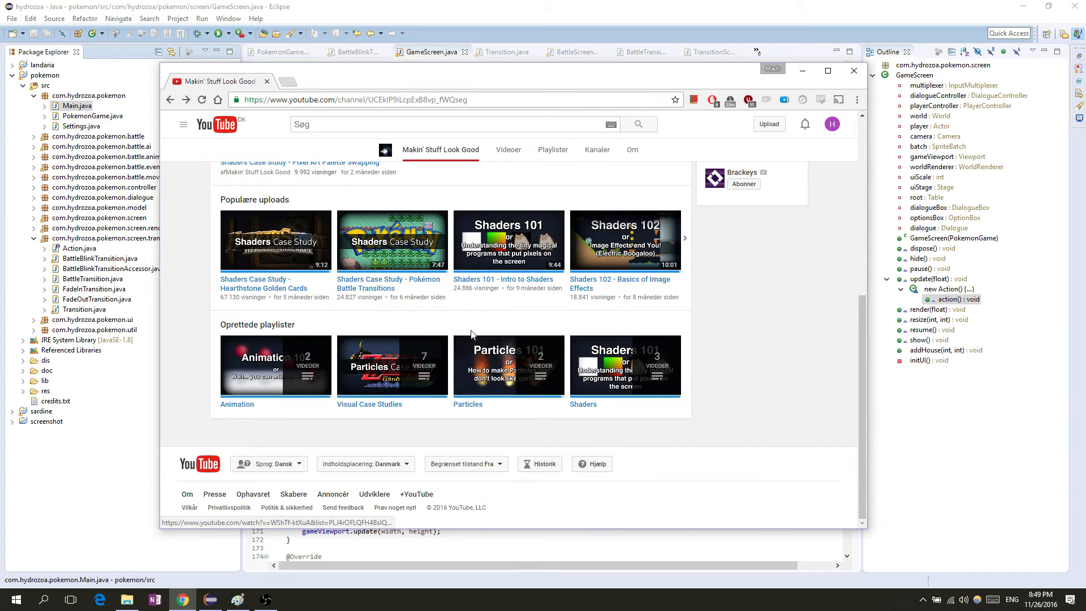
pyautogui.scroll(3)
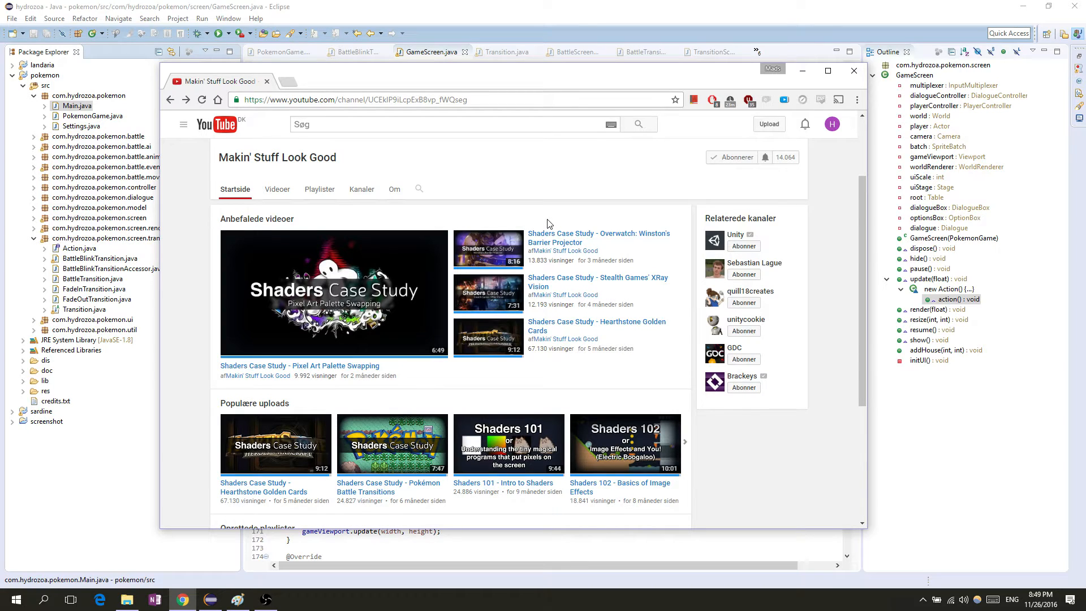
pyautogui.moveTo(544, 223)
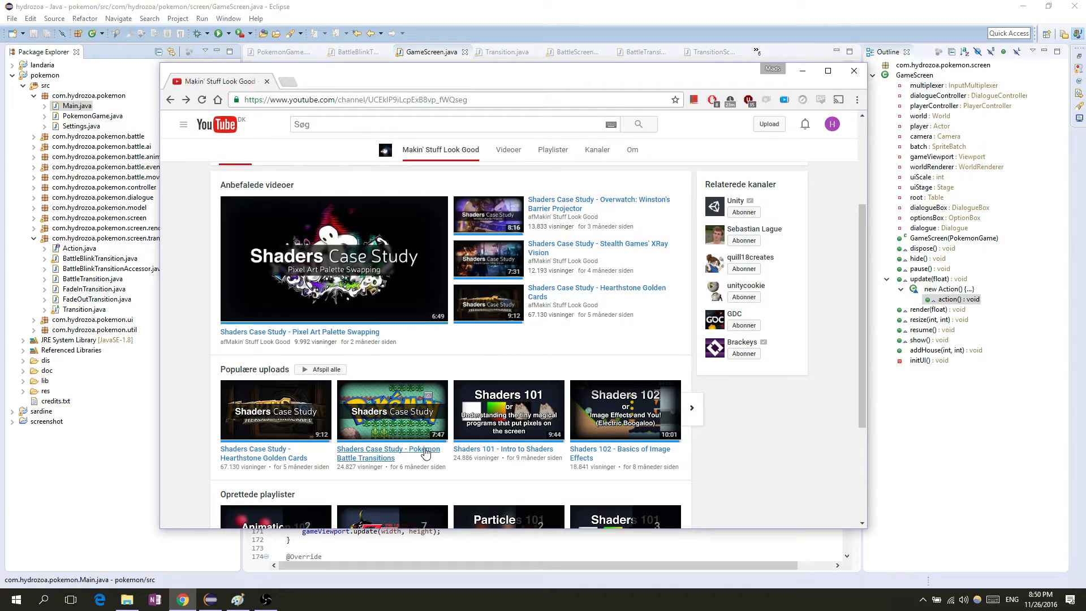
pyautogui.moveTo(456, 483)
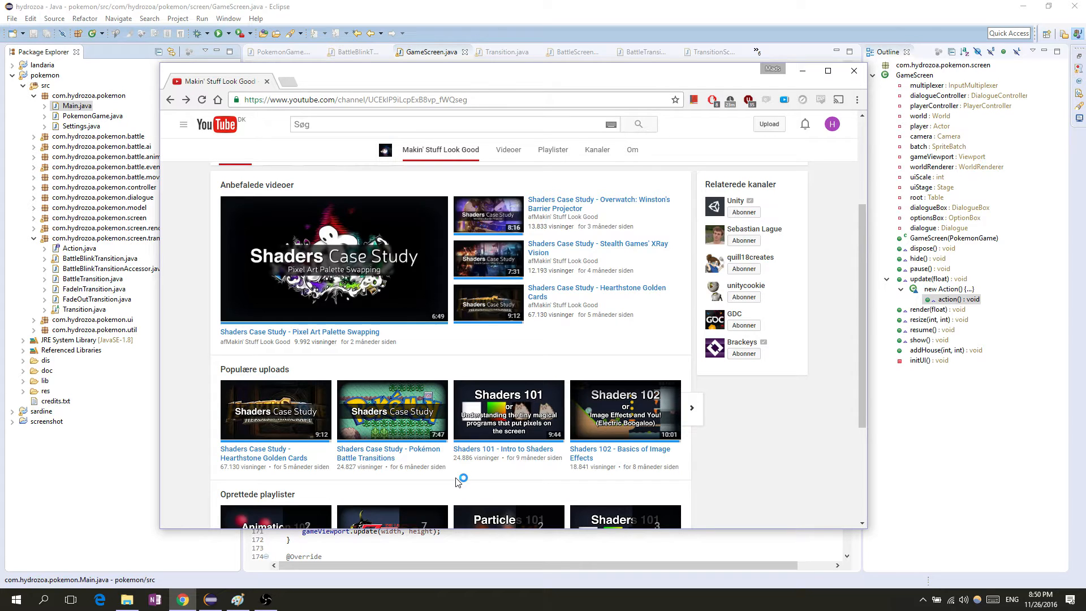
pyautogui.moveTo(457, 483)
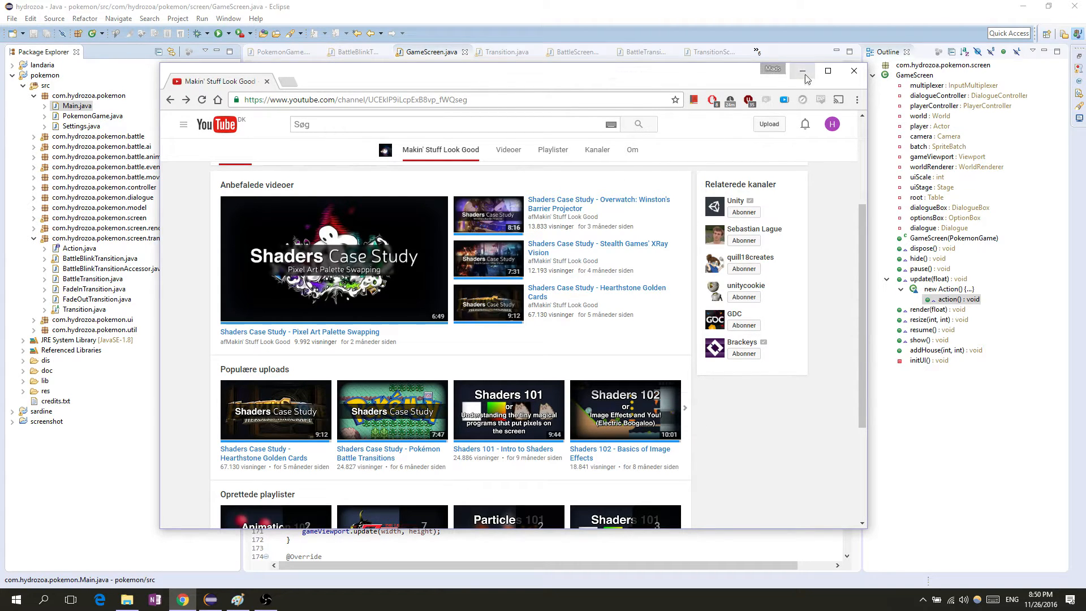
# - Minimize Chrome and walk through the startTransition arguments in GameScreen.update, ending on BattleBlinkTransition.java
pyautogui.click(802, 71)
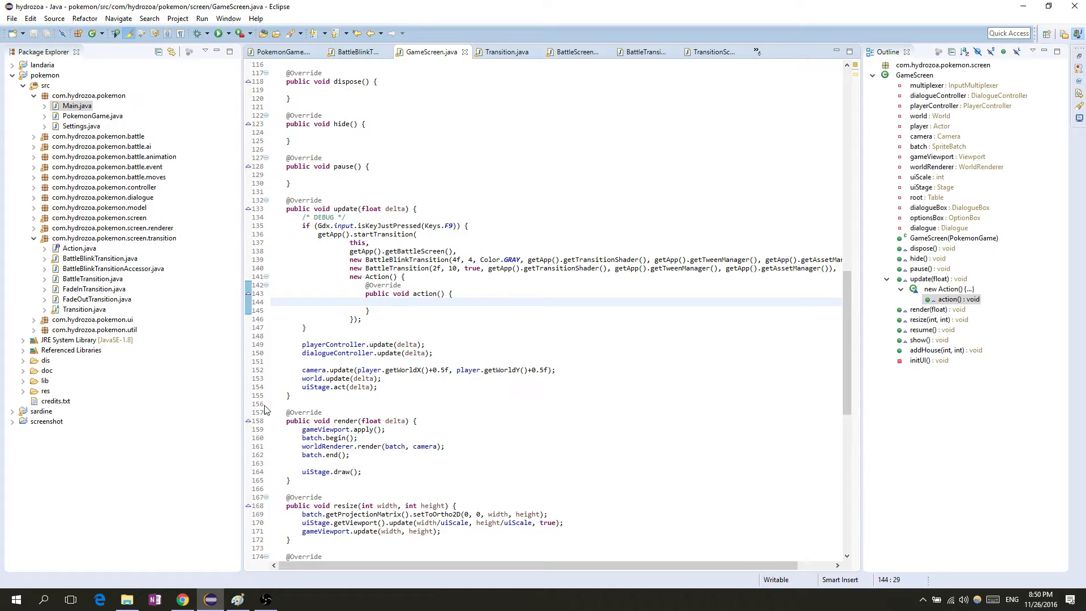
pyautogui.moveTo(263, 406)
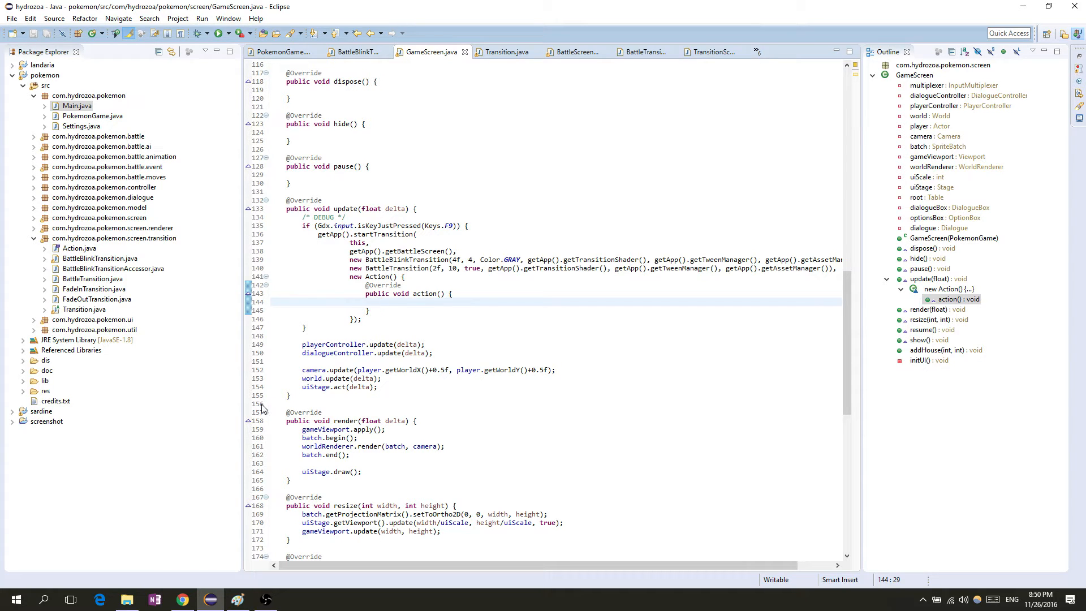
pyautogui.click(381, 302)
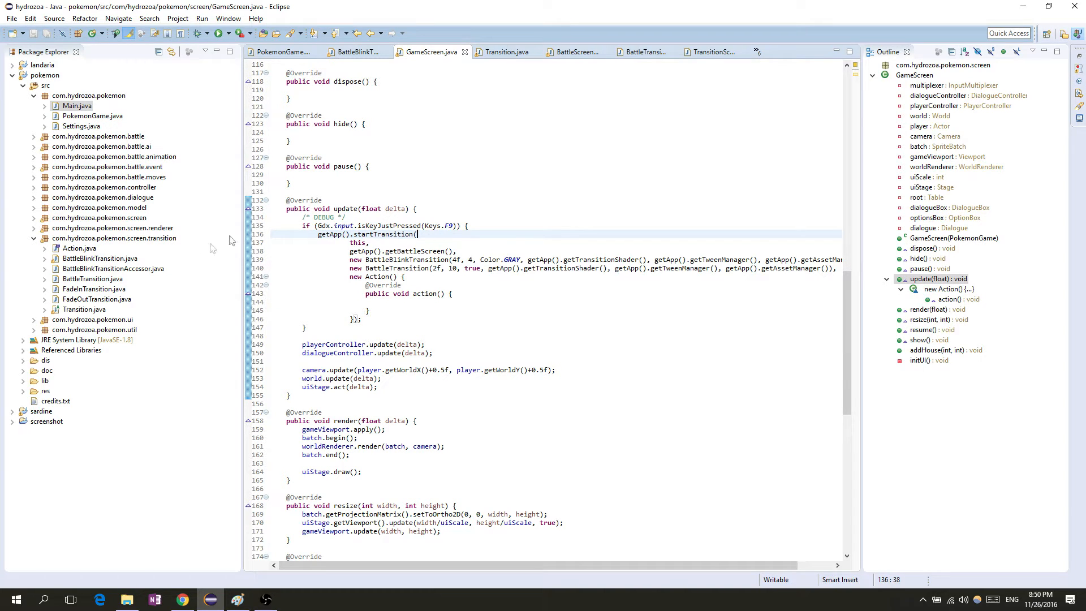
pyautogui.moveTo(381, 277)
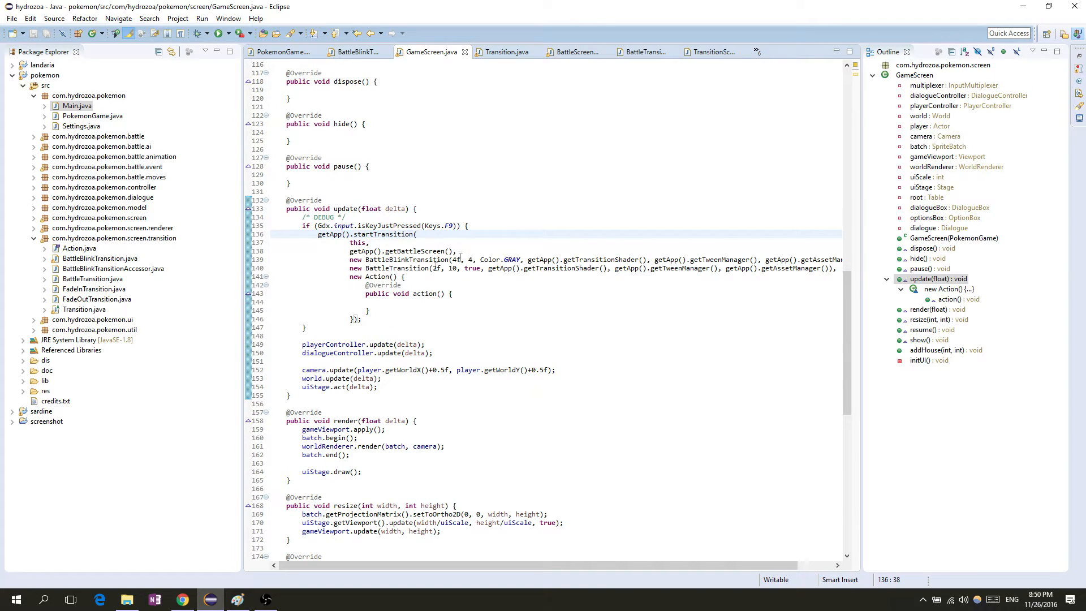
pyautogui.click(461, 251)
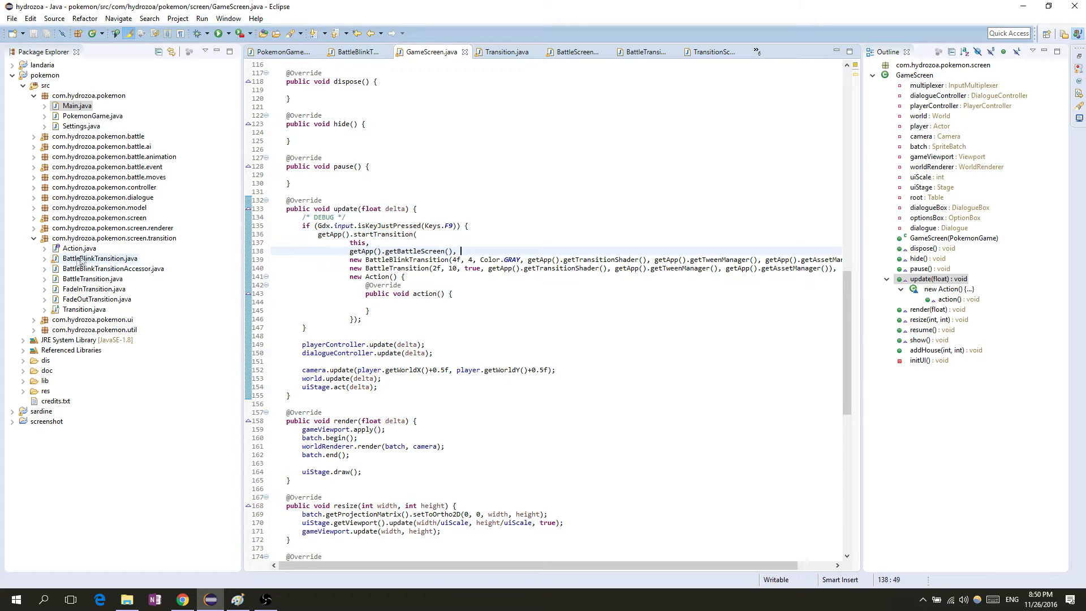
pyautogui.click(96, 298)
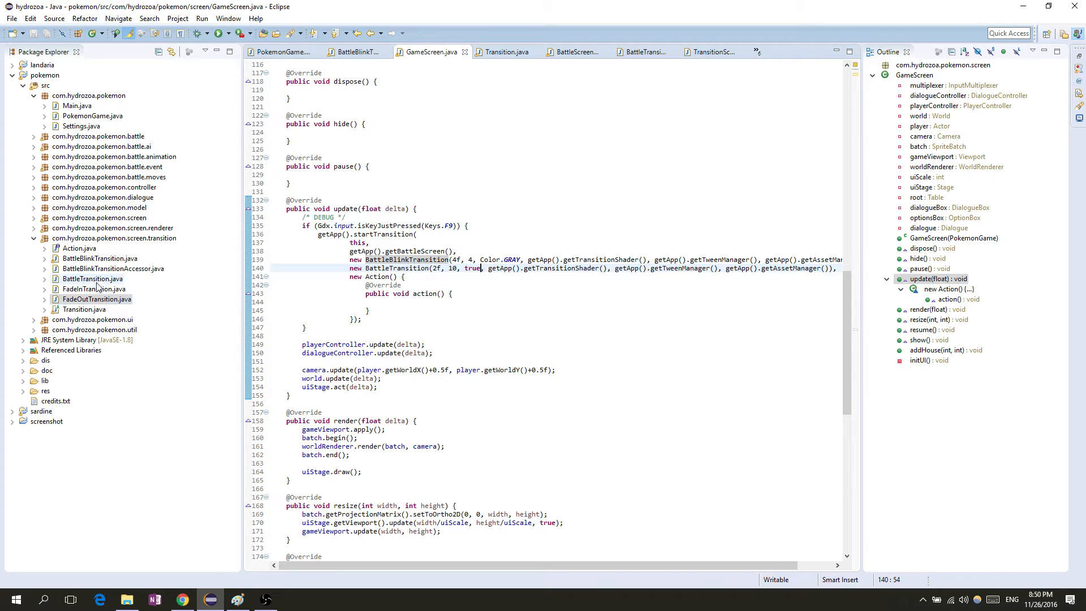
pyautogui.click(91, 278)
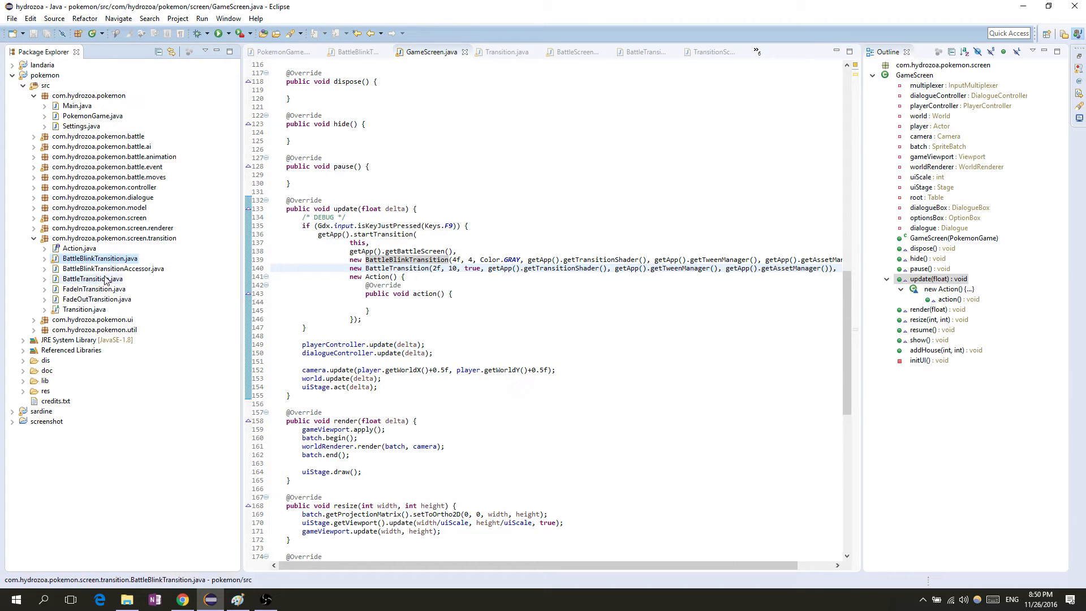
# - Review BattleTransition's constructor with its backwards parameter, glancing at Transition.java and back
pyautogui.click(90, 278)
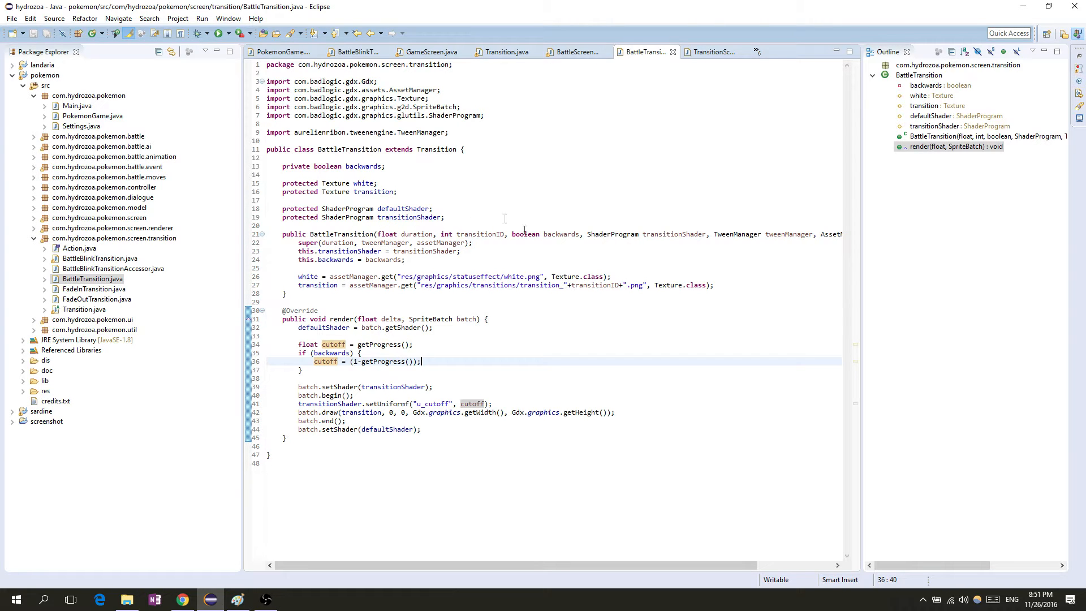
pyautogui.doubleClick(560, 233)
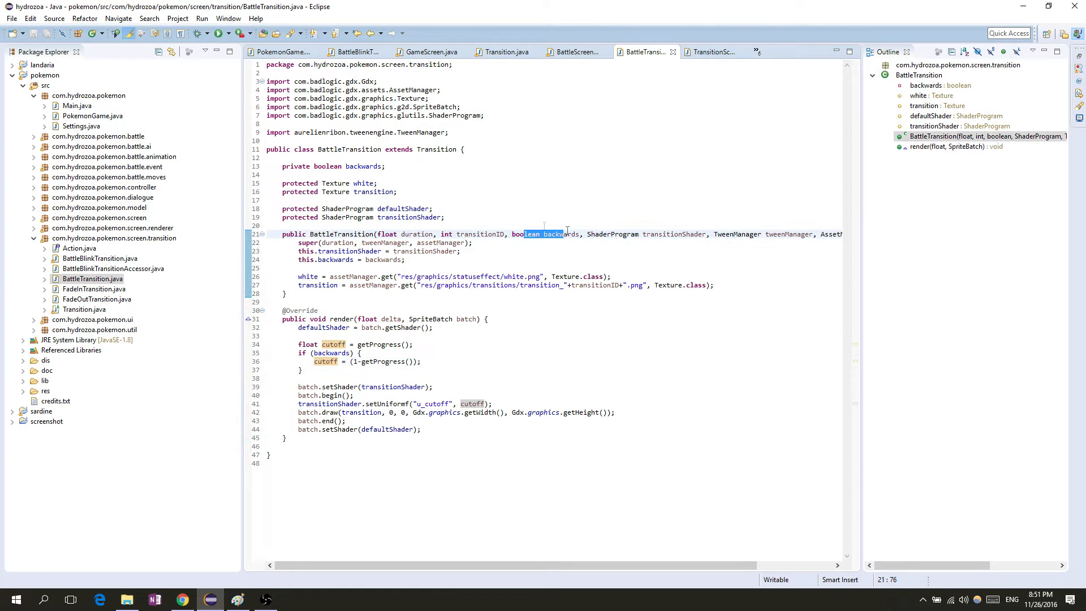
pyautogui.hscroll(3)
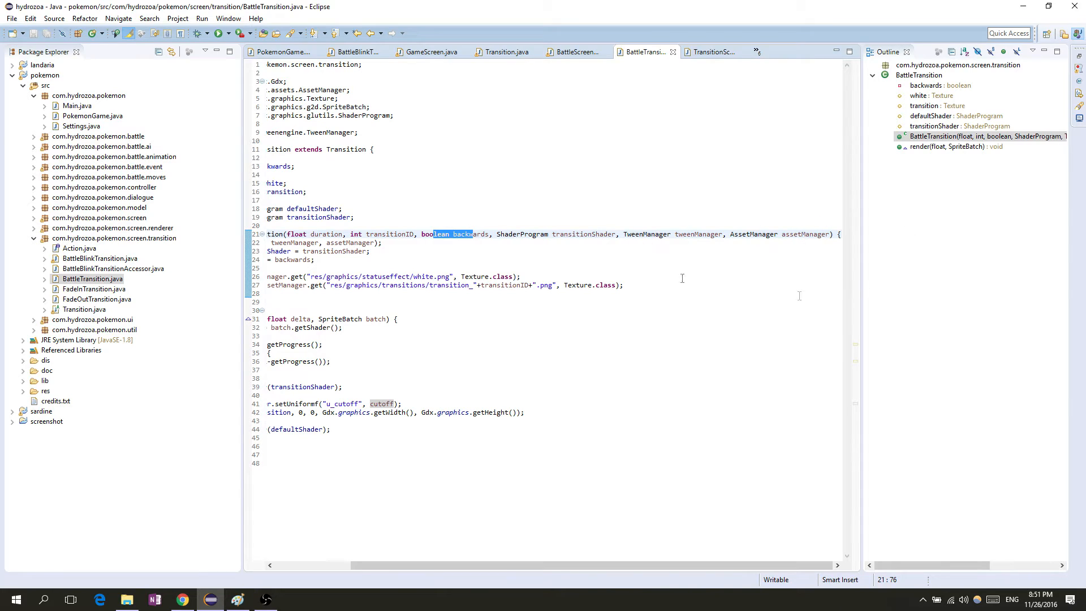
pyautogui.moveTo(495, 251)
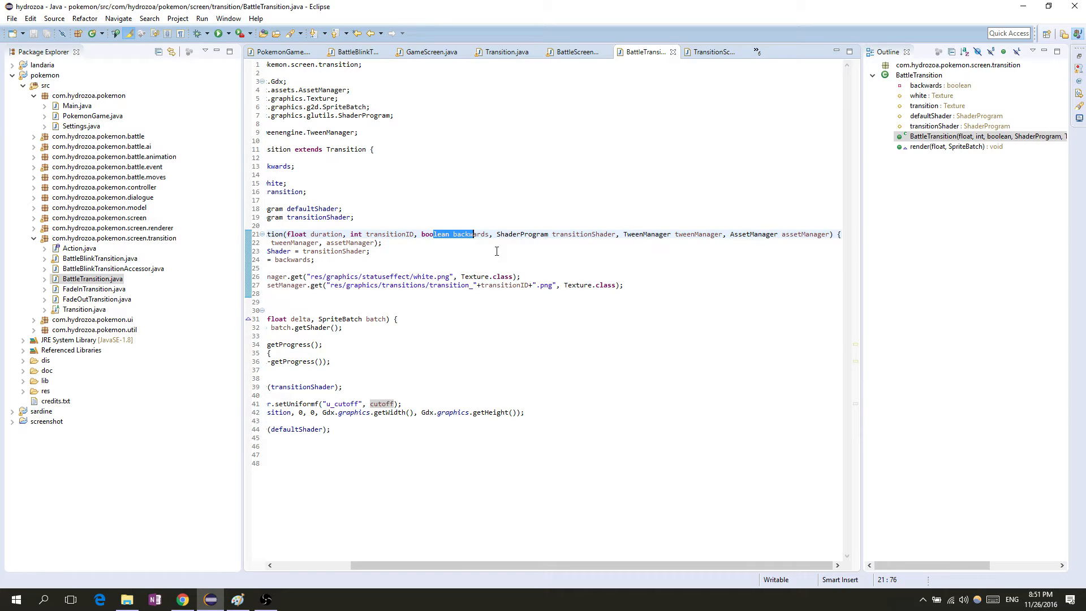
pyautogui.moveTo(524, 298)
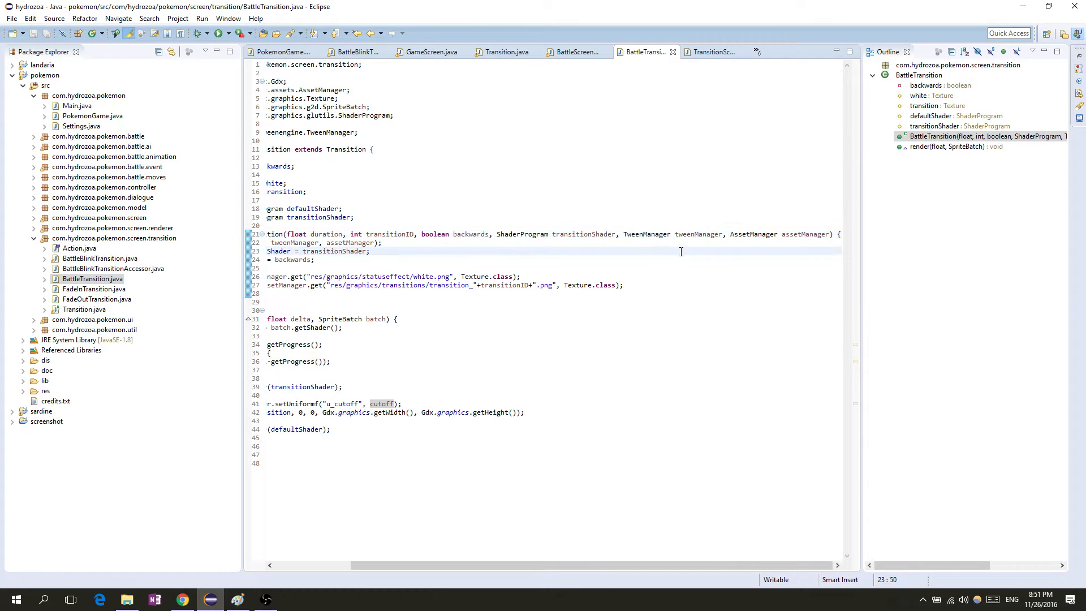
pyautogui.click(504, 51)
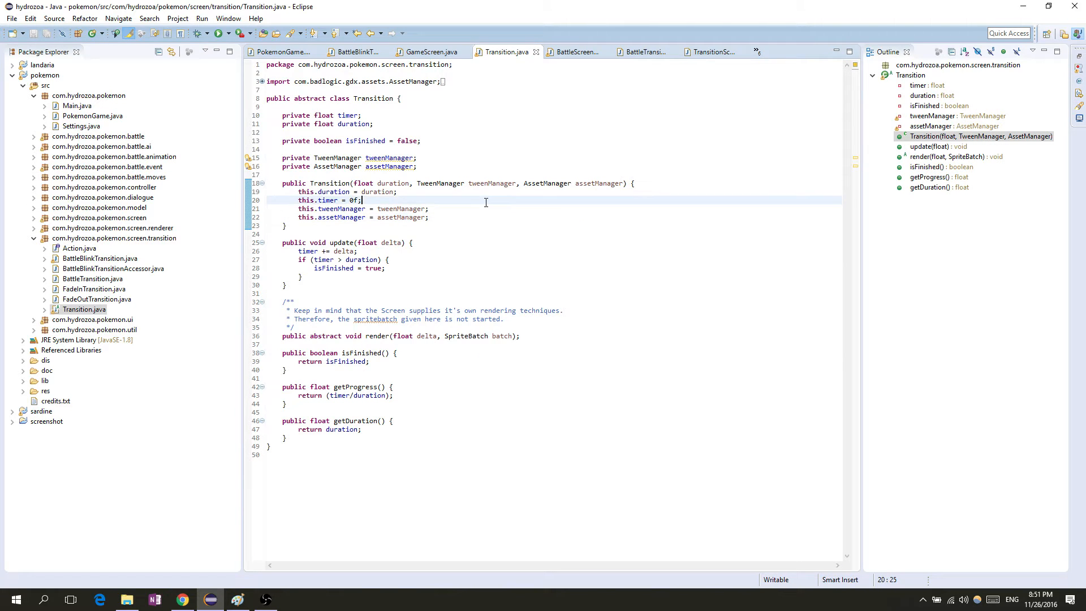
pyautogui.click(641, 51)
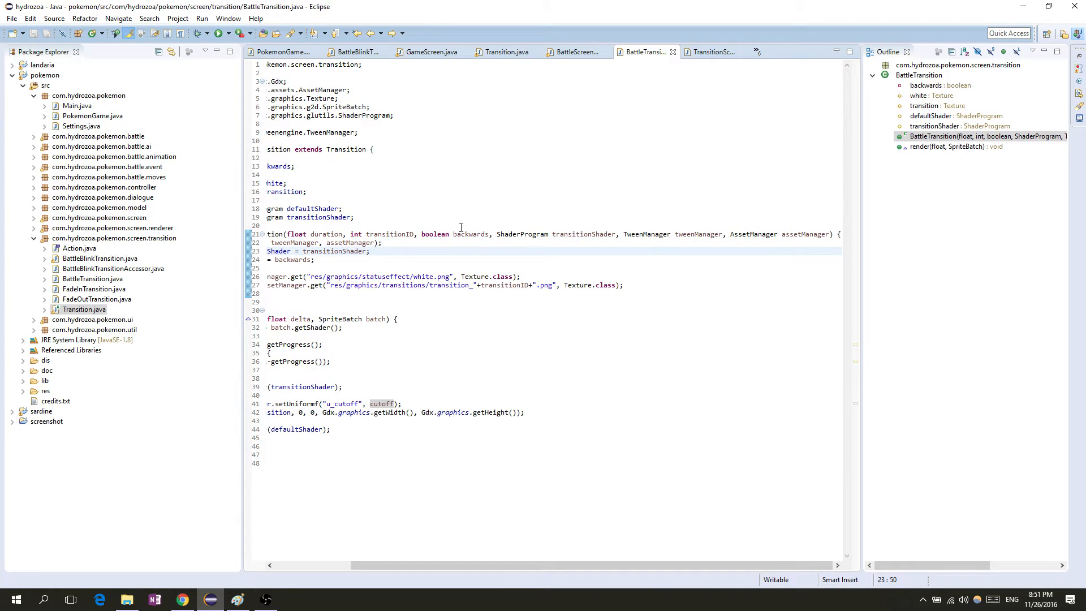
pyautogui.moveTo(437, 586)
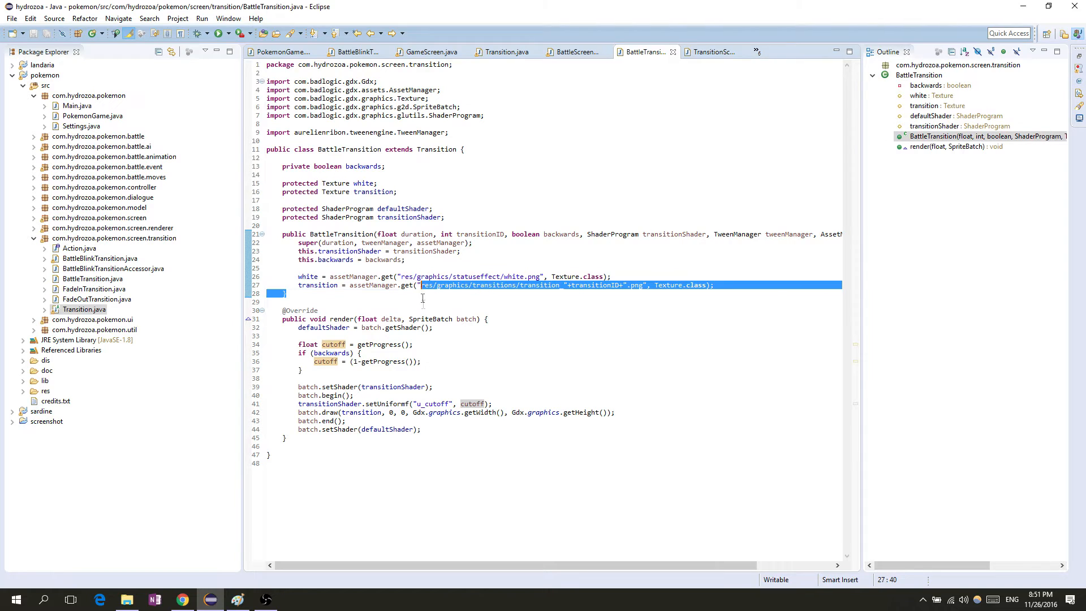
# - Highlight transitionID in the texture path and bring up the res/graphics/transitions folder
pyautogui.doubleClick(494, 286)
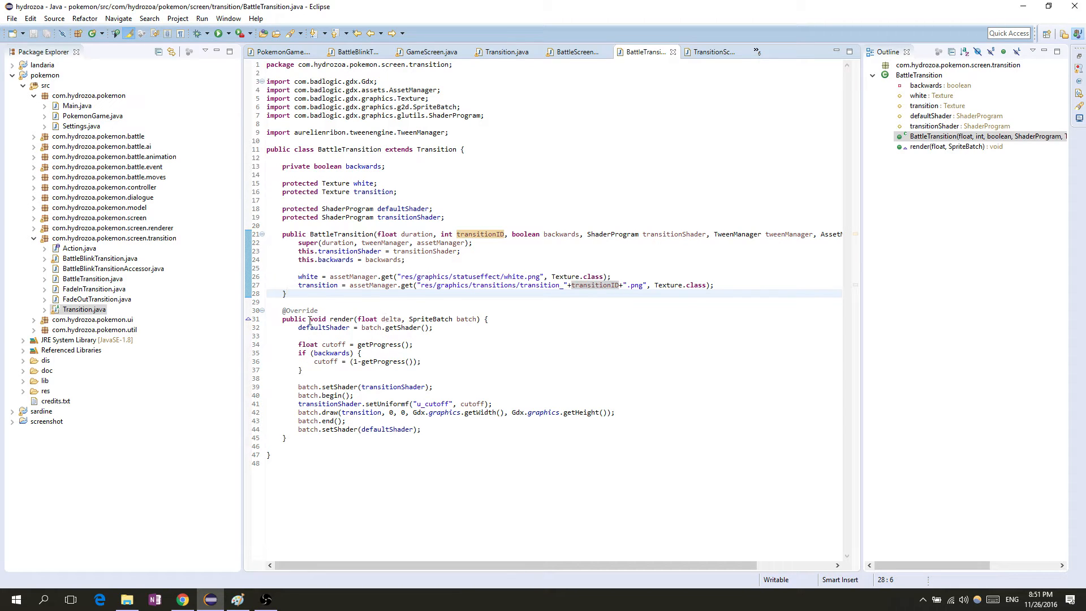
pyautogui.moveTo(326, 327)
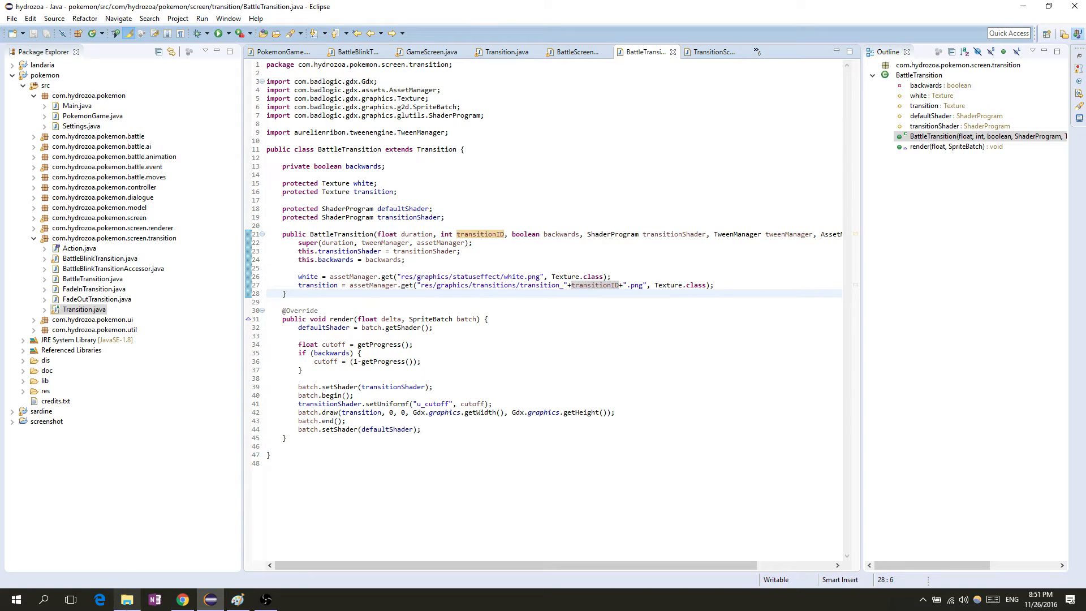
pyautogui.click(127, 600)
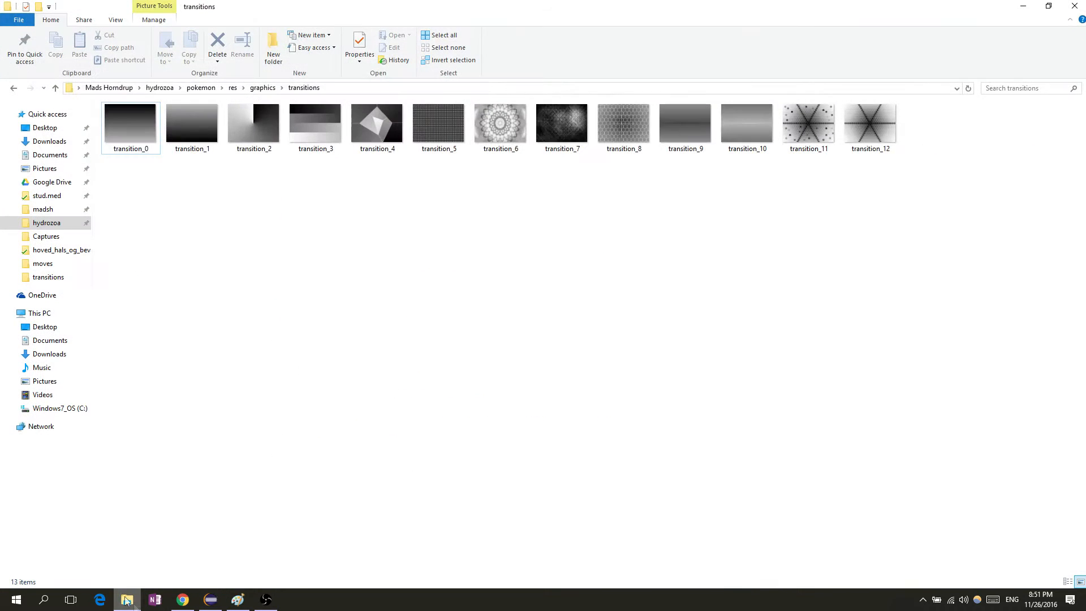
# - View transition_4.png full size in Photos
pyautogui.click(377, 125)
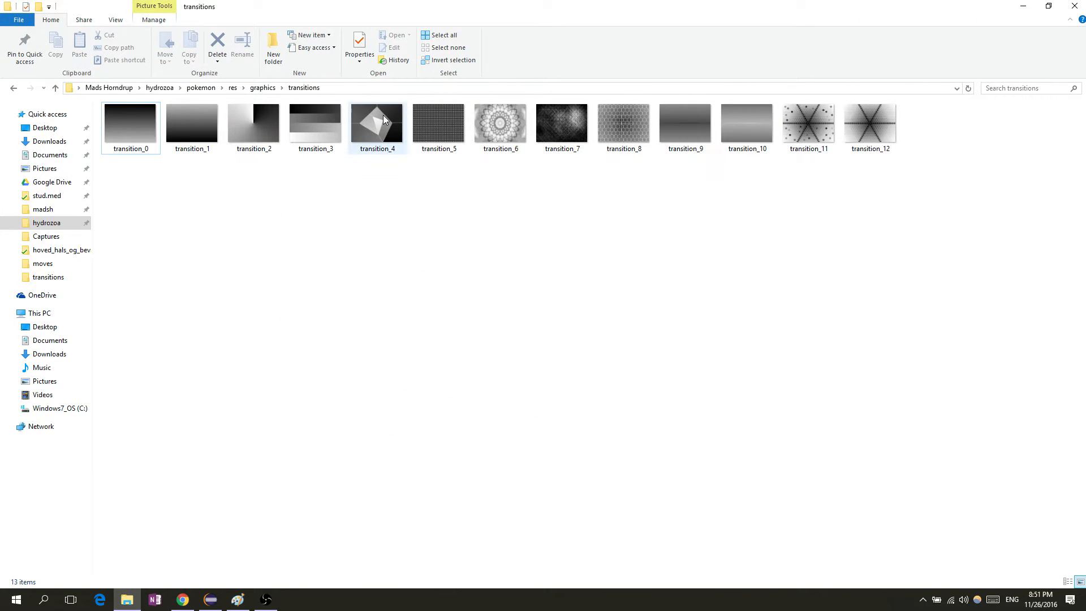
pyautogui.doubleClick(376, 121)
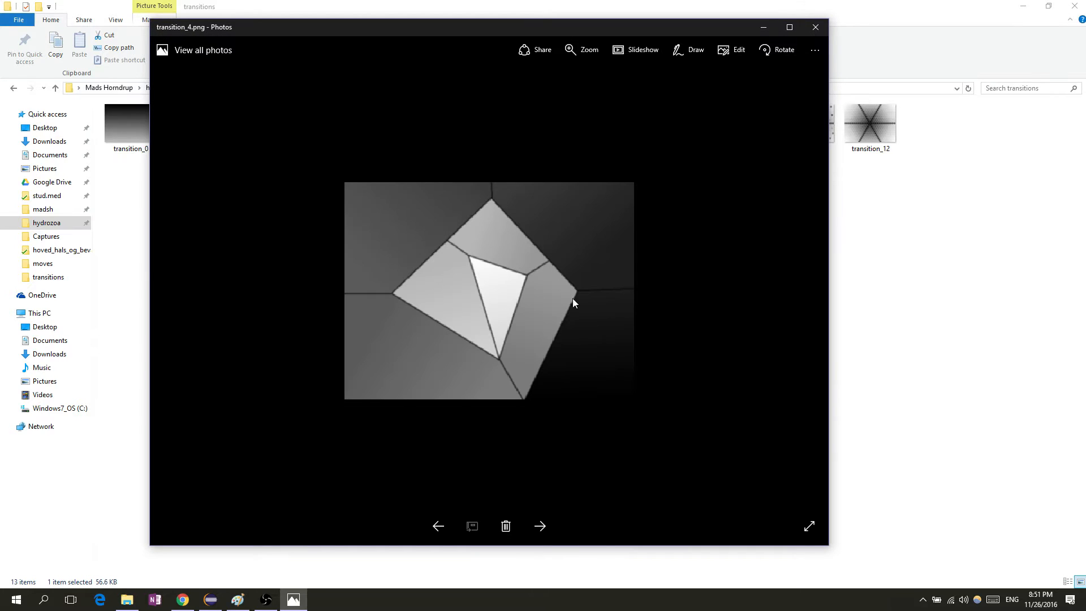
pyautogui.moveTo(540, 330)
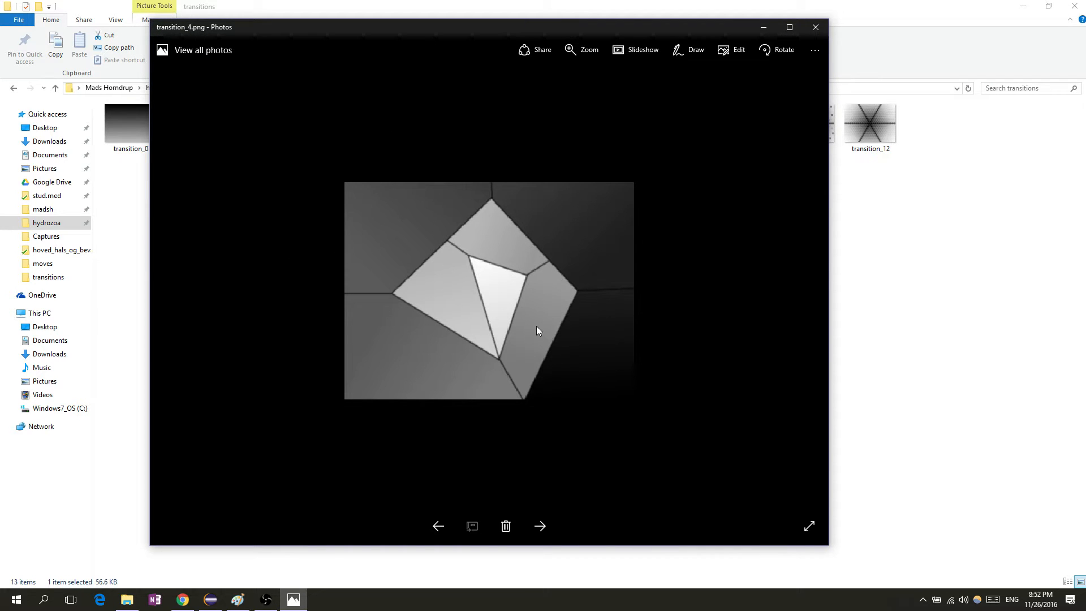
pyautogui.moveTo(572, 374)
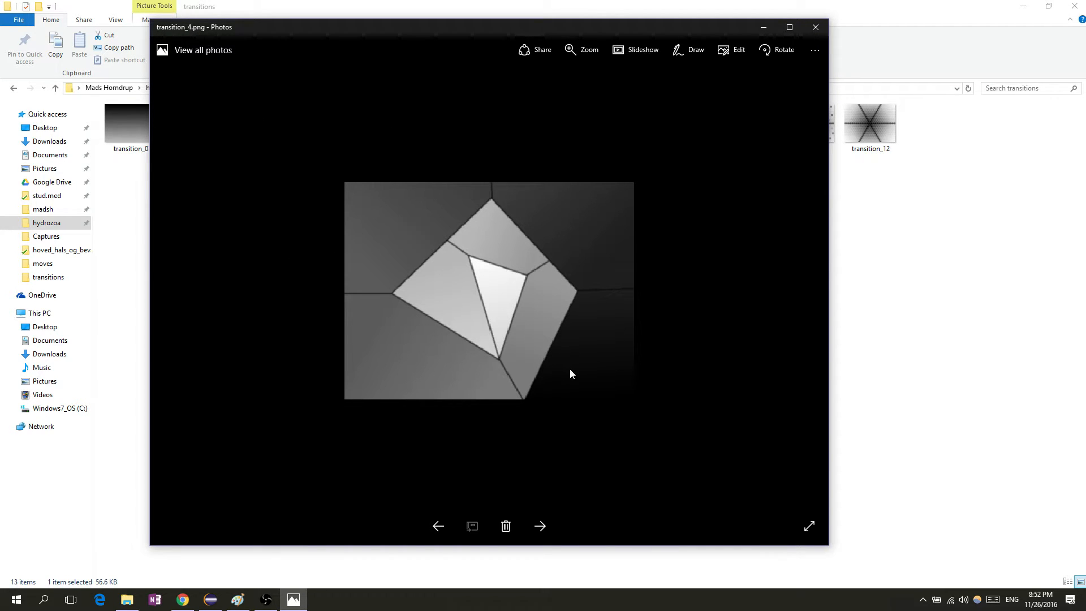
pyautogui.moveTo(582, 349)
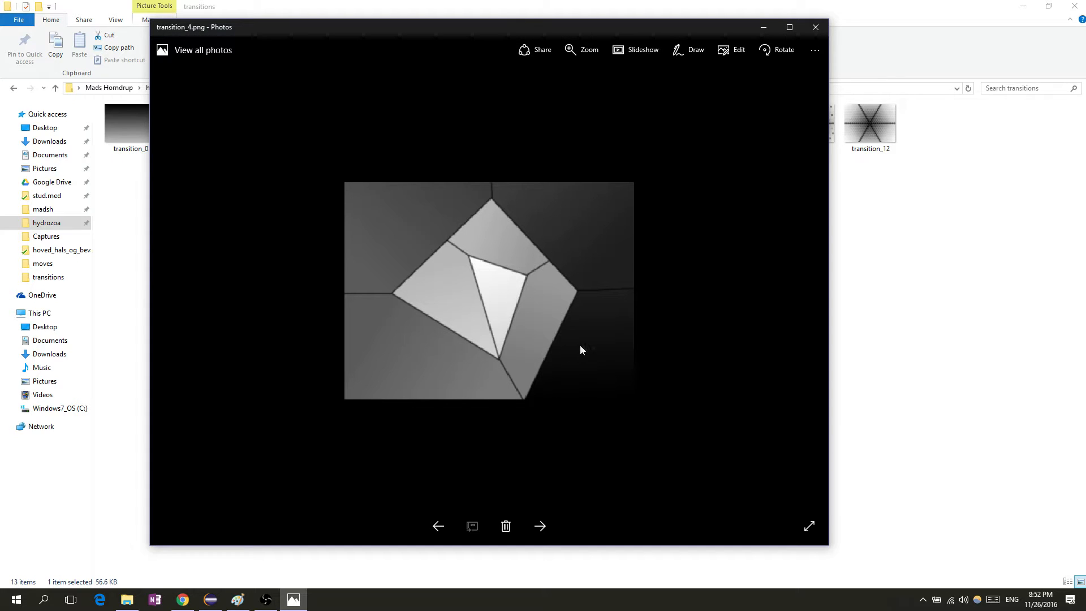
pyautogui.moveTo(445, 319)
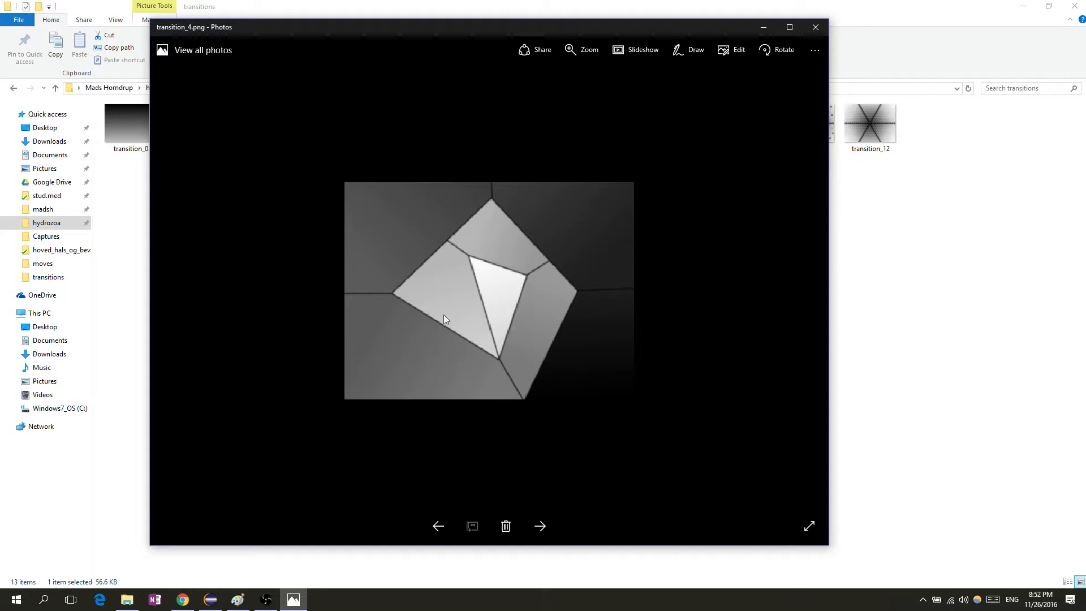
pyautogui.moveTo(816, 27)
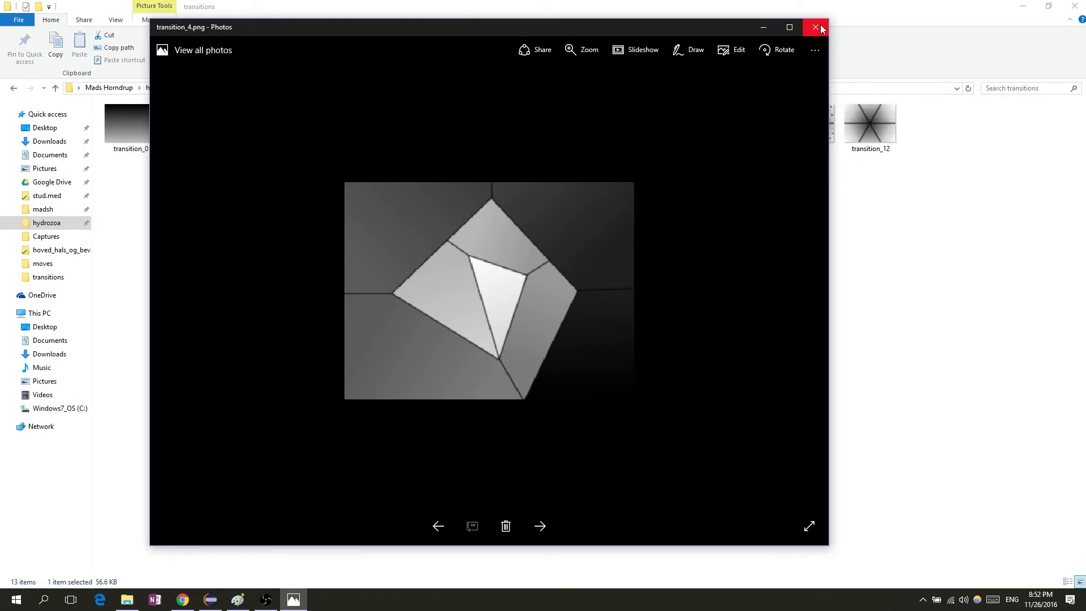
# - Close Photos and highlight the cutoff and backwards occurrences in BattleTransition.render
pyautogui.click(819, 28)
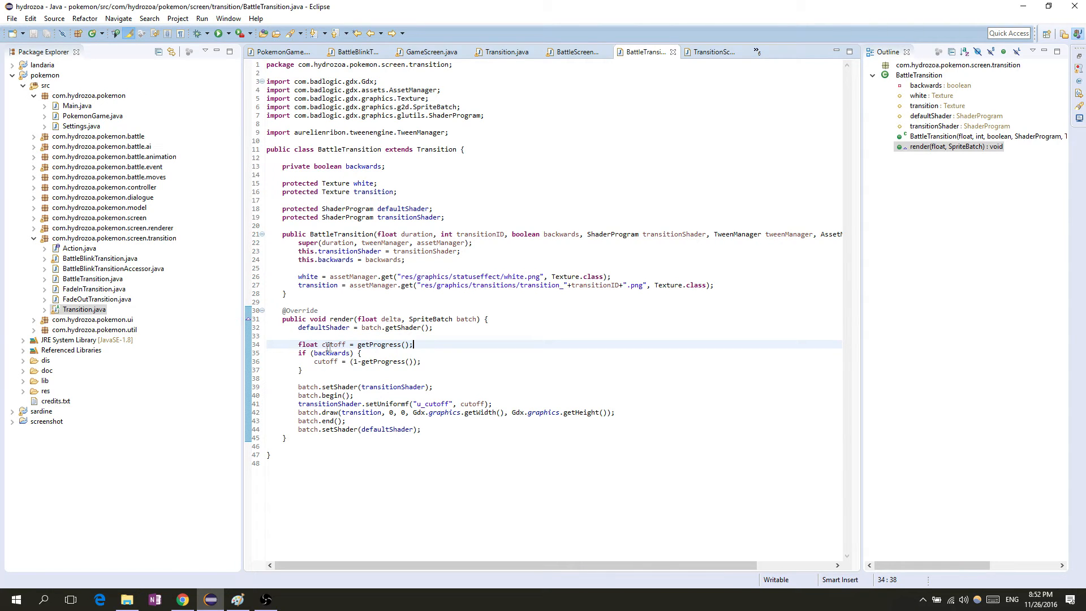
pyautogui.doubleClick(381, 344)
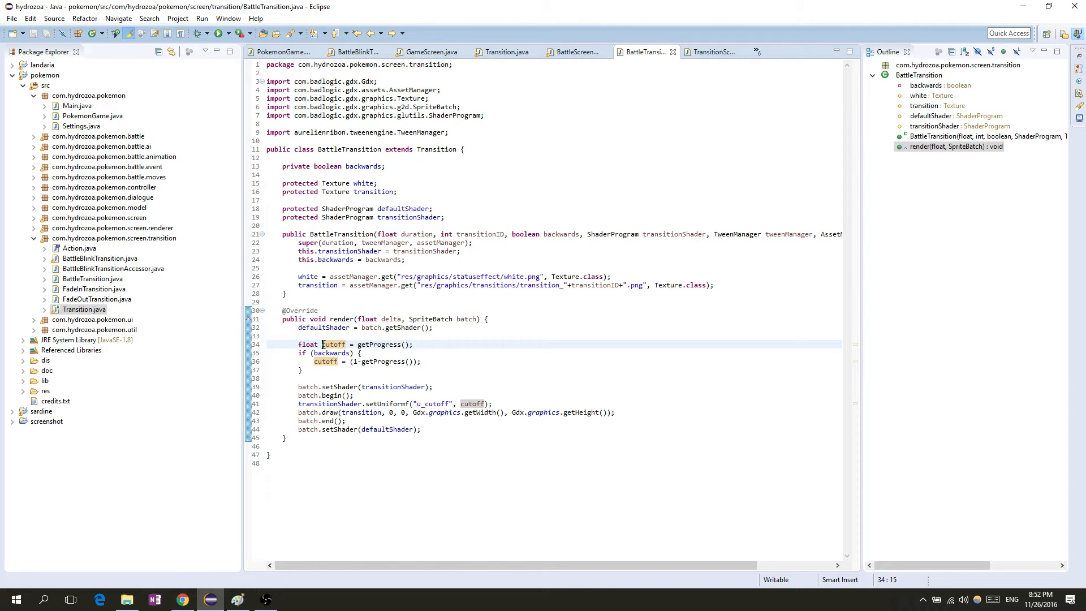
pyautogui.moveTo(320, 344); pyautogui.dragTo(366, 344)
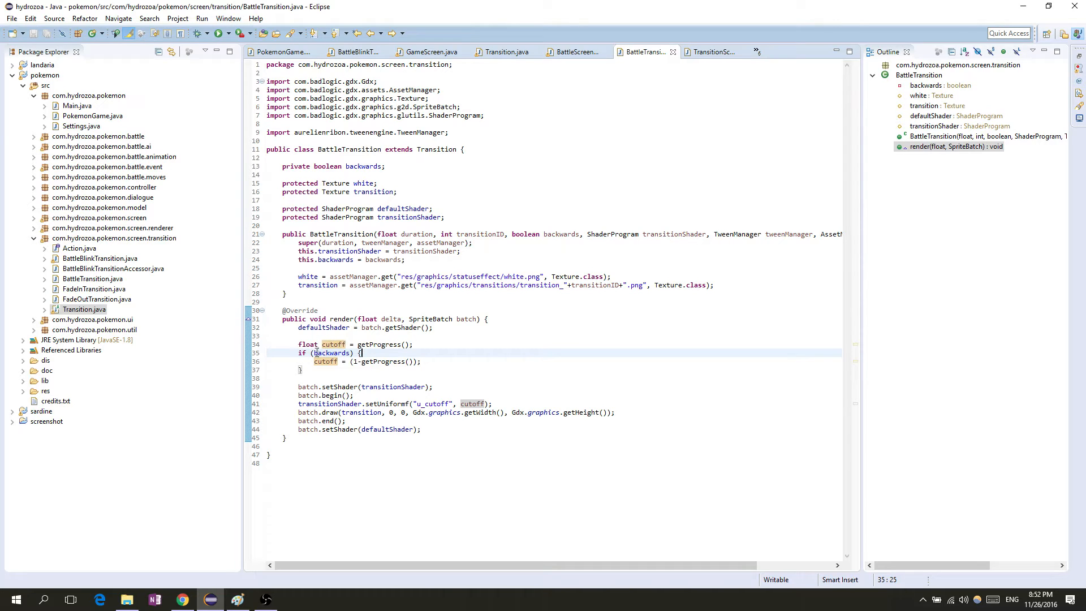
pyautogui.doubleClick(331, 353)
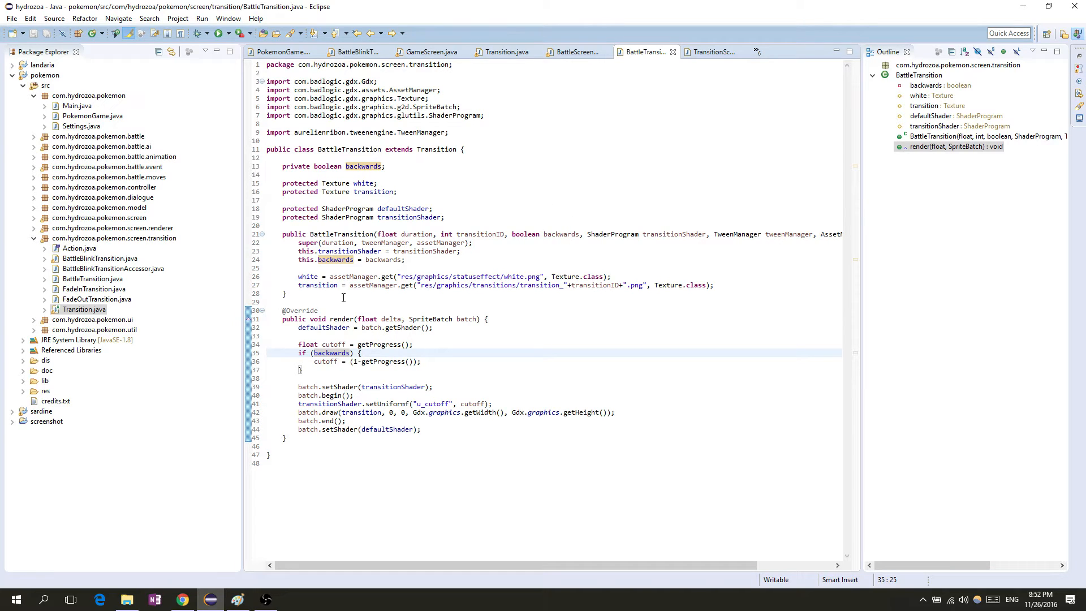
# - Walk through the shader application, draw call and default-shader restore lines in render
pyautogui.doubleClick(385, 361)
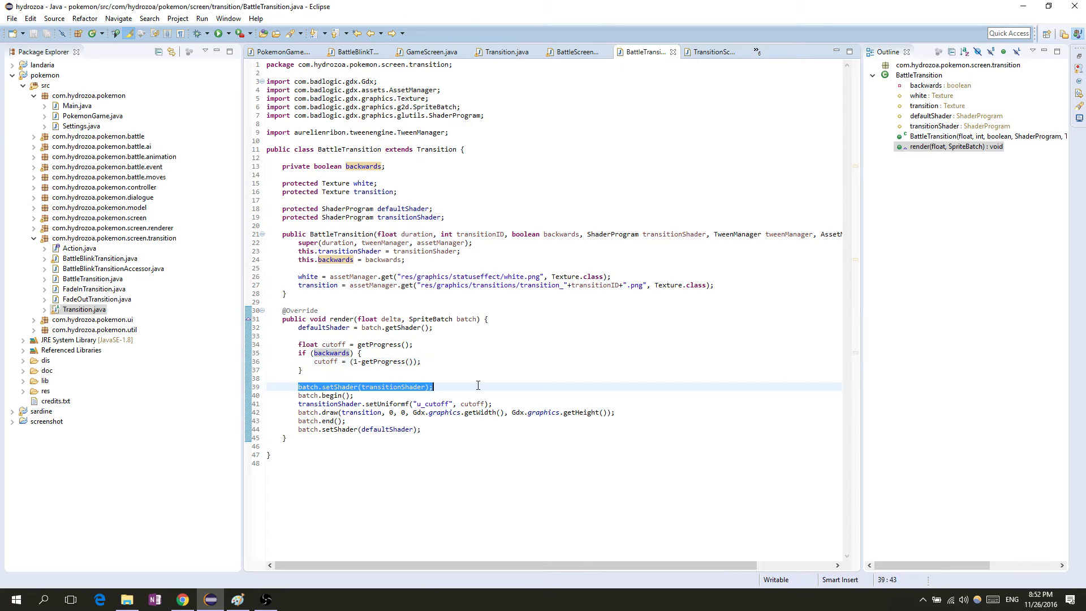
pyautogui.click(359, 387)
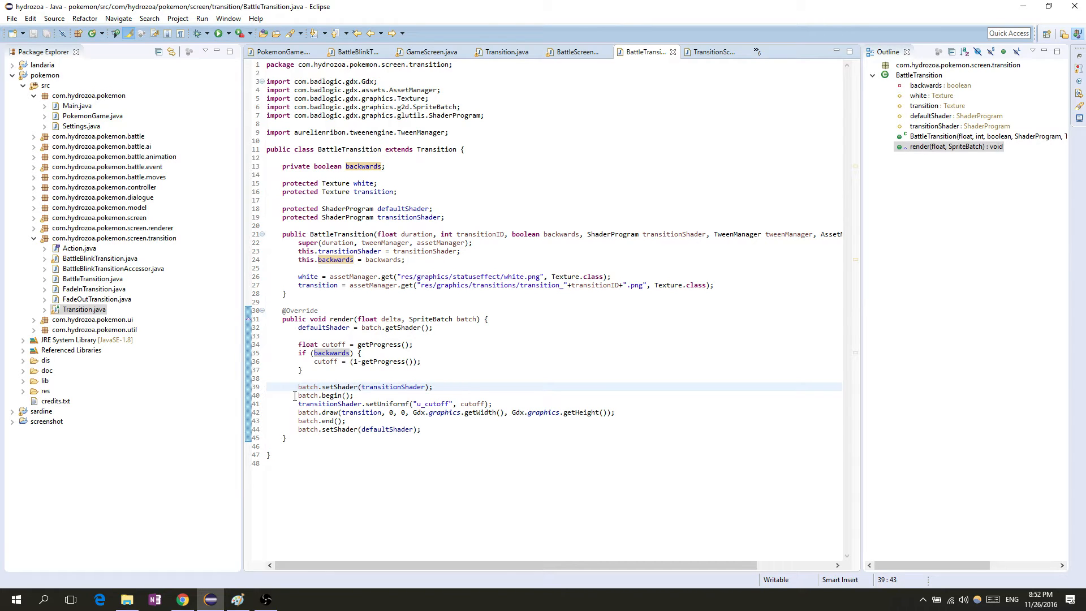
pyautogui.doubleClick(324, 395)
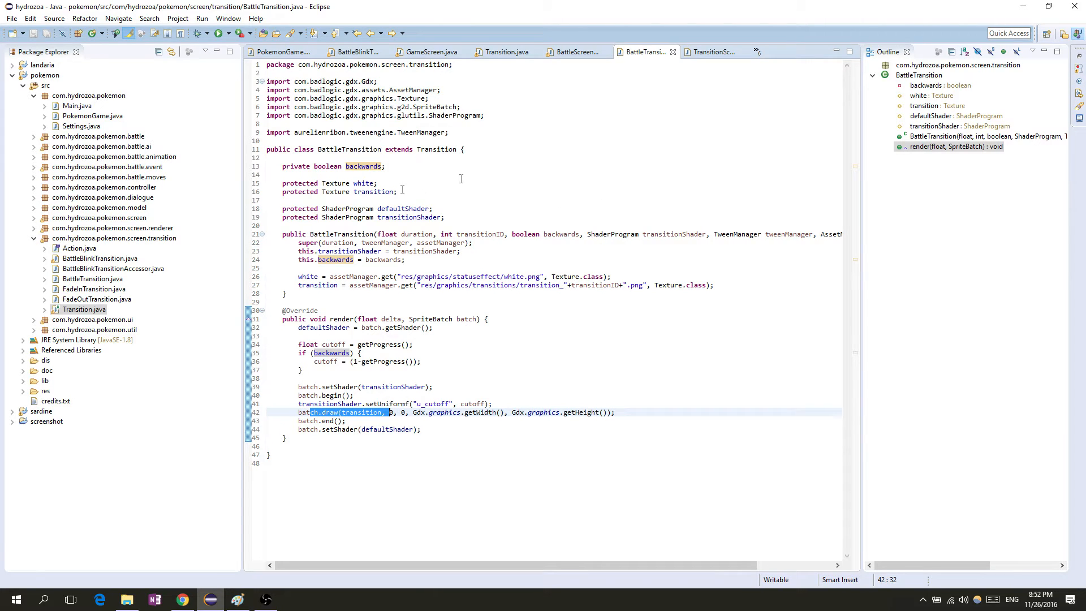
pyautogui.moveTo(498, 417)
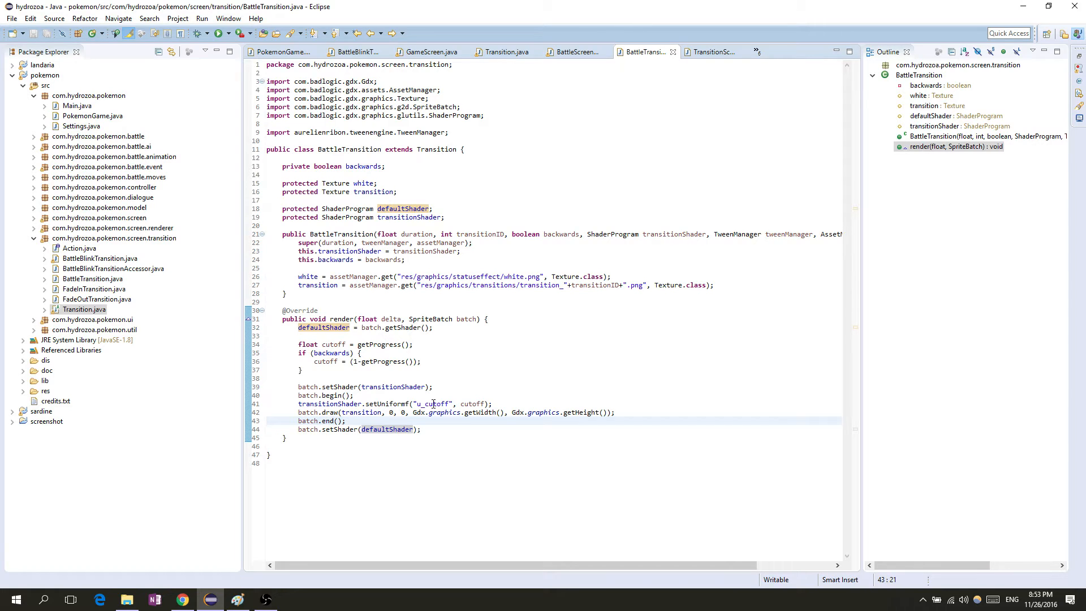
pyautogui.click(347, 421)
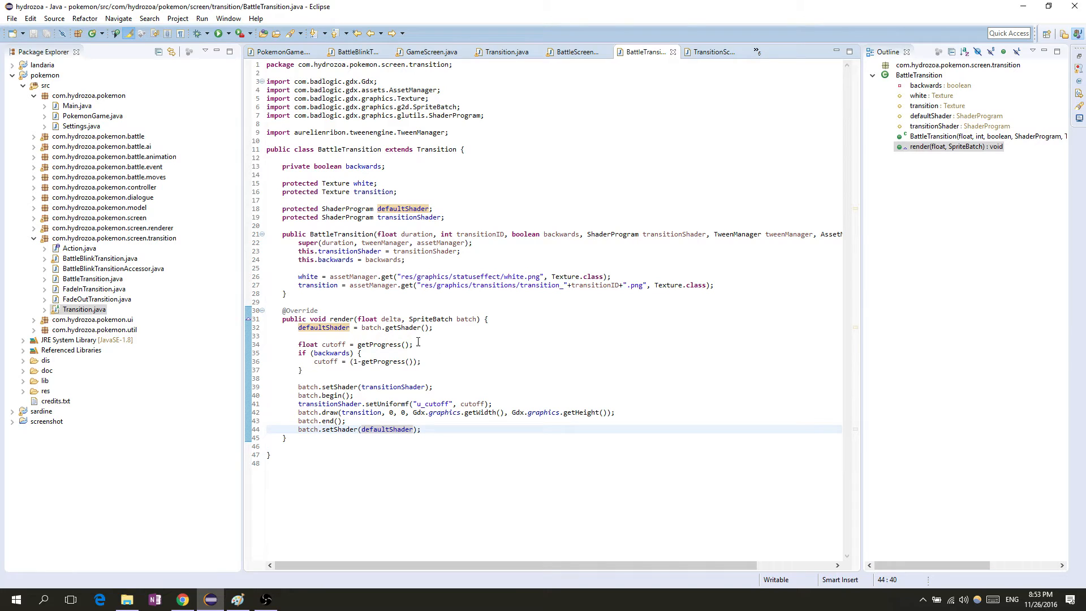
pyautogui.click(126, 600)
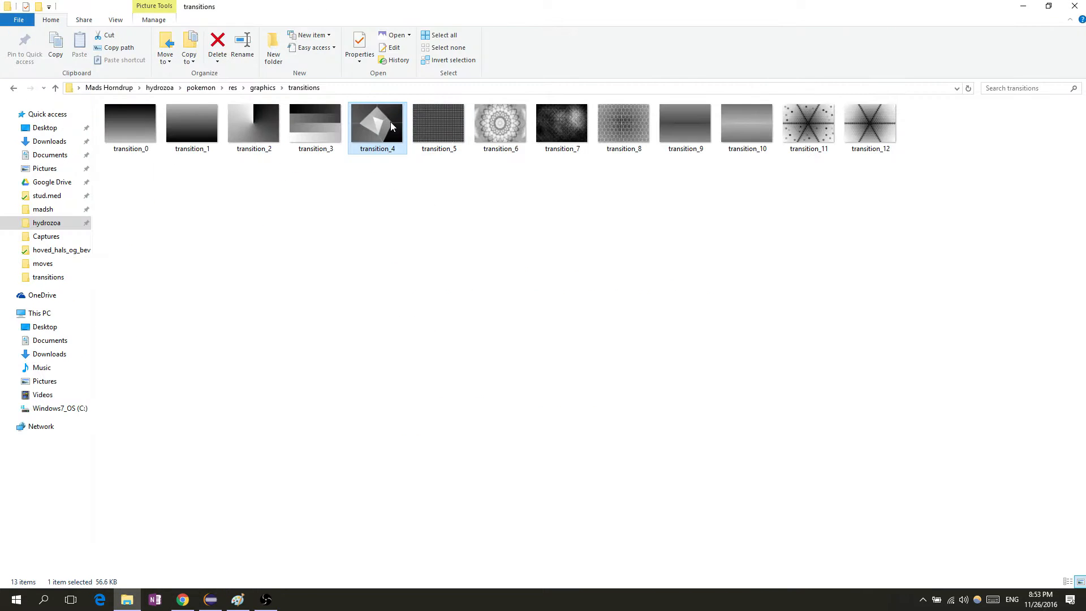
pyautogui.doubleClick(376, 122)
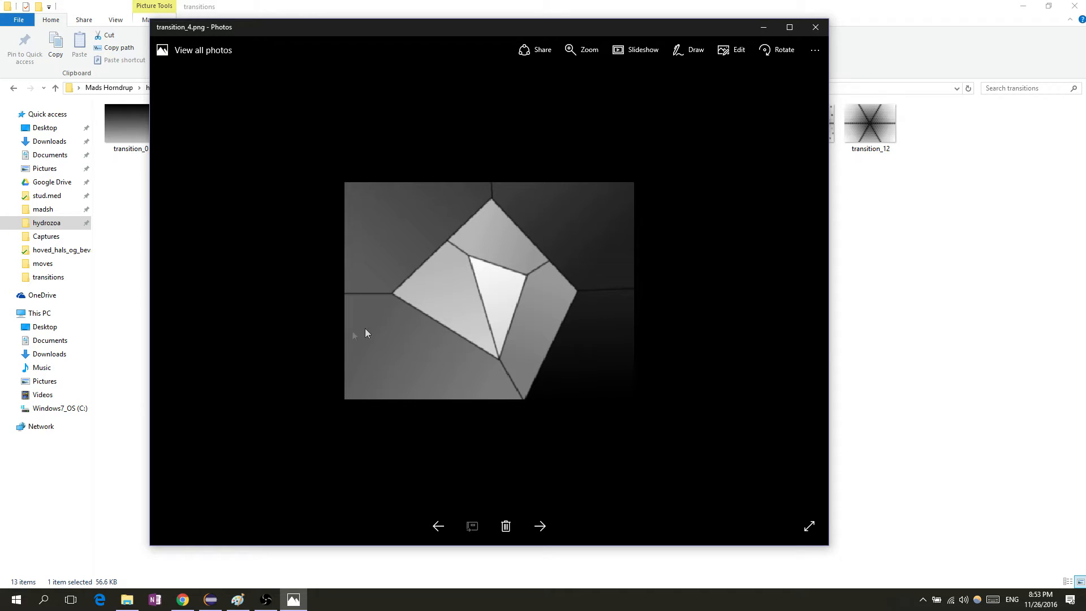
pyautogui.moveTo(495, 346)
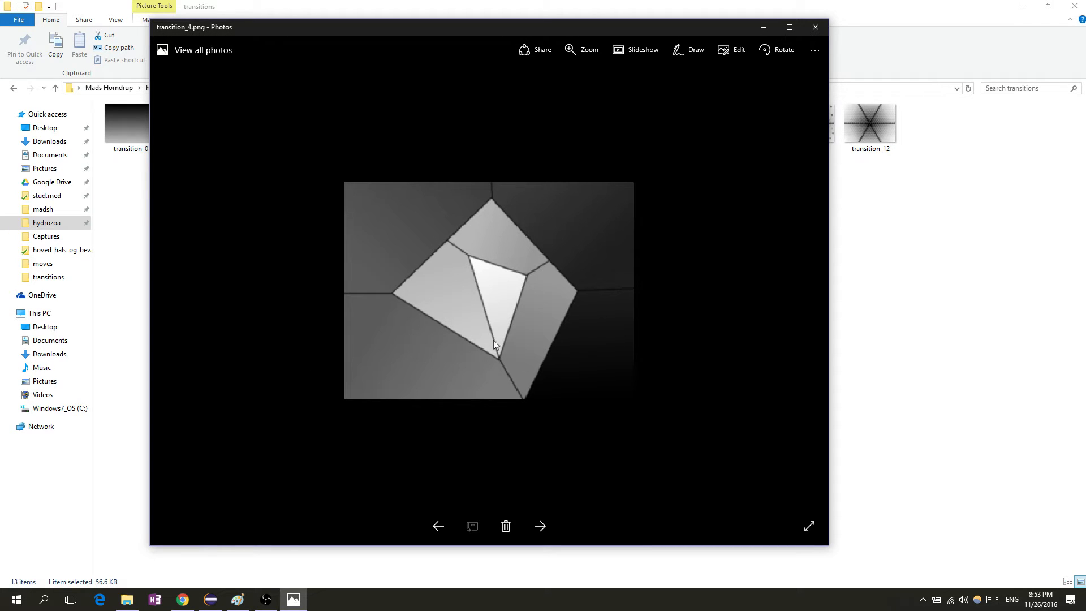
pyautogui.moveTo(594, 305)
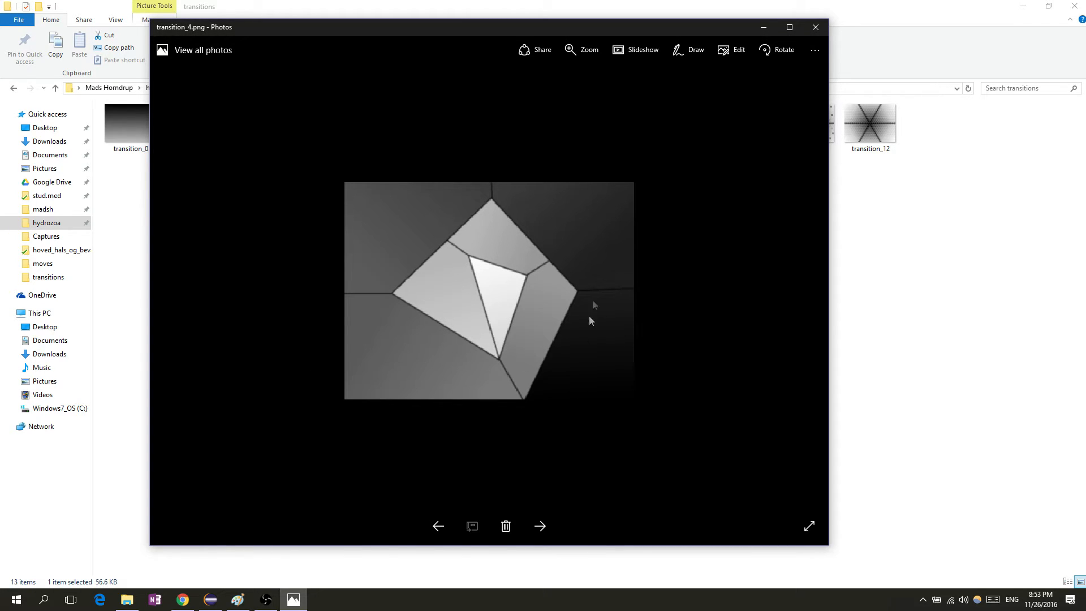
pyautogui.moveTo(607, 345)
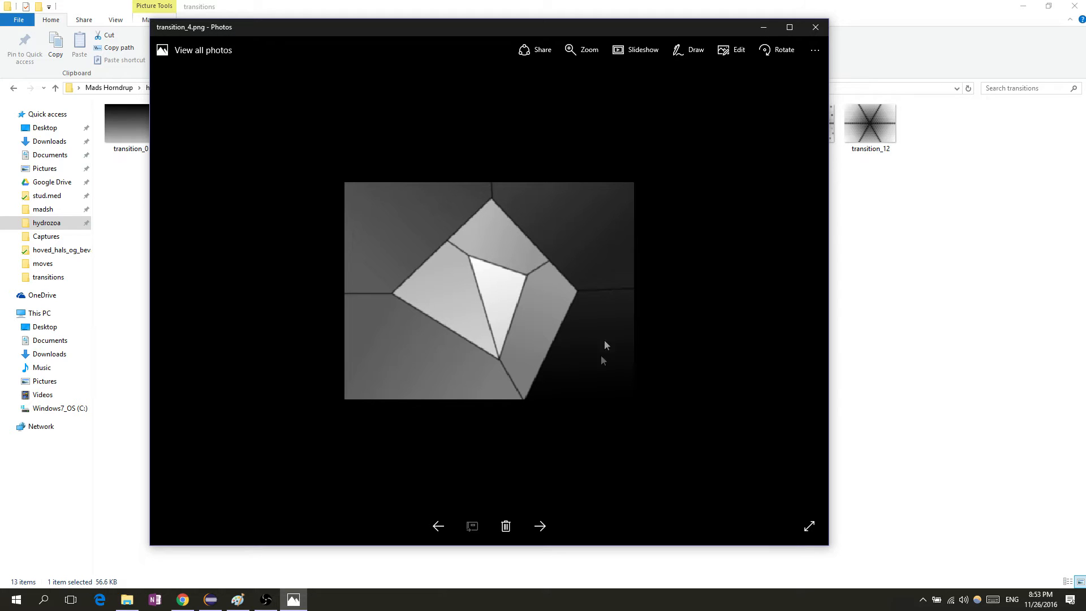
pyautogui.moveTo(580, 401)
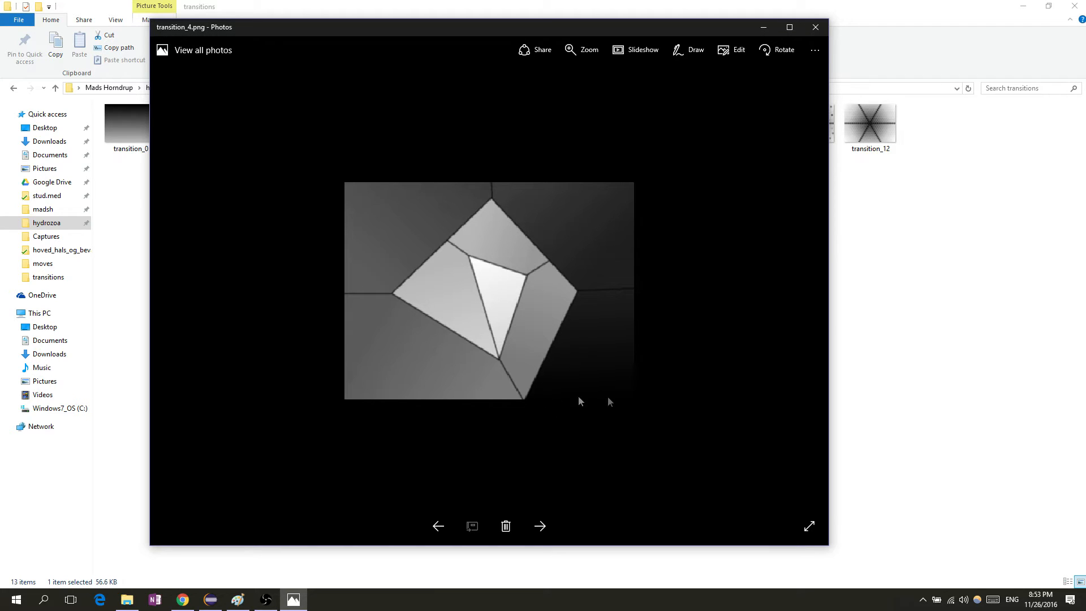
pyautogui.moveTo(610, 401)
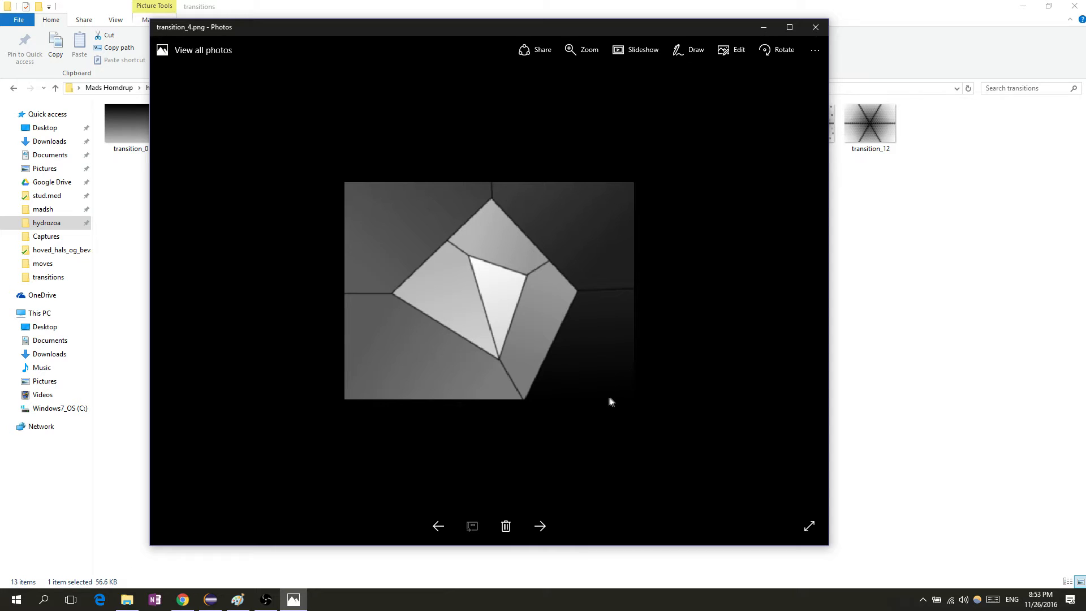
pyautogui.moveTo(544, 443)
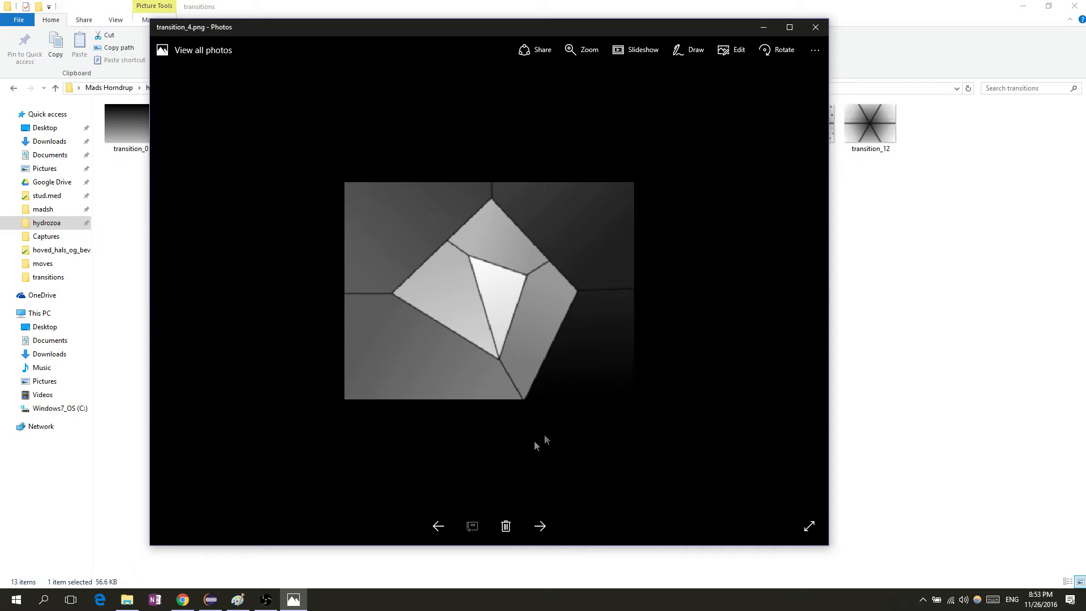
pyautogui.click(210, 600)
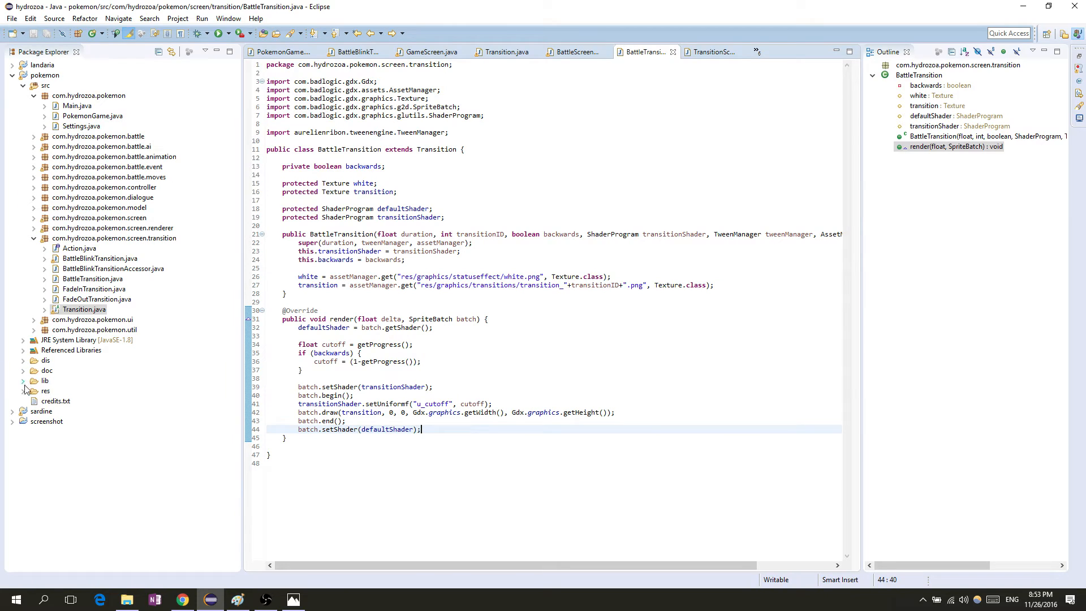
# - Open shaders/transition/fragmentshader.txt and examine its color < u_cutoff comparison
pyautogui.click(24, 390)
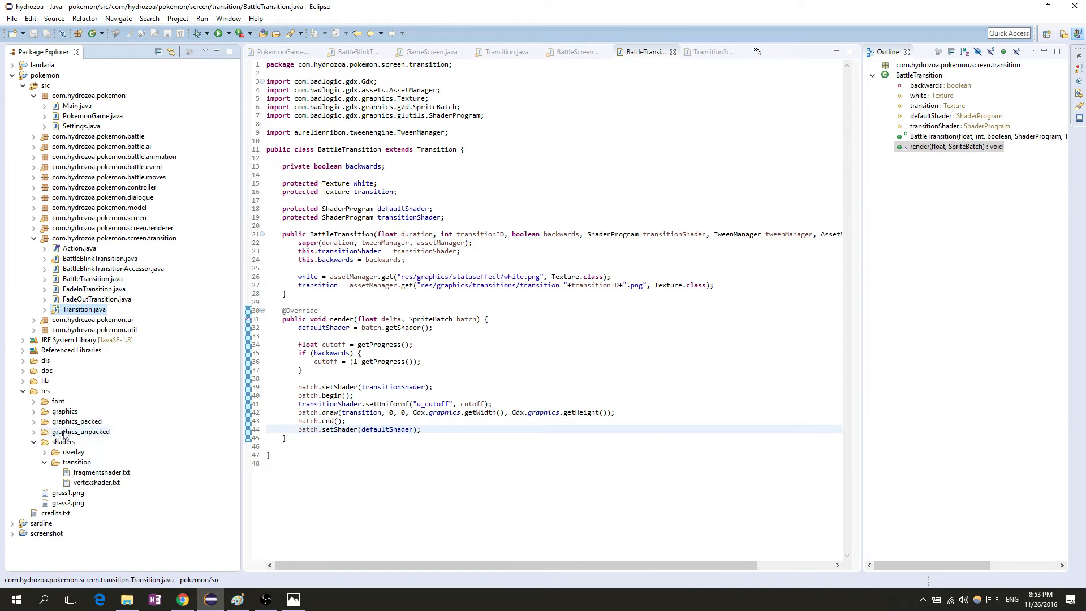
pyautogui.doubleClick(102, 472)
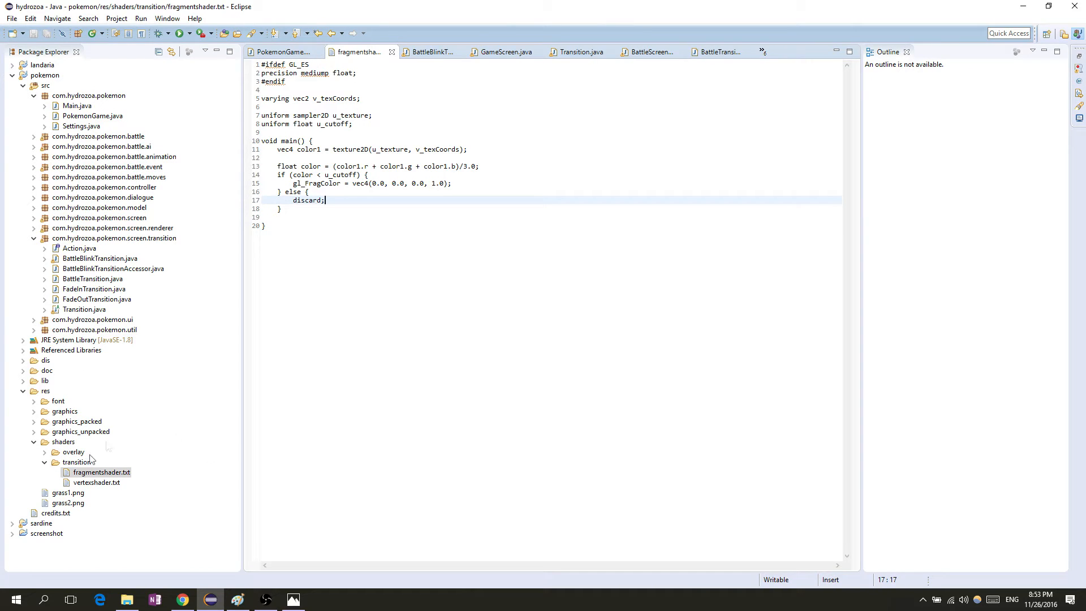
pyautogui.doubleClick(97, 482)
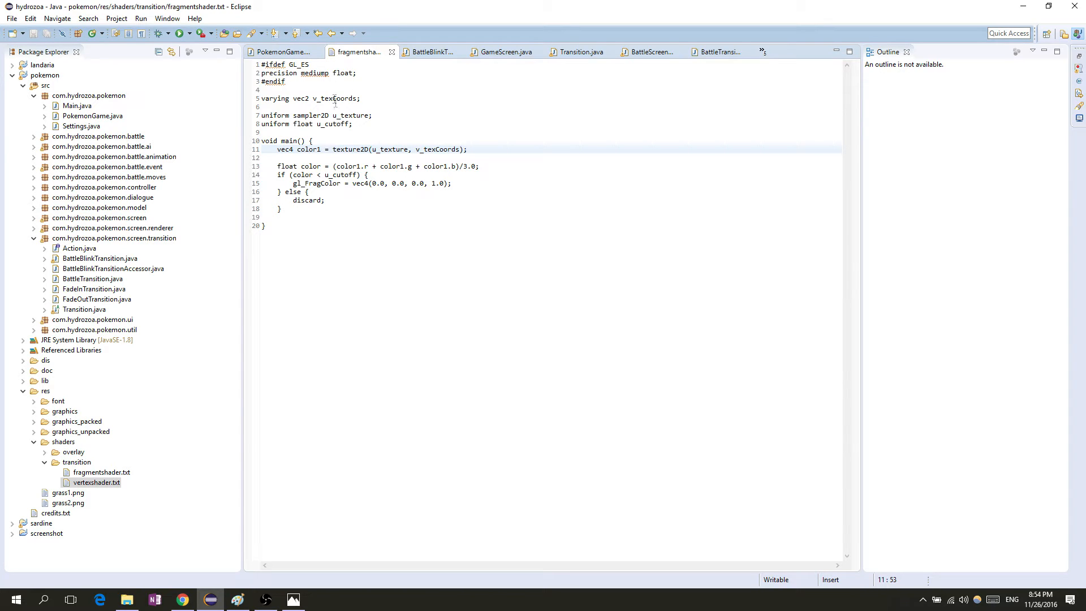
pyautogui.doubleClick(308, 149)
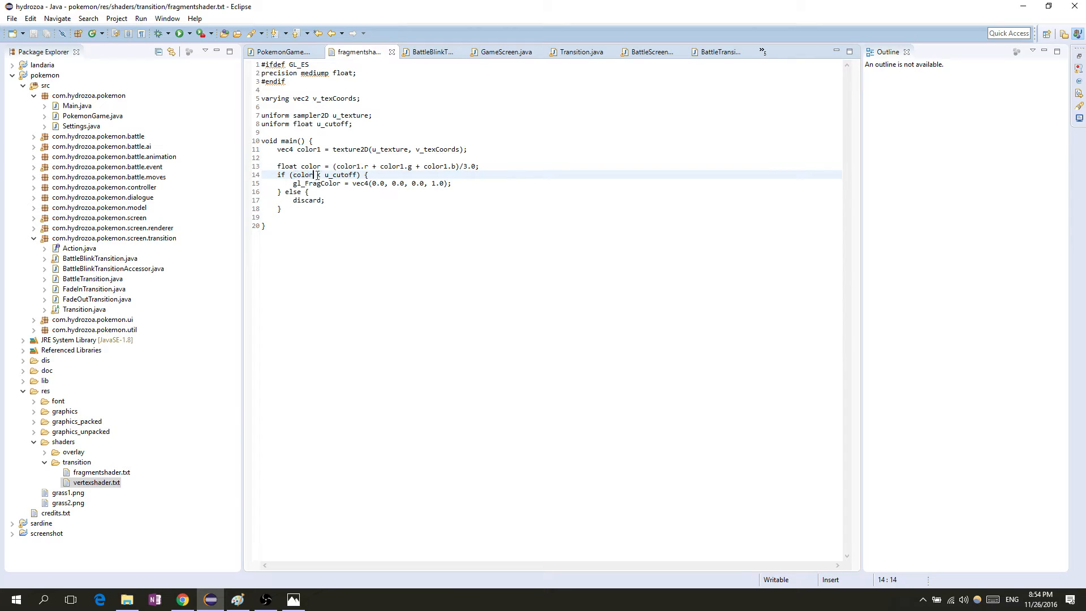
pyautogui.write('<')
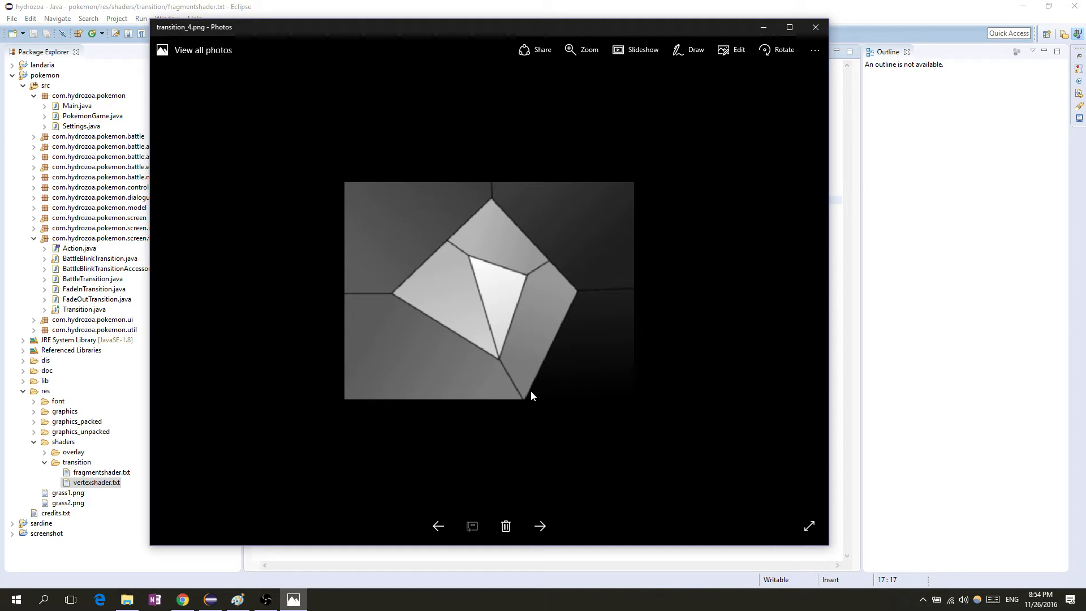
pyautogui.moveTo(588, 381)
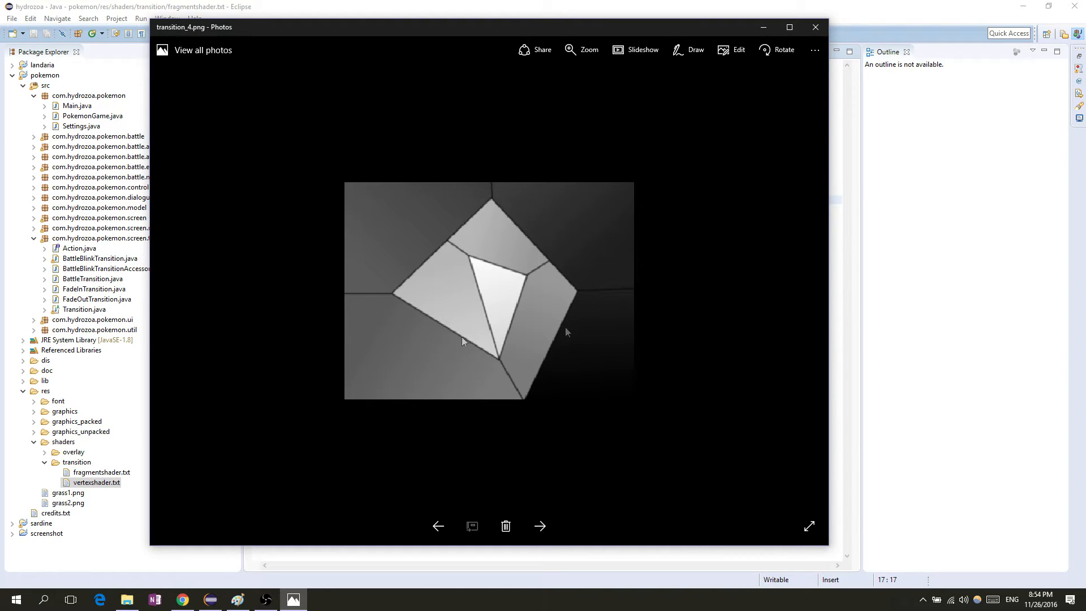
pyautogui.moveTo(222, 370)
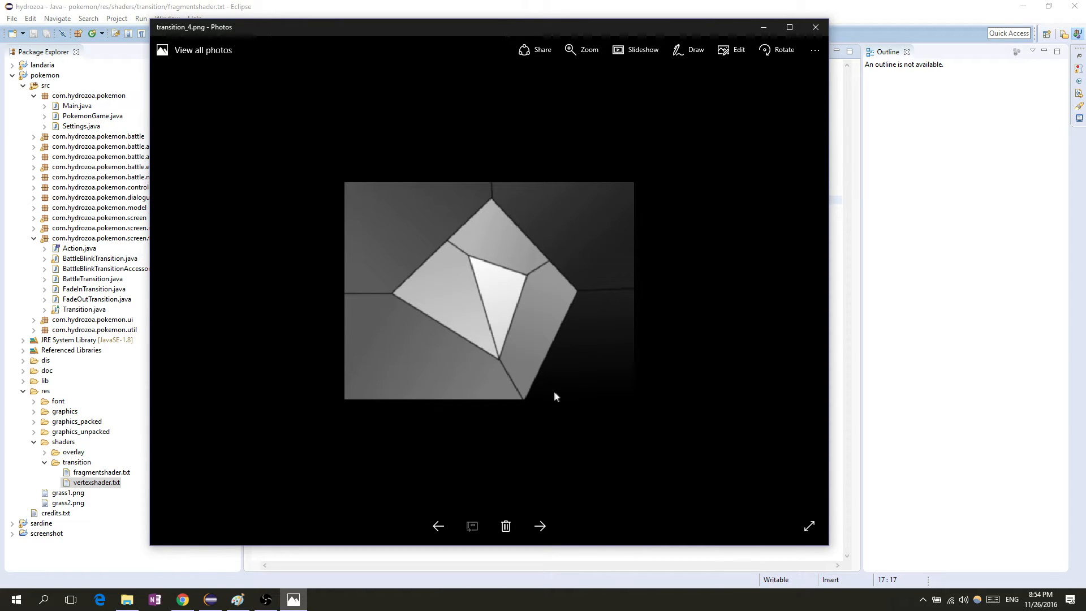
pyautogui.moveTo(570, 224)
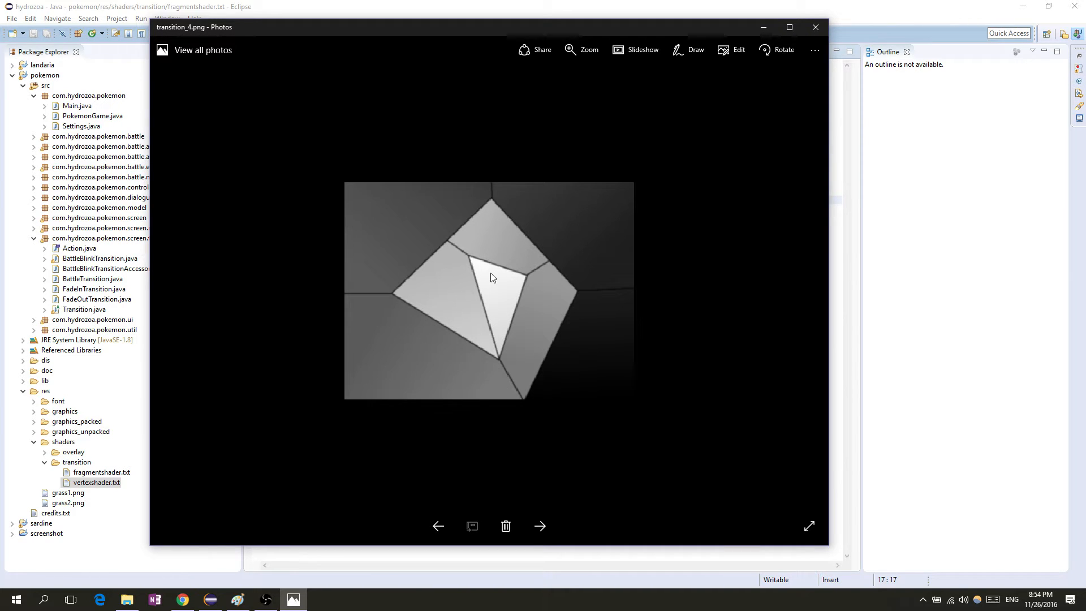
pyautogui.moveTo(613, 251)
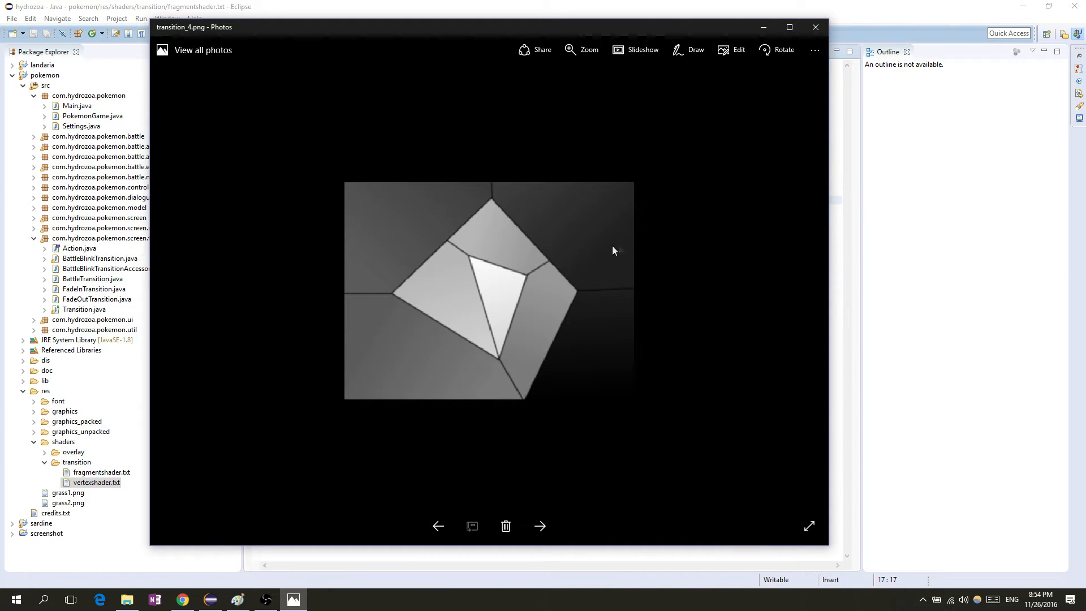
pyautogui.moveTo(558, 324)
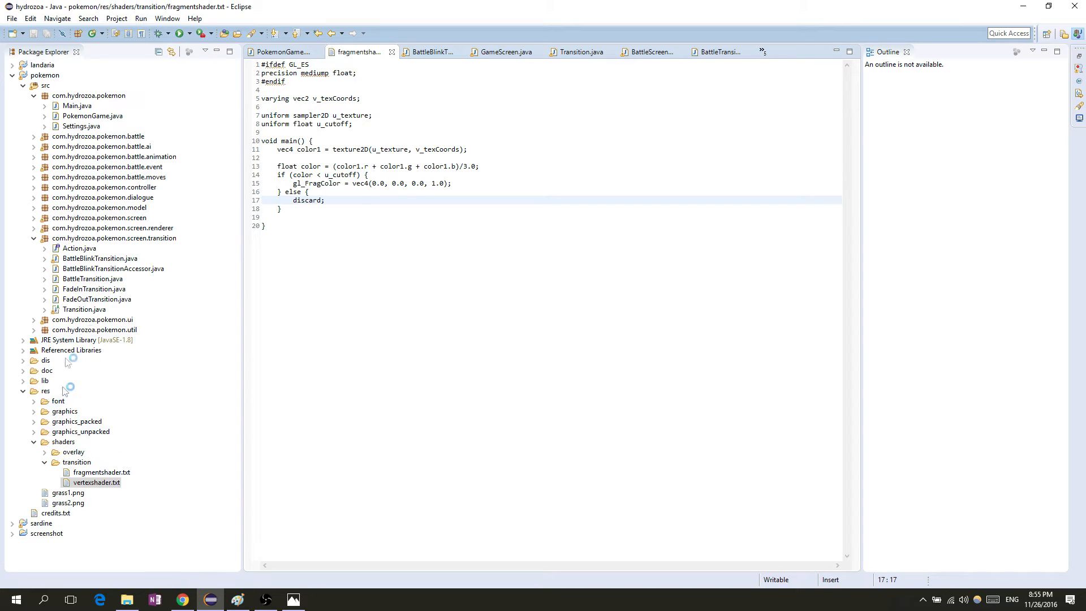
# - Inspect transition_2 from the transitions folder up close
pyautogui.click(93, 278)
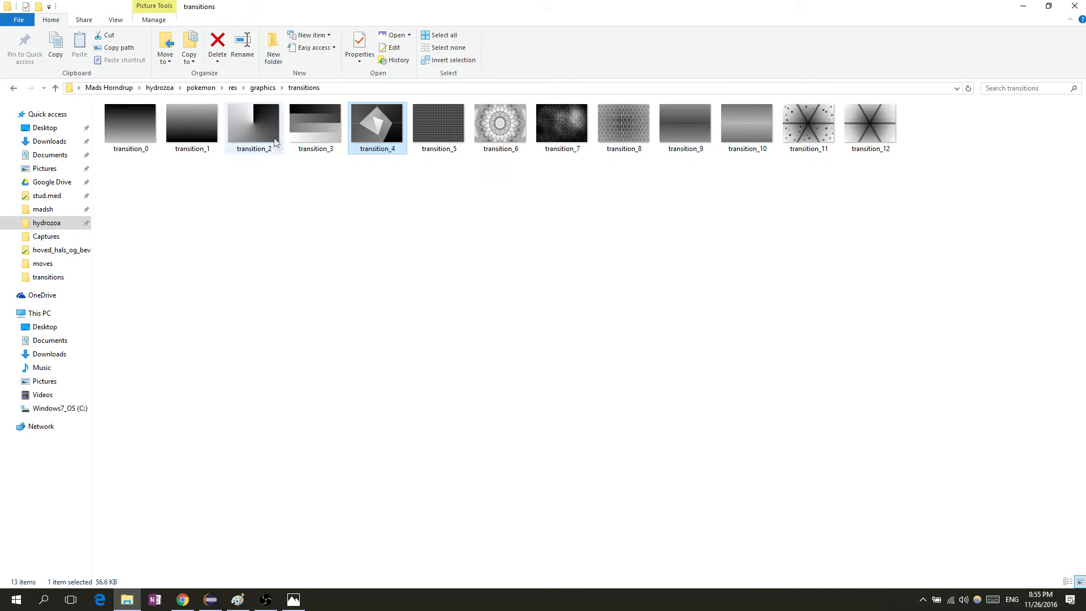
pyautogui.click(254, 124)
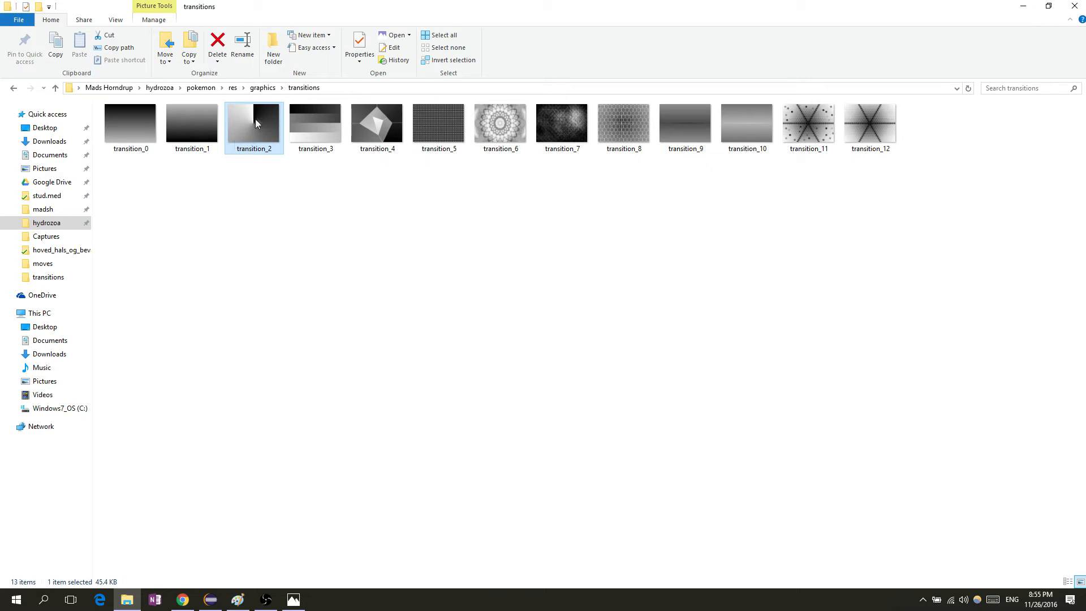
pyautogui.doubleClick(253, 126)
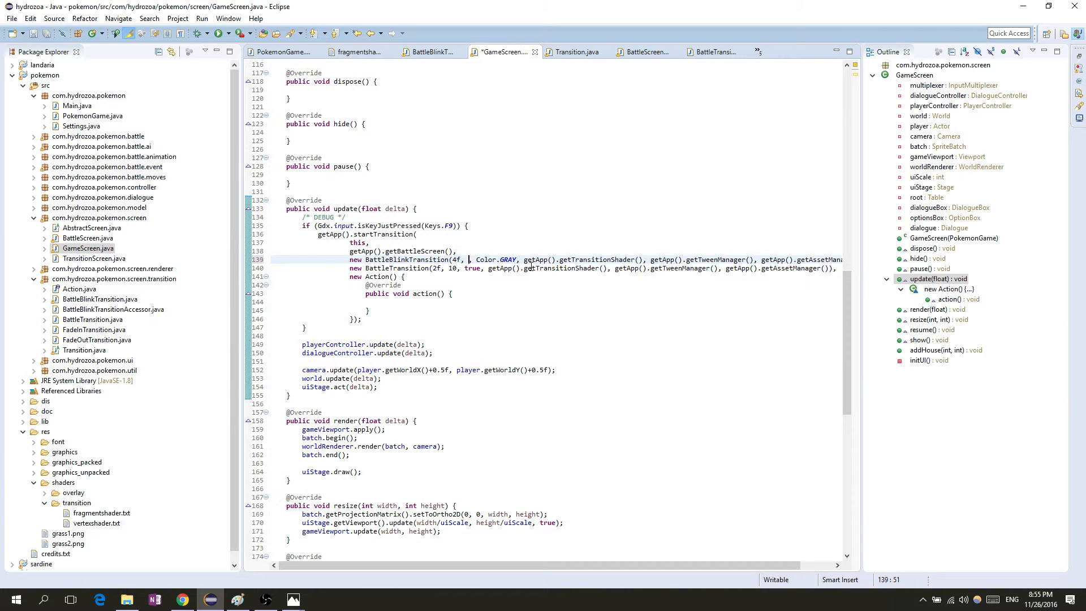
# - Try transition ID 2 for the blink, compare the images, and settle on transition_0
pyautogui.write('2')
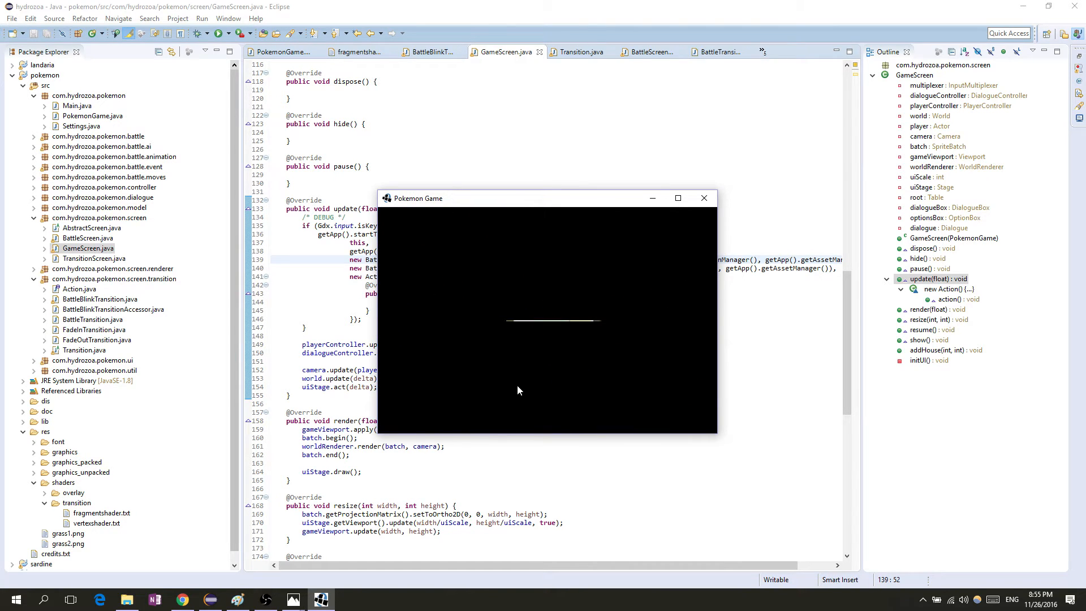
pyautogui.click(703, 197)
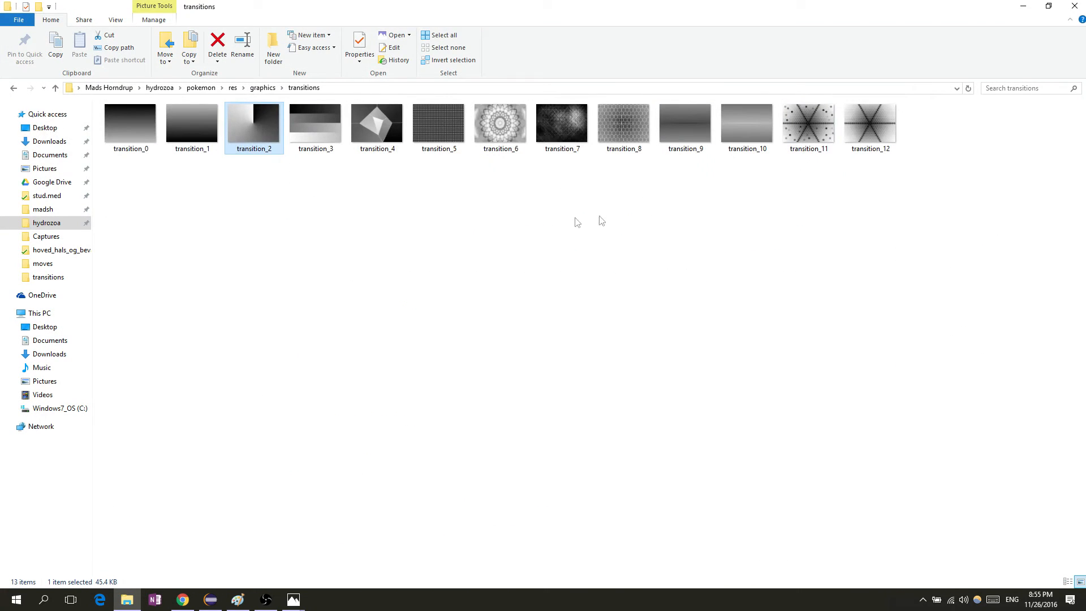
pyautogui.click(562, 123)
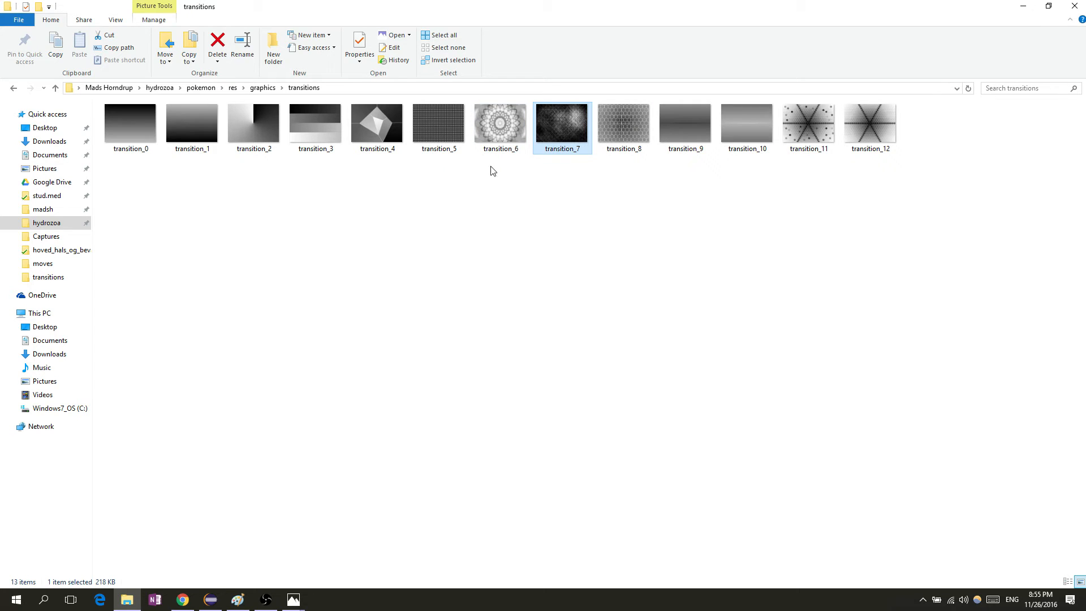
pyautogui.click(130, 127)
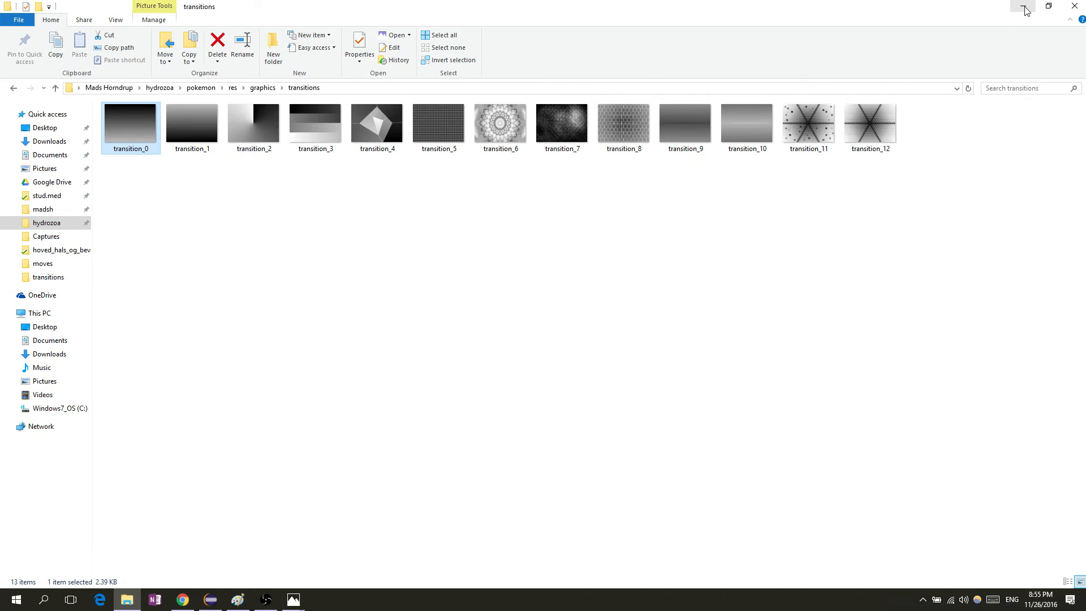
pyautogui.click(211, 600)
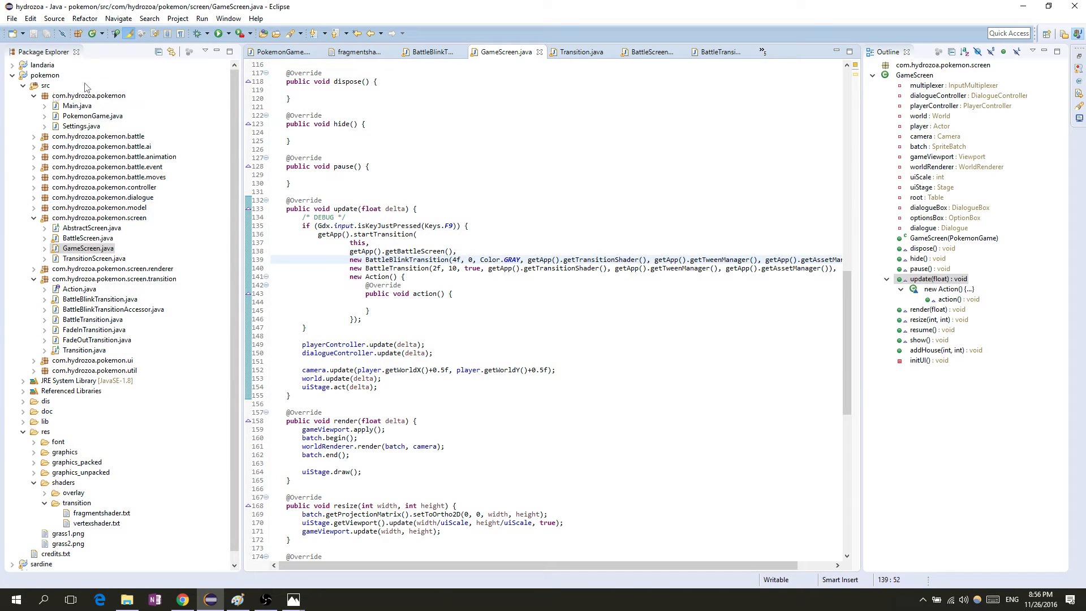
# - Open BattleBlinkTransition.java for editing
pyautogui.click(78, 105)
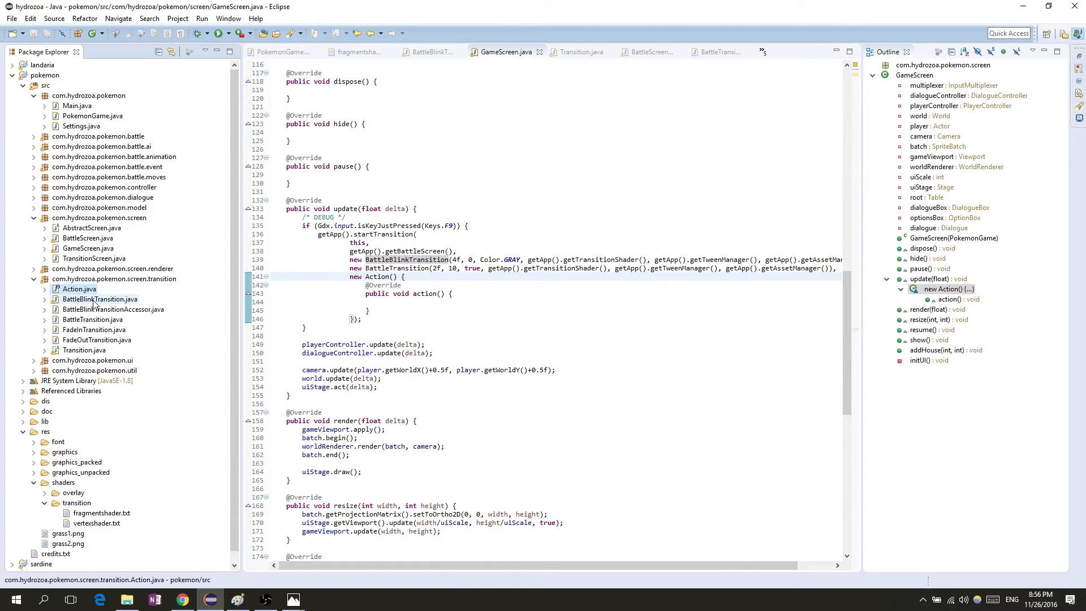
pyautogui.click(100, 299)
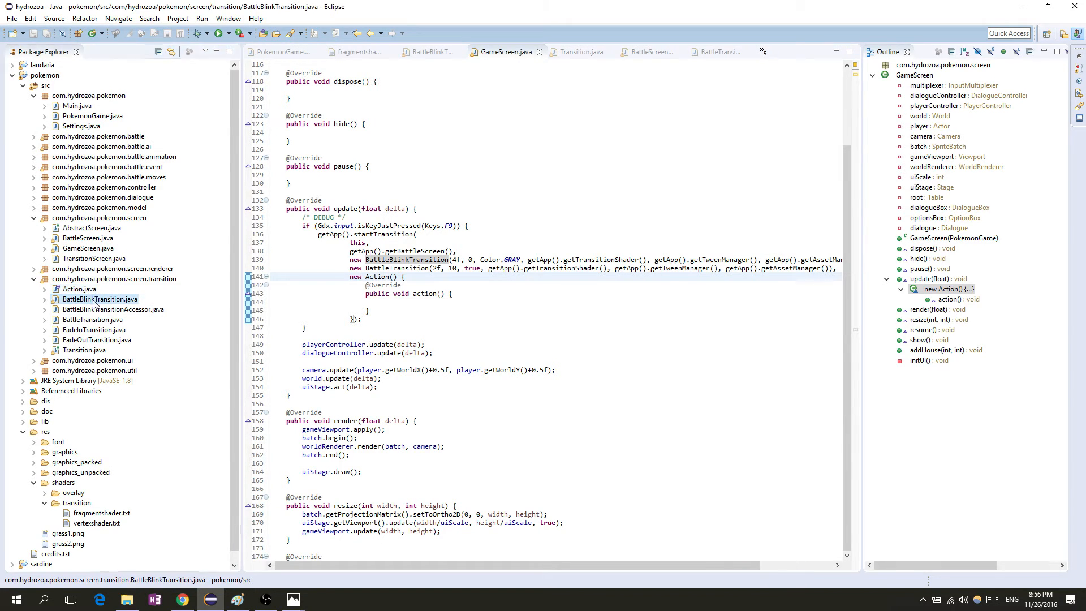
pyautogui.doubleClick(99, 299)
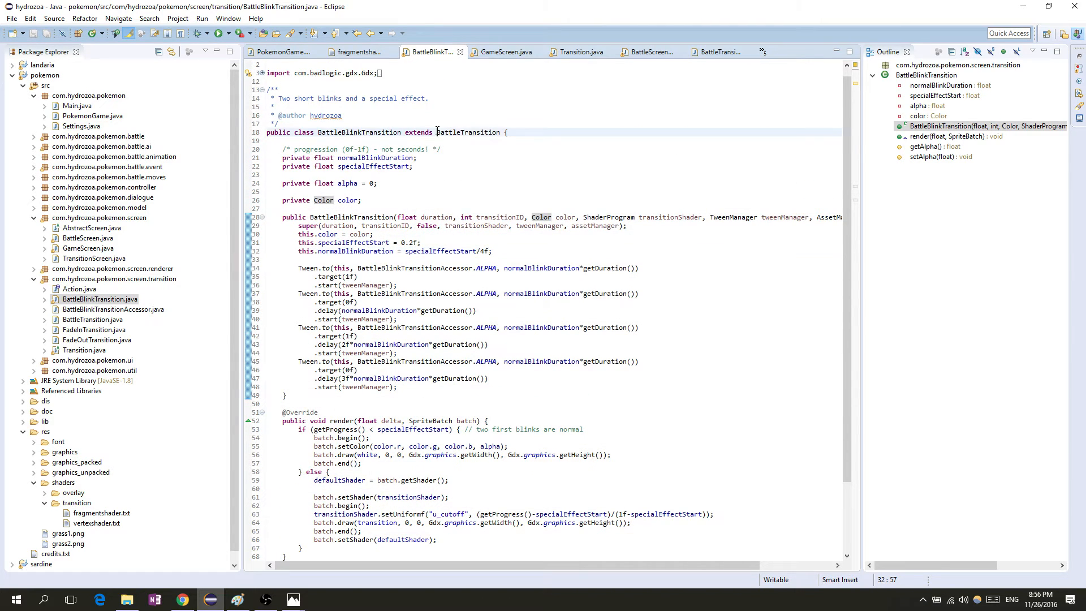
# - Remove the unused Texture import via the Organize imports quick fix
pyautogui.doubleClick(468, 132)
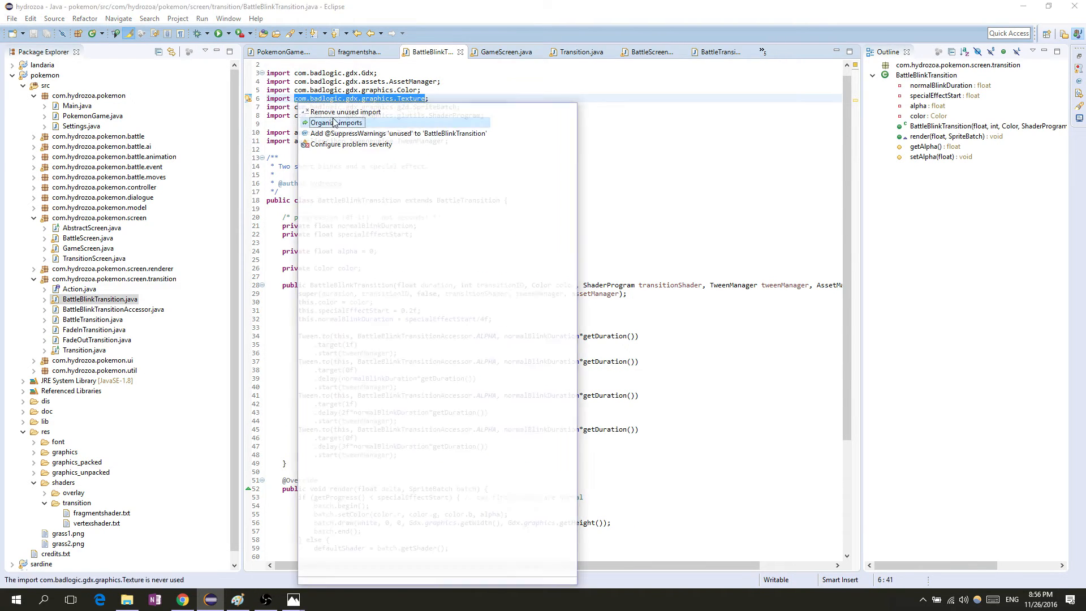
pyautogui.click(346, 112)
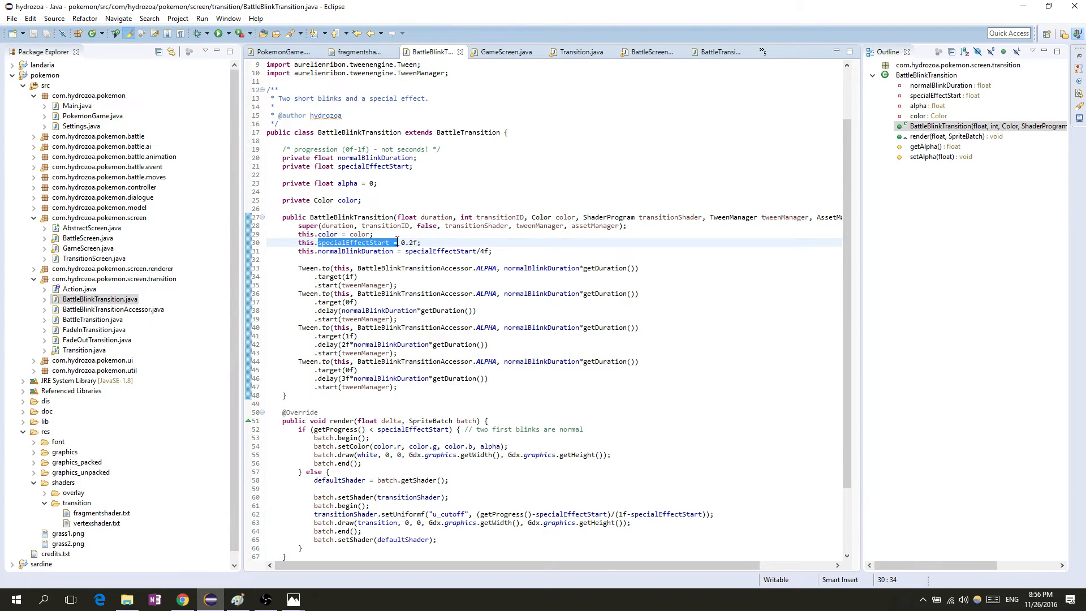
pyautogui.moveTo(427, 397)
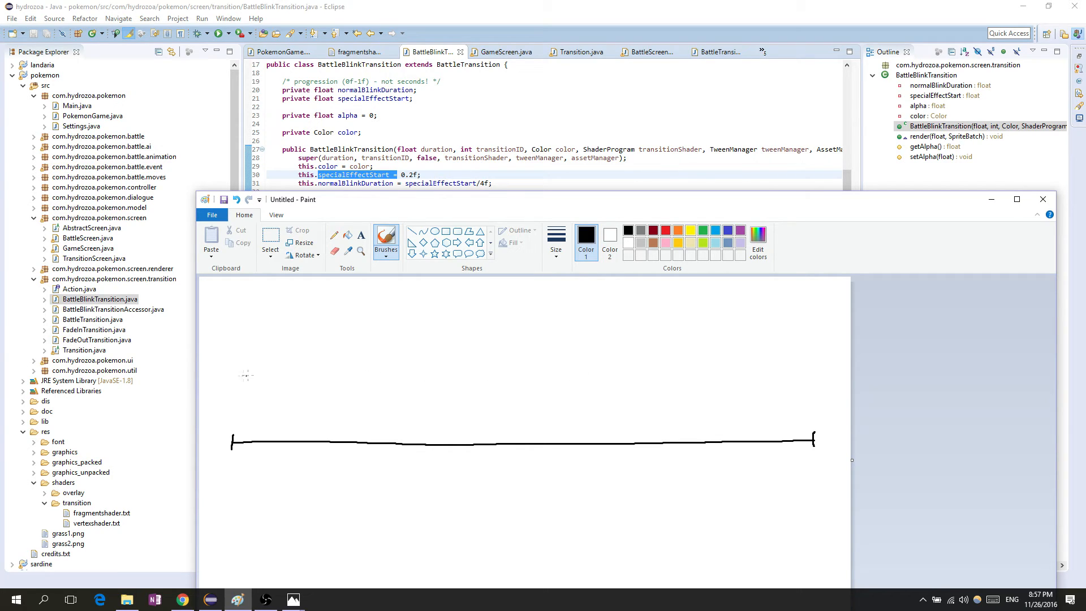
pyautogui.moveTo(365, 449)
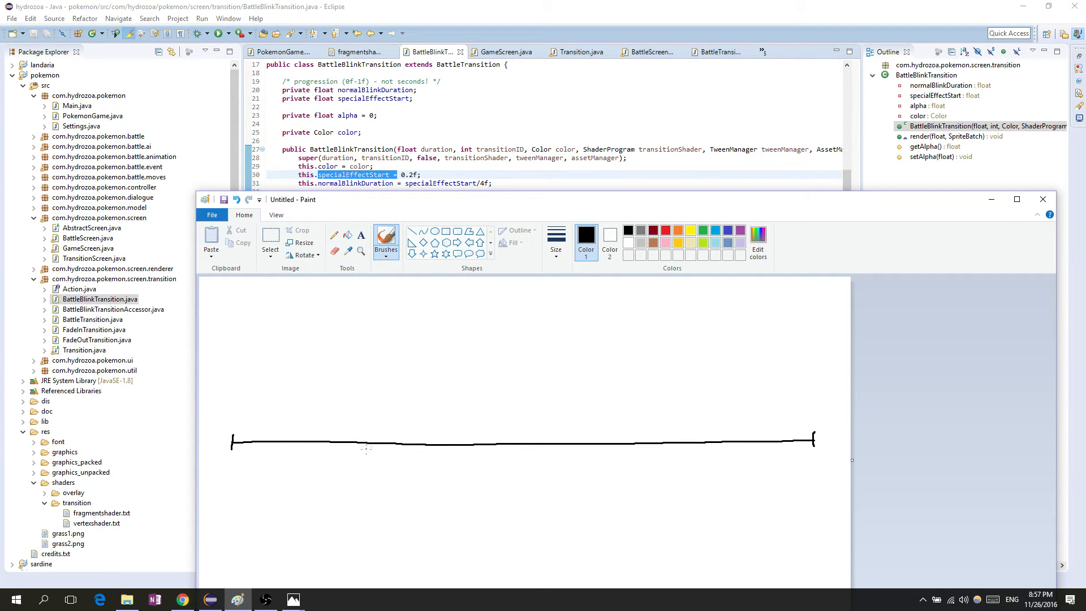
pyautogui.moveTo(608, 442)
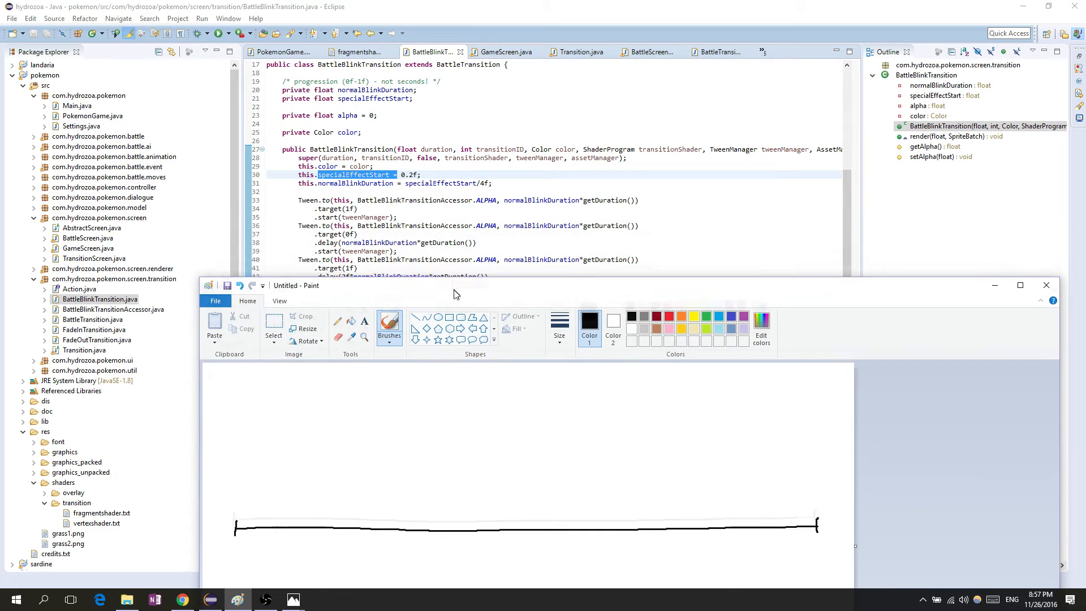
# - Add a red blink tick on the sketched timeline, keeping the tween code visible
pyautogui.moveTo(454, 286); pyautogui.dragTo(443, 205)
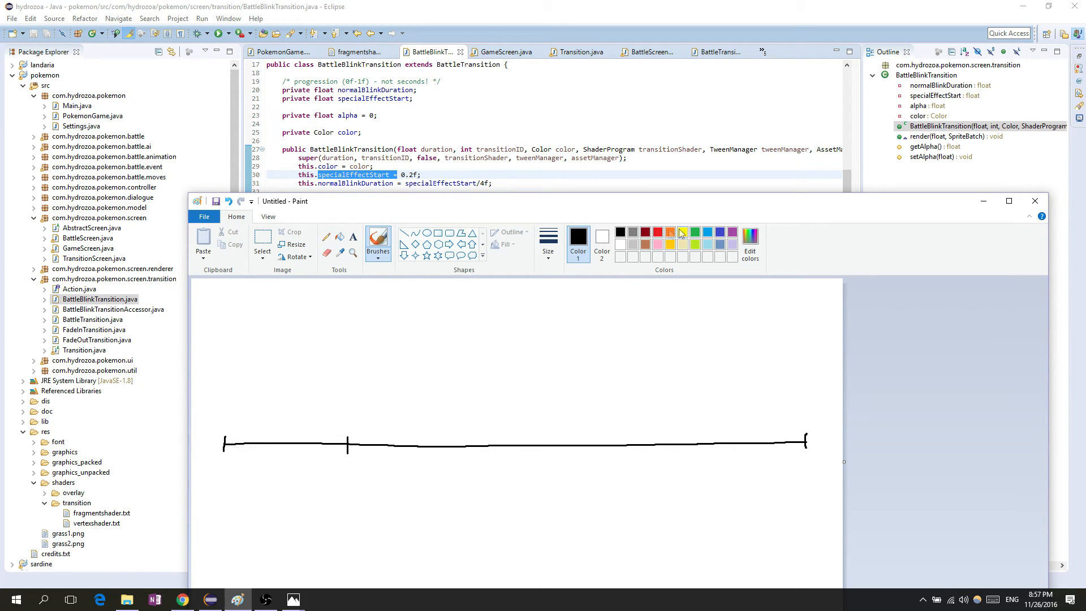
pyautogui.click(657, 231)
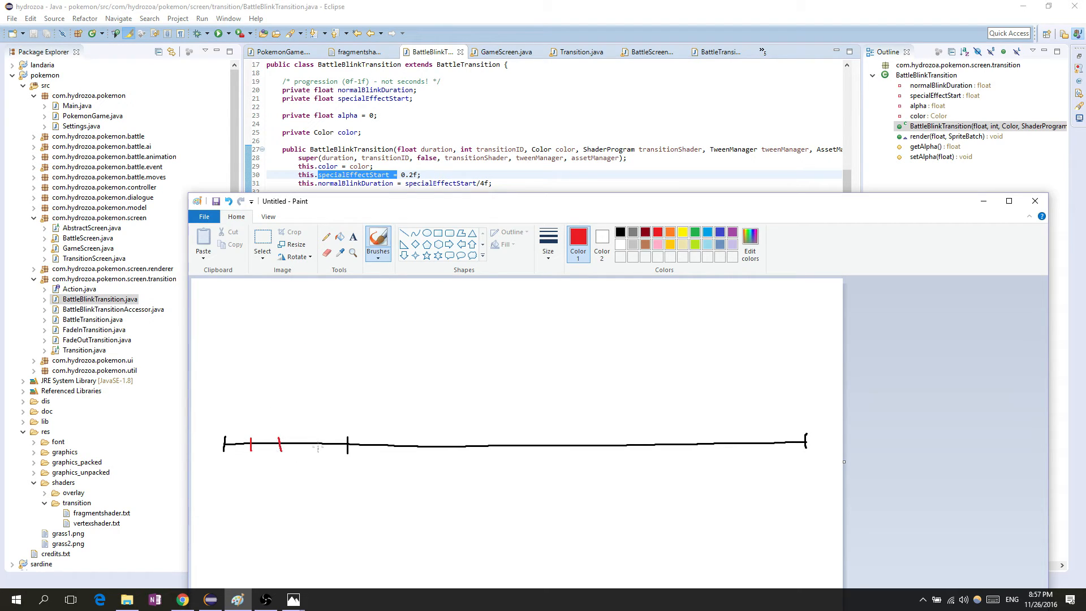
pyautogui.click(312, 442)
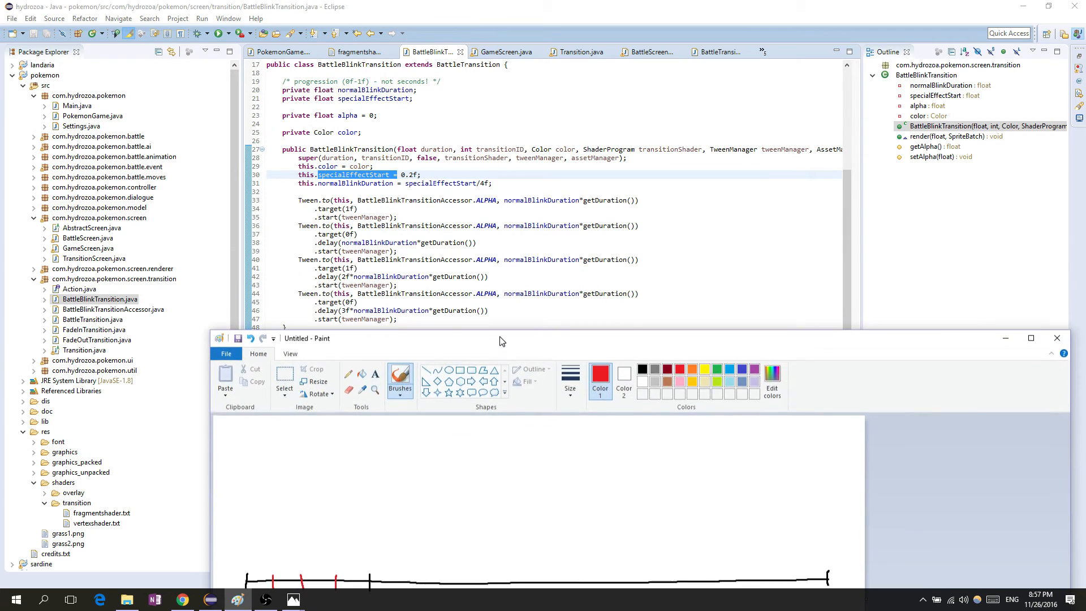
# - Draw two dark-red humps for the blinks' rise and fall above the timeline
pyautogui.moveTo(503, 338); pyautogui.dragTo(415, 287)
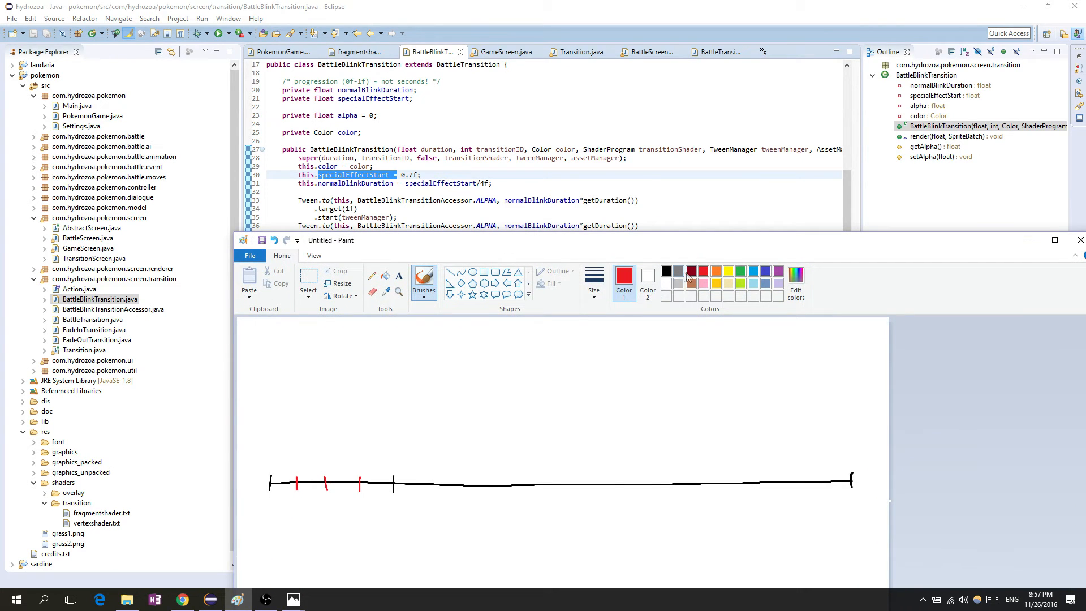
pyautogui.click(680, 271)
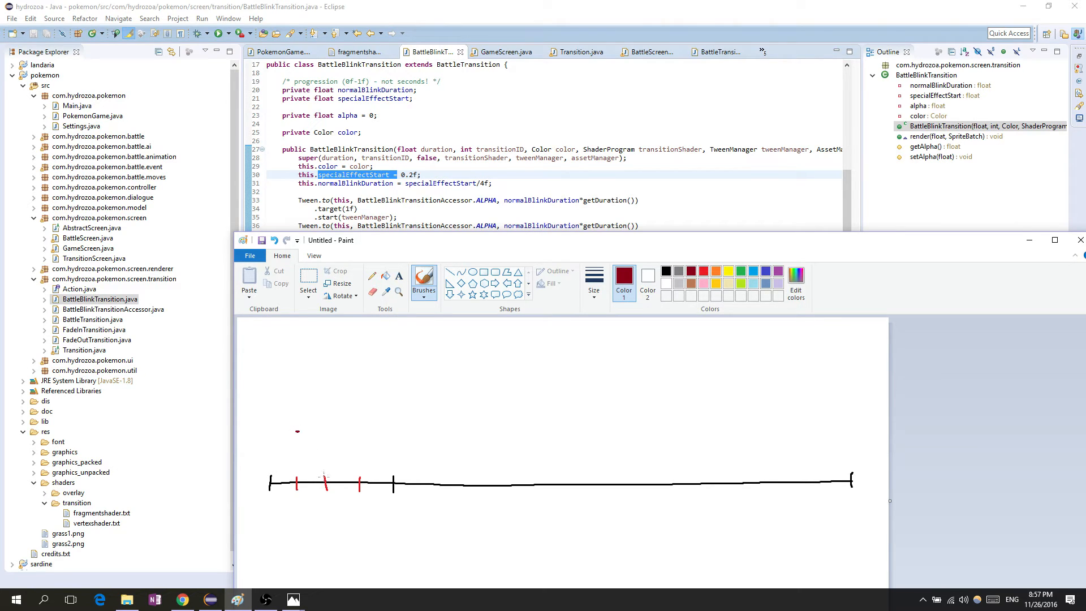
pyautogui.click(357, 430)
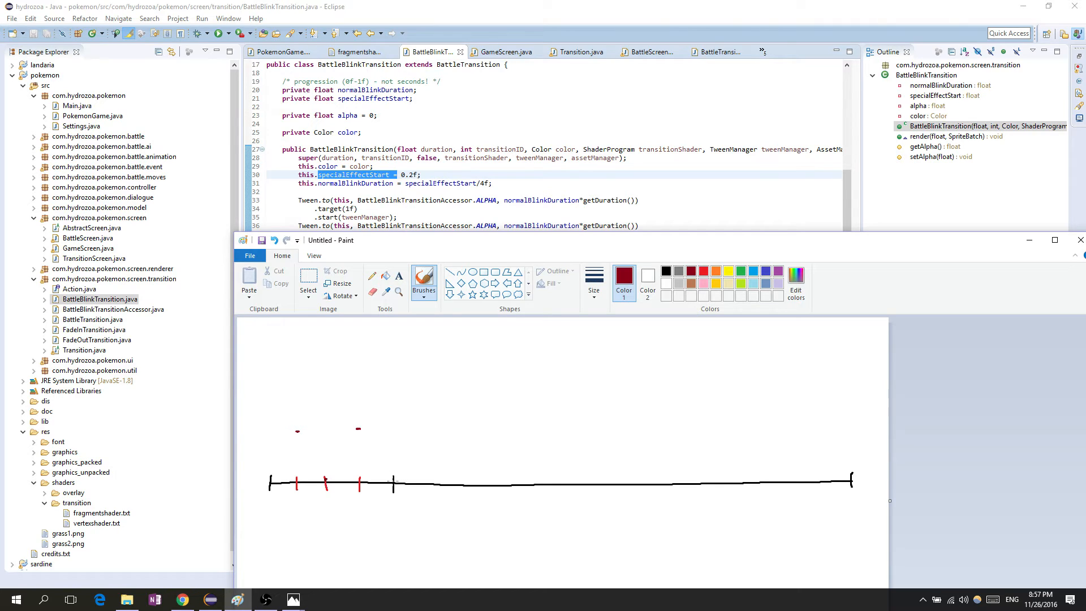
pyautogui.moveTo(291, 477); pyautogui.dragTo(277, 443)
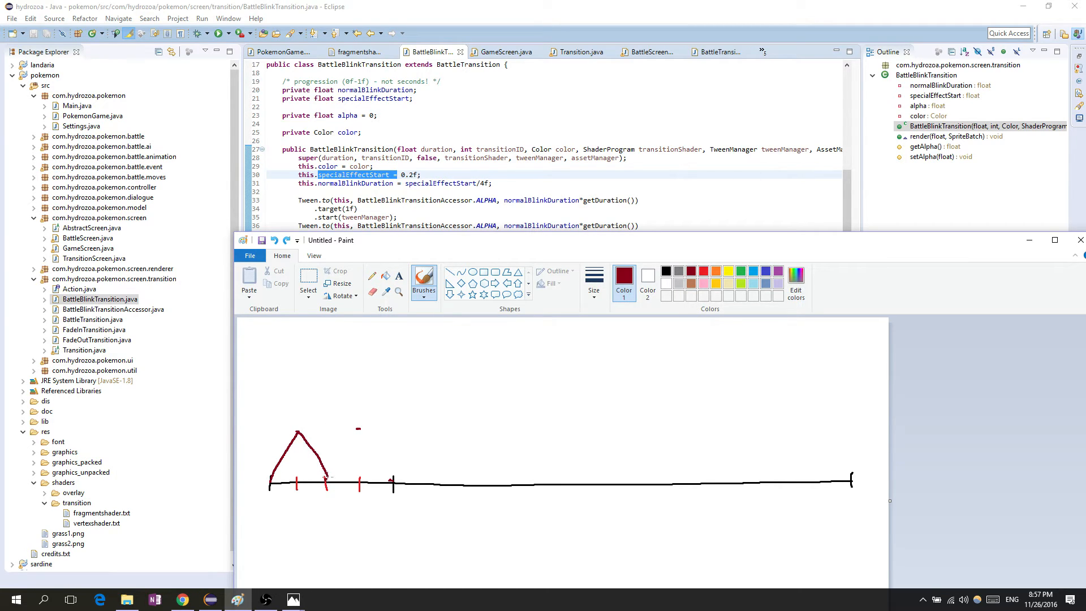
pyautogui.moveTo(326, 482); pyautogui.dragTo(360, 434)
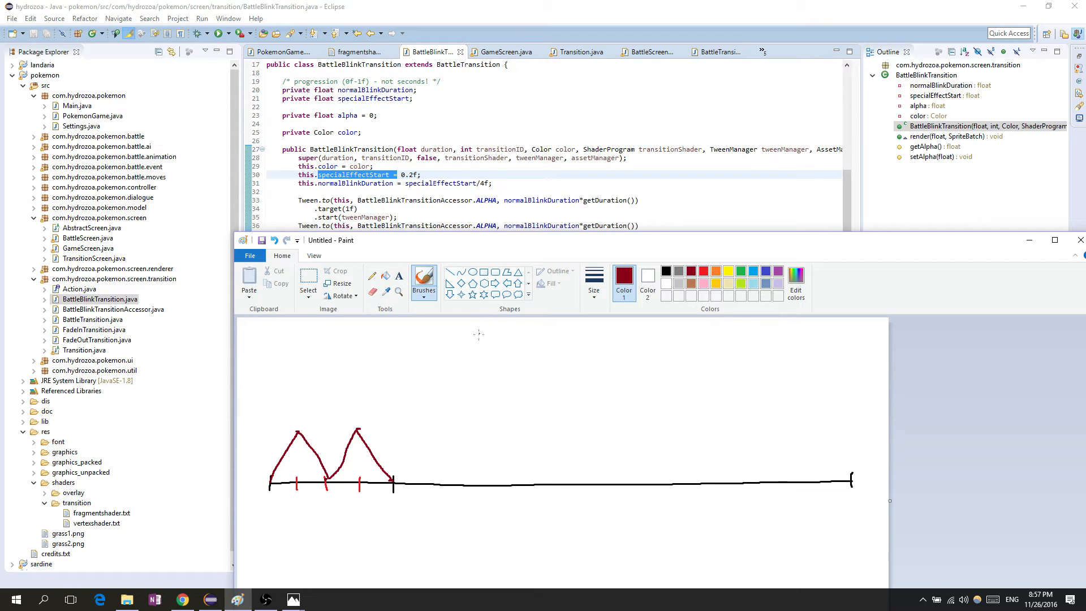
pyautogui.moveTo(417, 242)
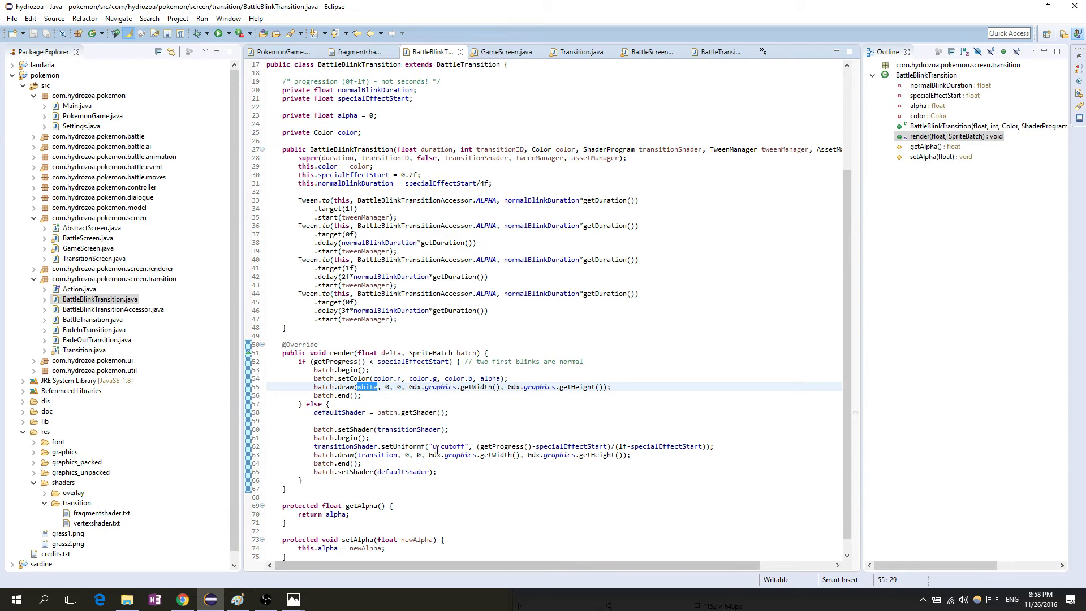
# - Draw an orange effect line along the timeline after the blinks
pyautogui.doubleClick(492, 445)
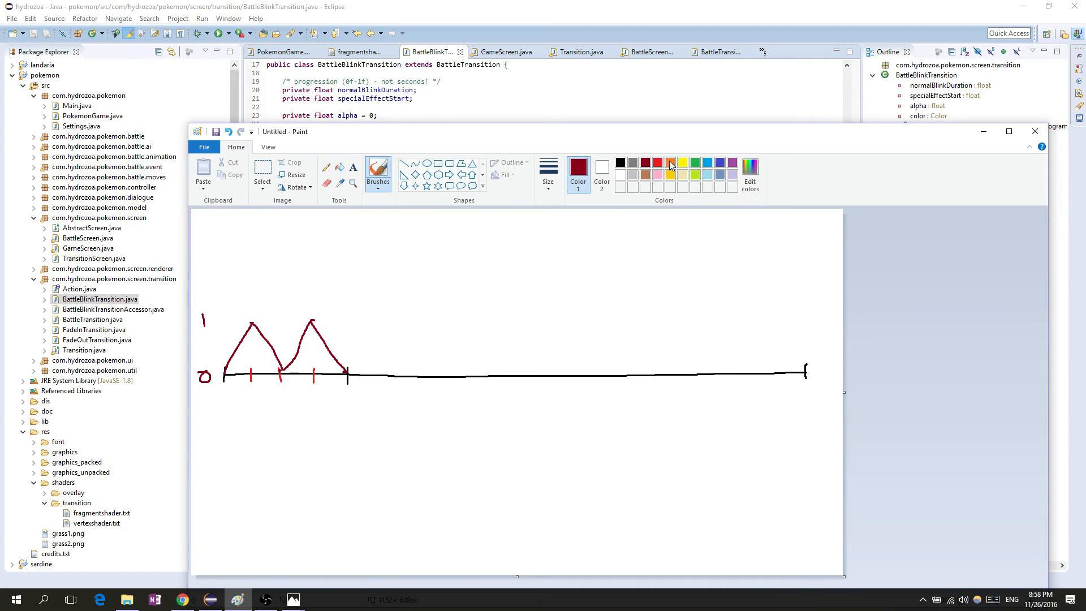
pyautogui.moveTo(347, 356); pyautogui.dragTo(686, 351)
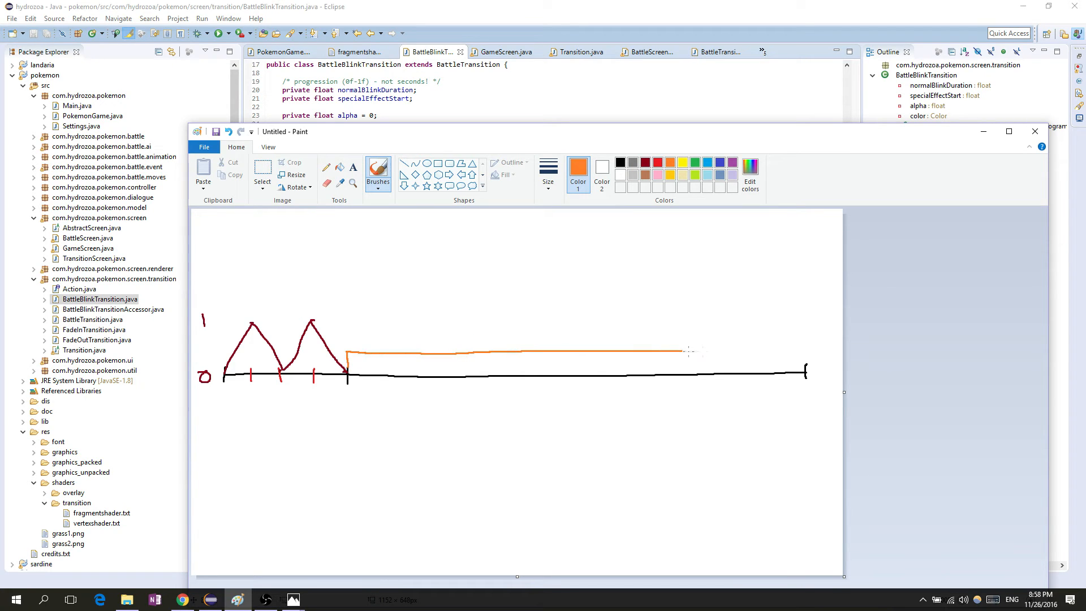
pyautogui.moveTo(686, 349); pyautogui.dragTo(800, 366)
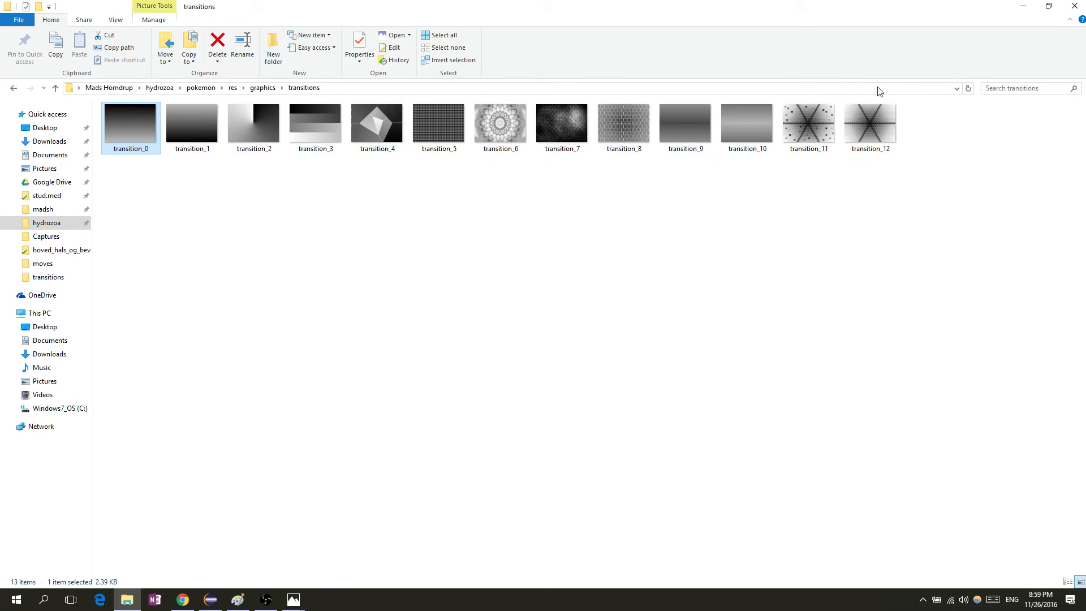
# - Change GameScreen's BattleBlinkTransition transition ID from 0 to 3
pyautogui.click(314, 126)
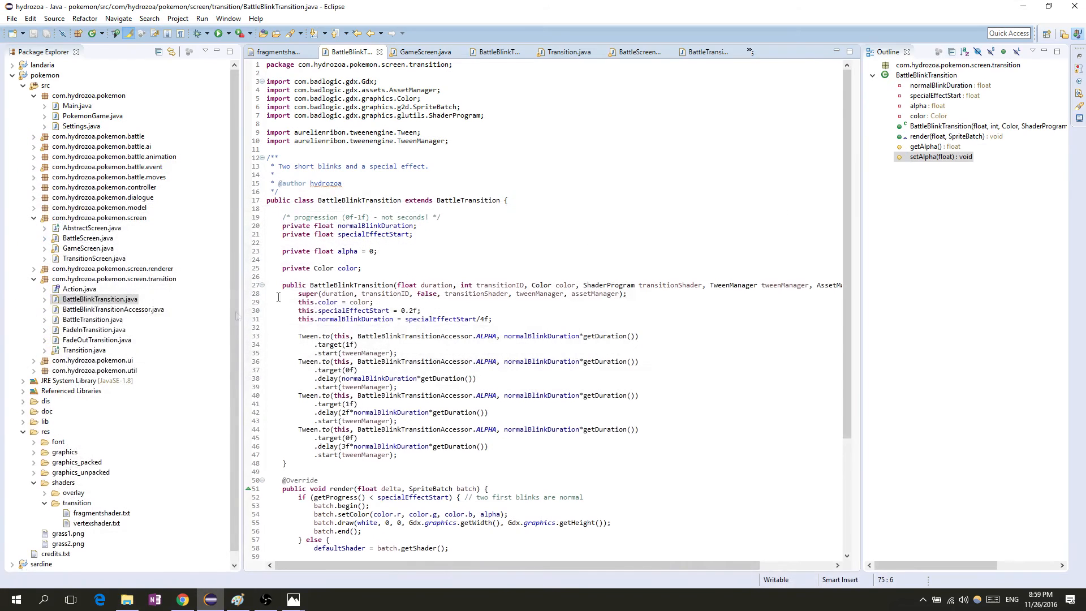
pyautogui.click(88, 247)
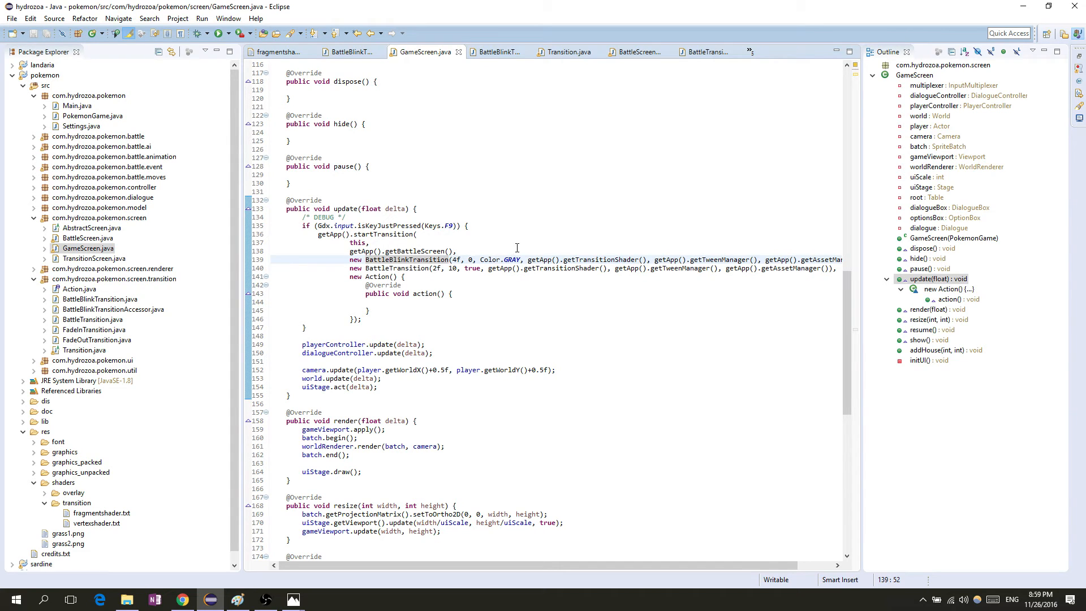
pyautogui.write('3')
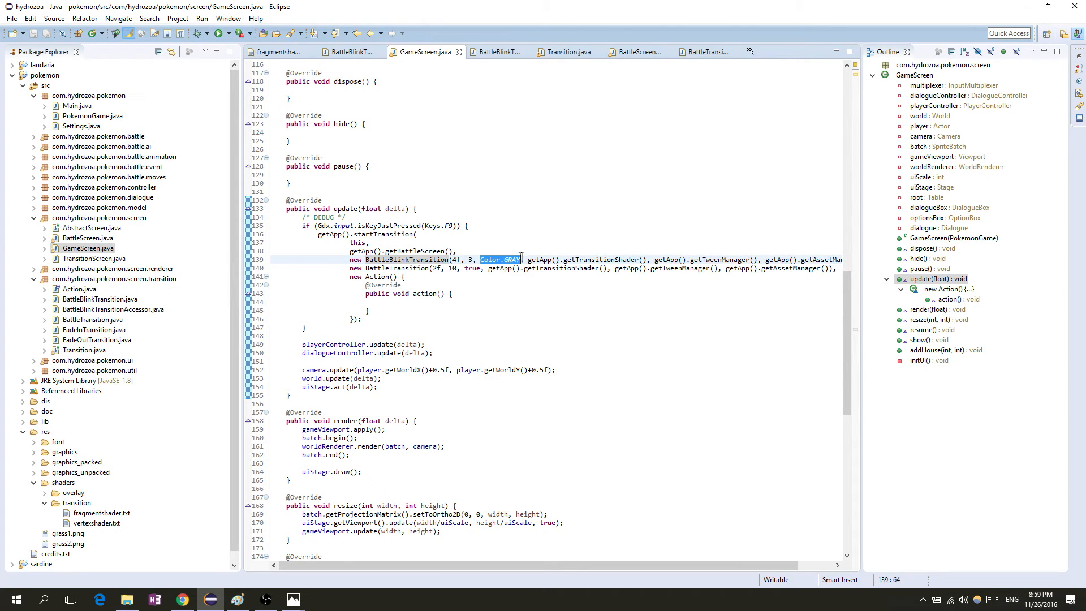
pyautogui.click(402, 260)
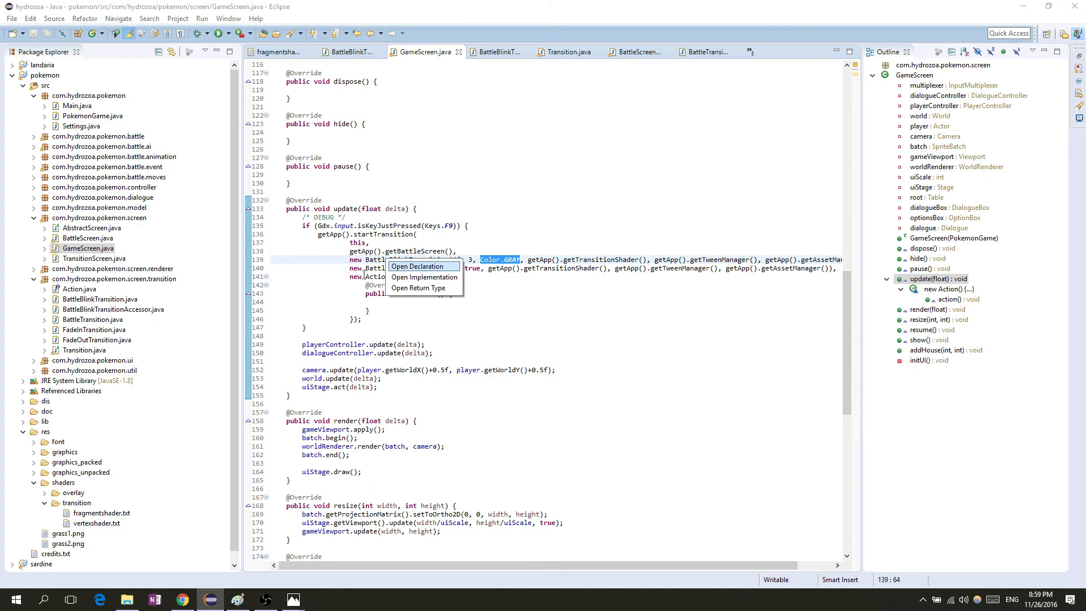
pyautogui.click(415, 266)
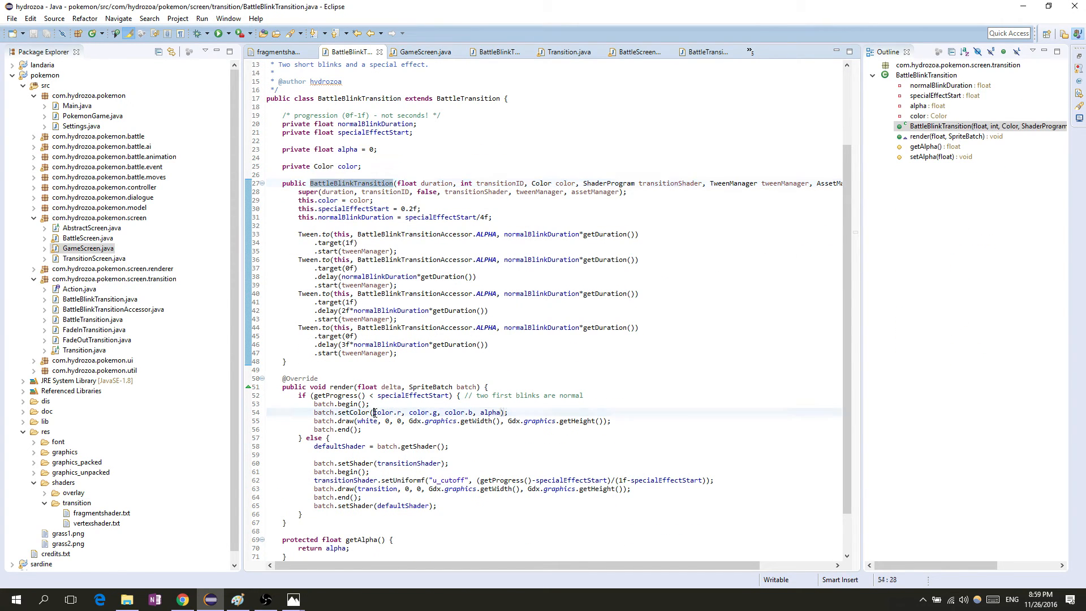
pyautogui.moveTo(372, 411); pyautogui.dragTo(469, 411)
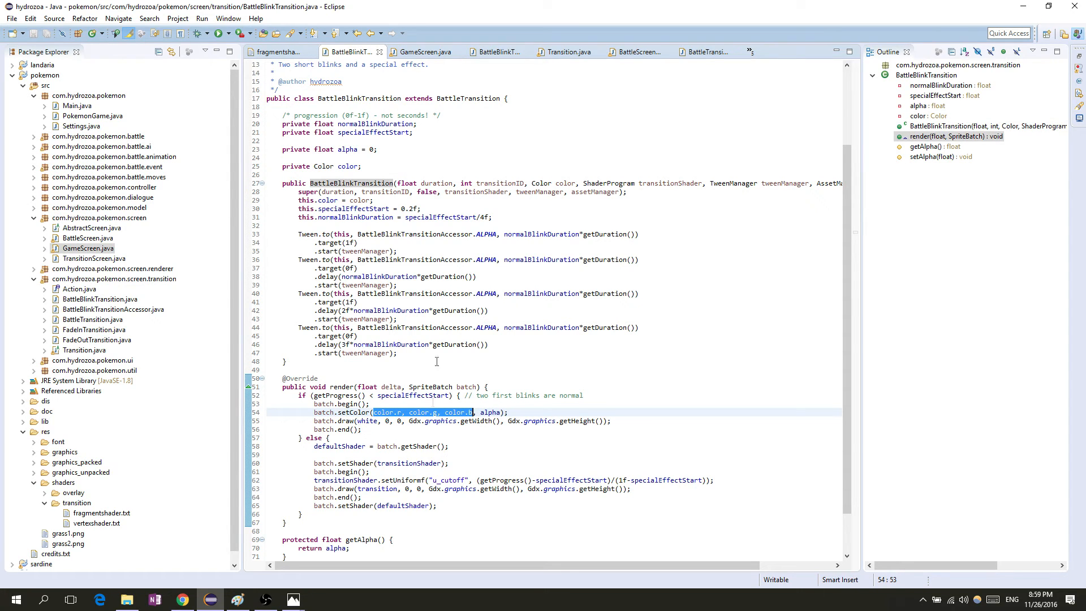
pyautogui.moveTo(95, 329)
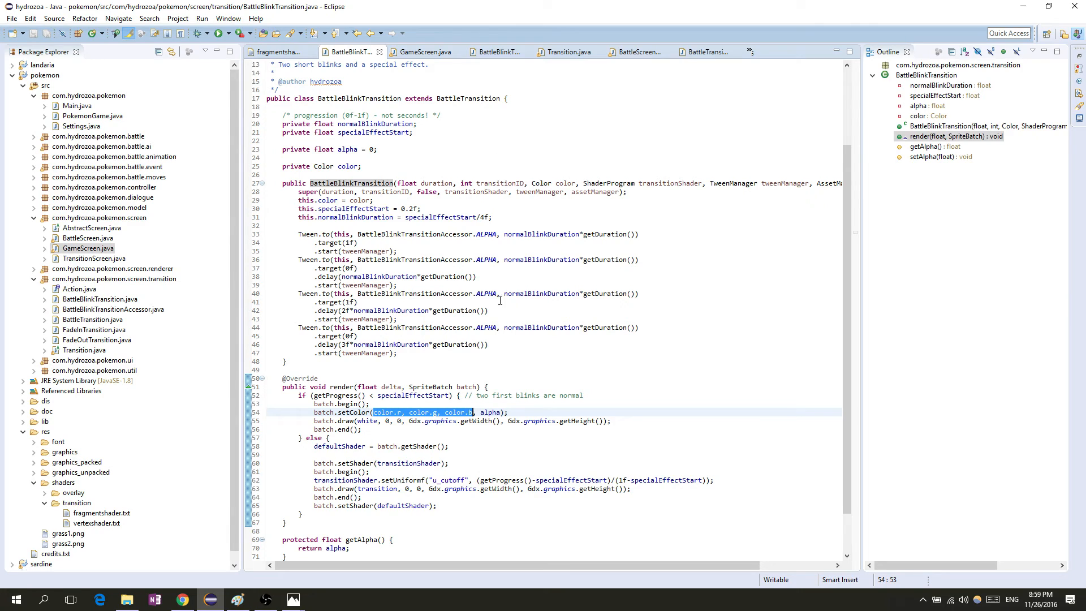
pyautogui.click(398, 353)
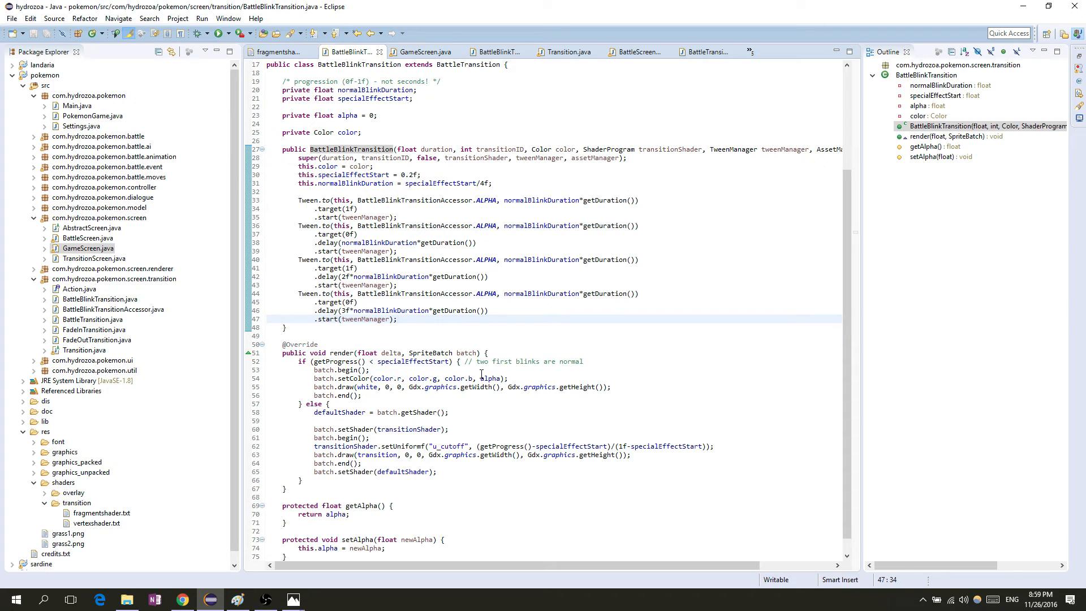
pyautogui.doubleClick(326, 445)
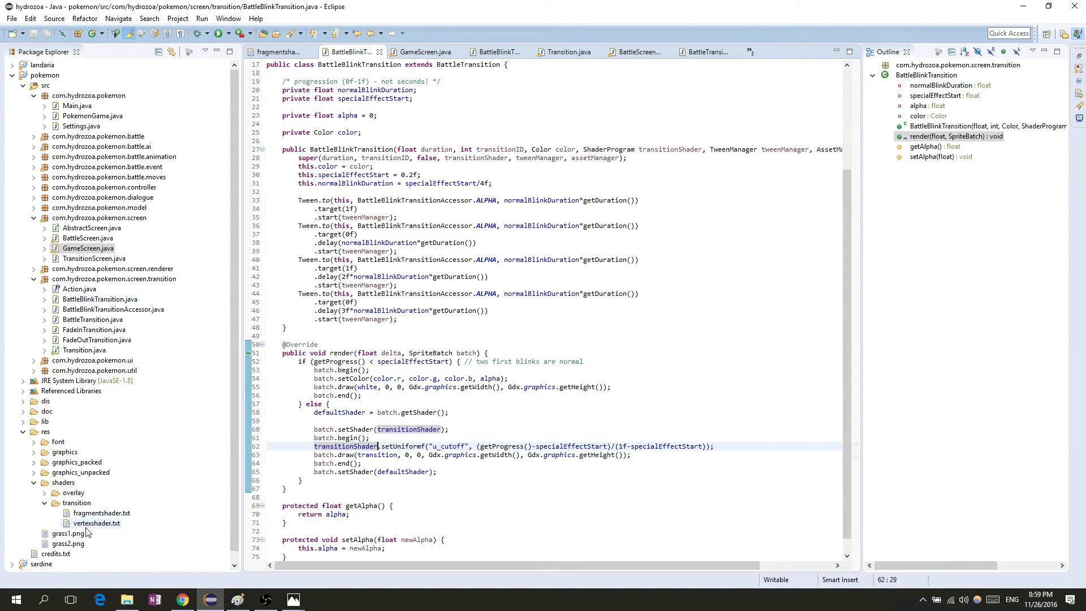
pyautogui.doubleClick(95, 523)
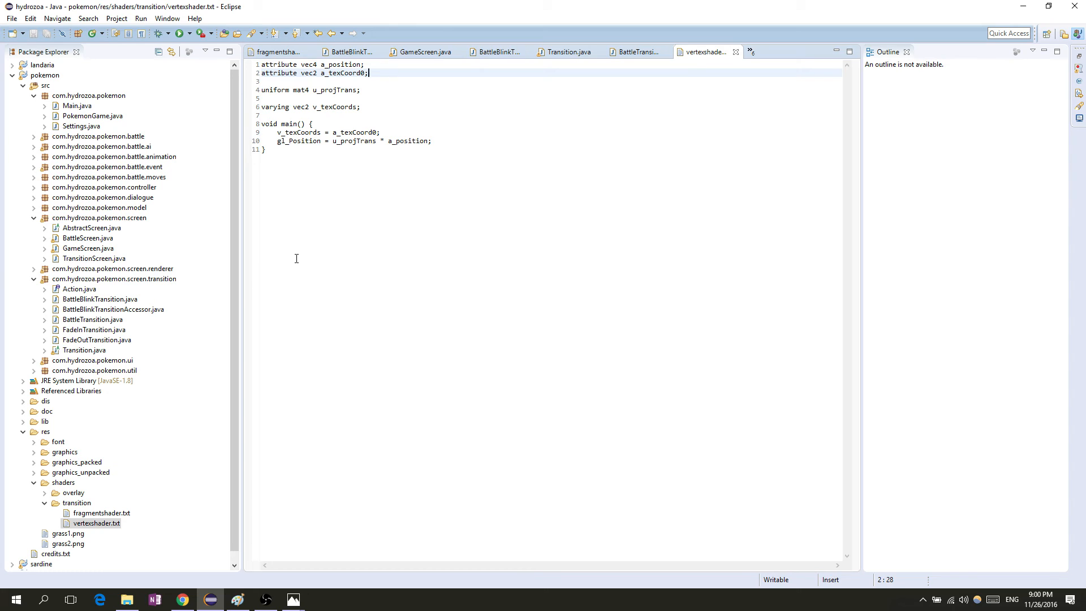
pyautogui.moveTo(225, 143)
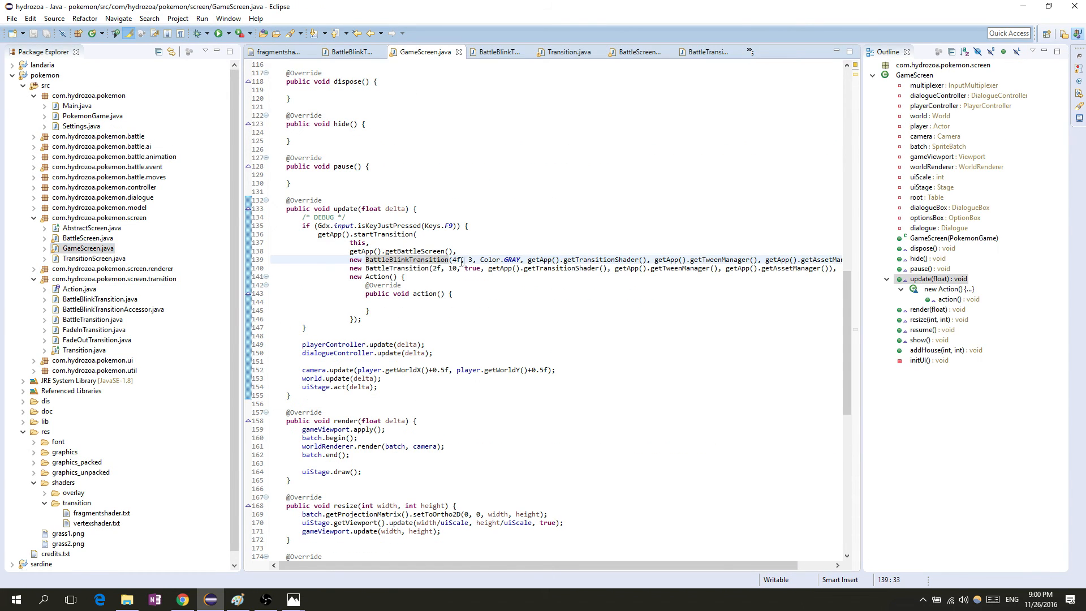
pyautogui.click(126, 599)
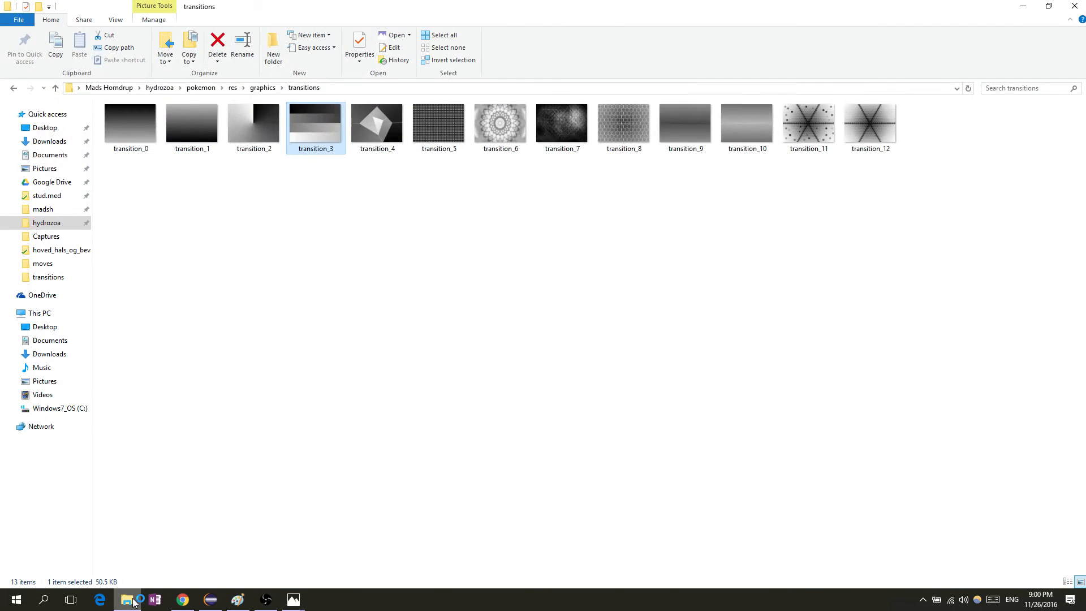
pyautogui.click(211, 599)
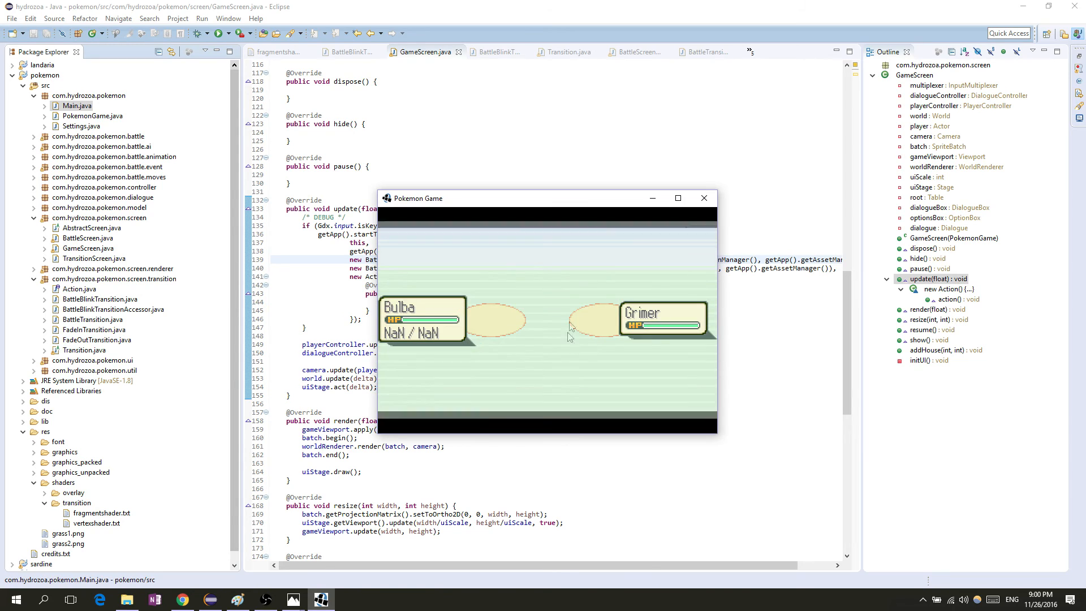
pyautogui.click(703, 198)
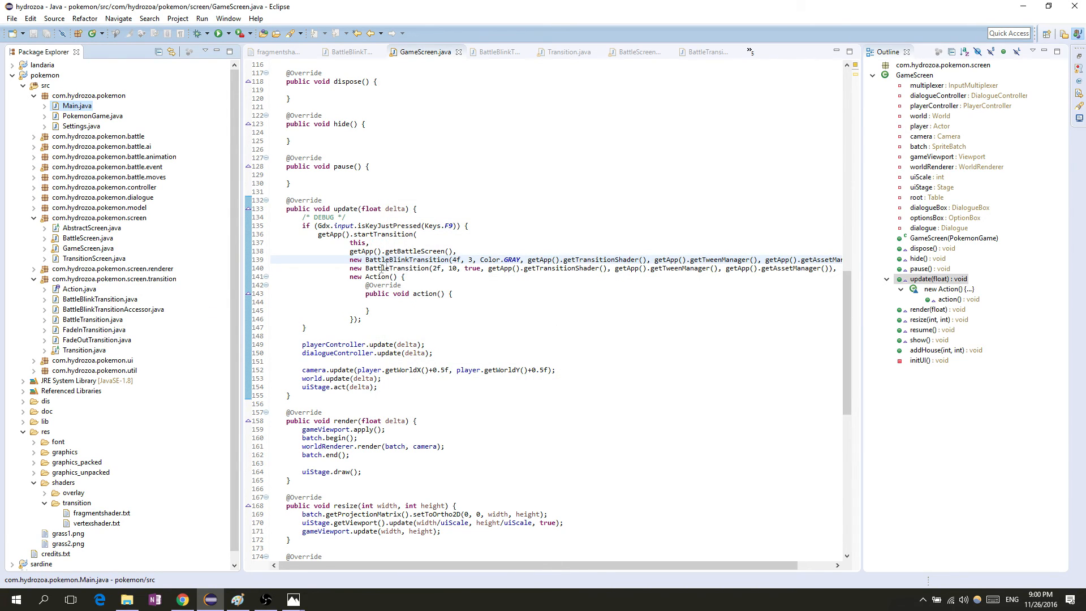
pyautogui.doubleClick(381, 268)
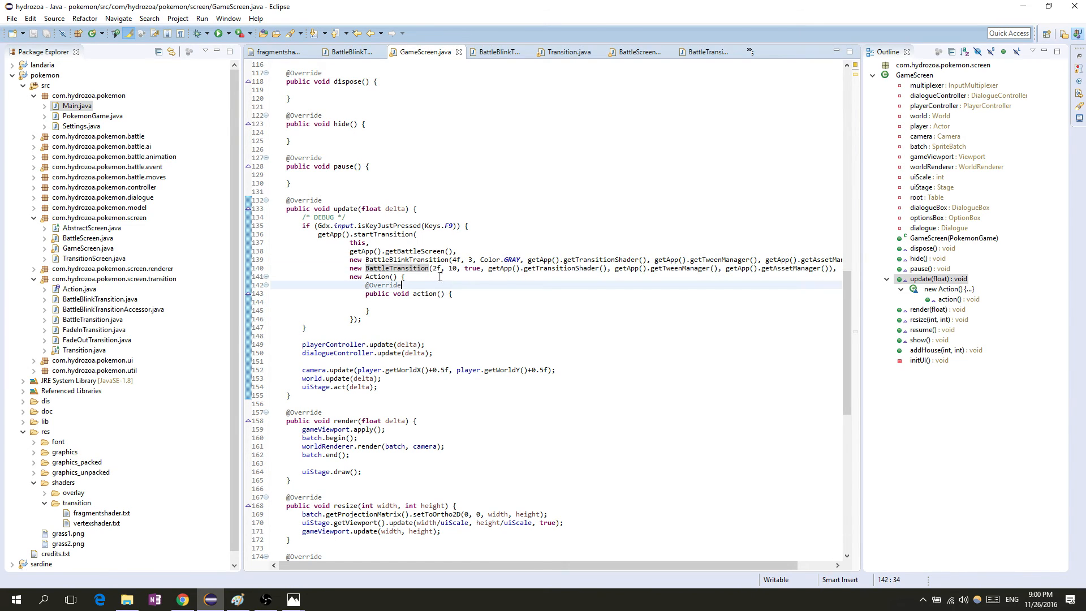
pyautogui.doubleClick(409, 268)
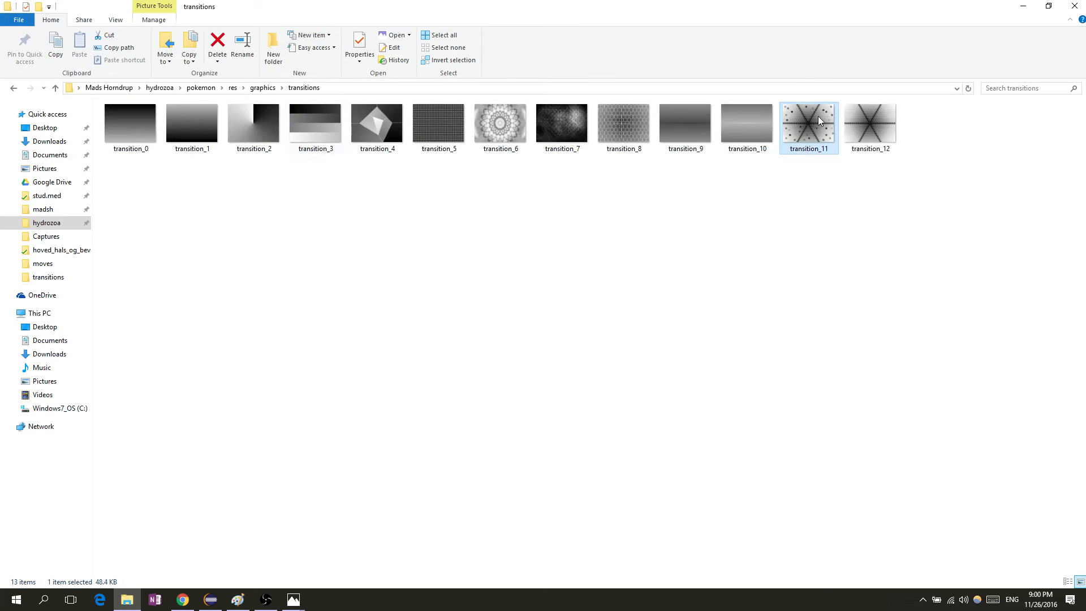
pyautogui.moveTo(811, 131)
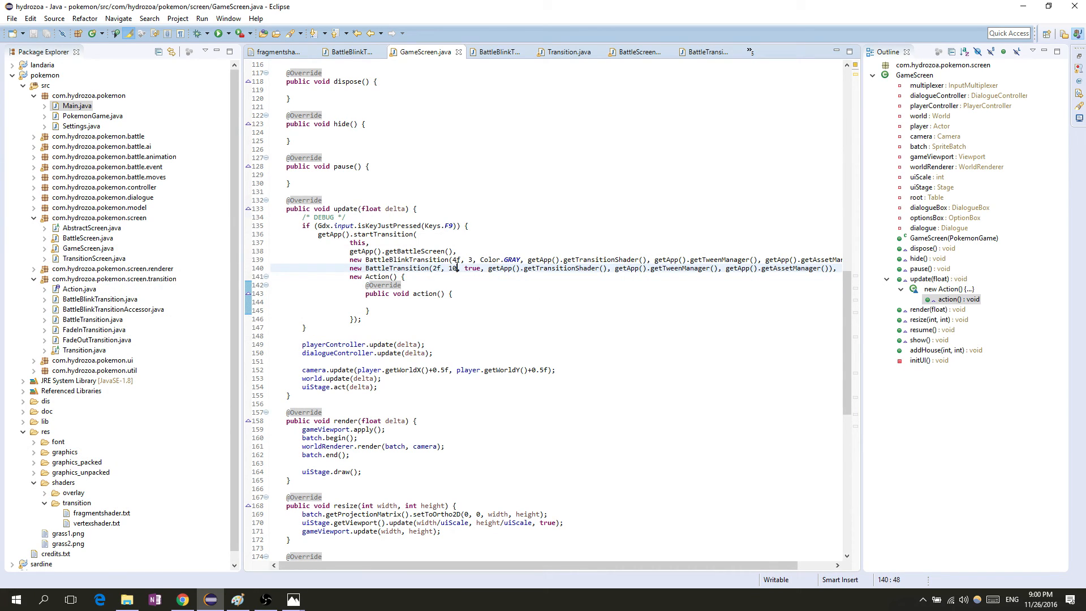
# - Try transition ID 12 then 4, checking the transitions folder, and run the game
pyautogui.write('12')
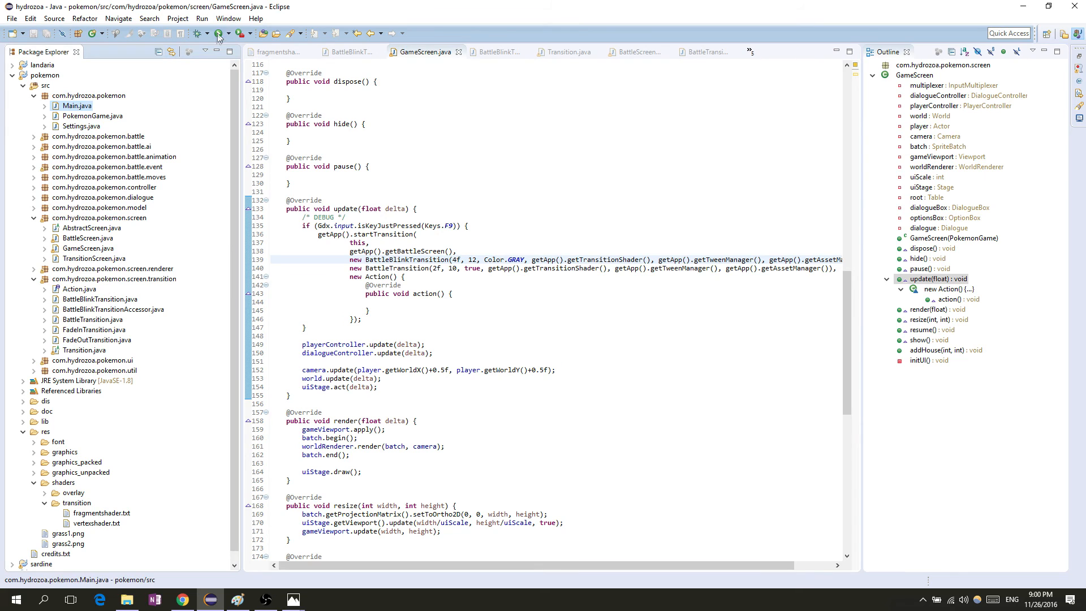
pyautogui.click(220, 33)
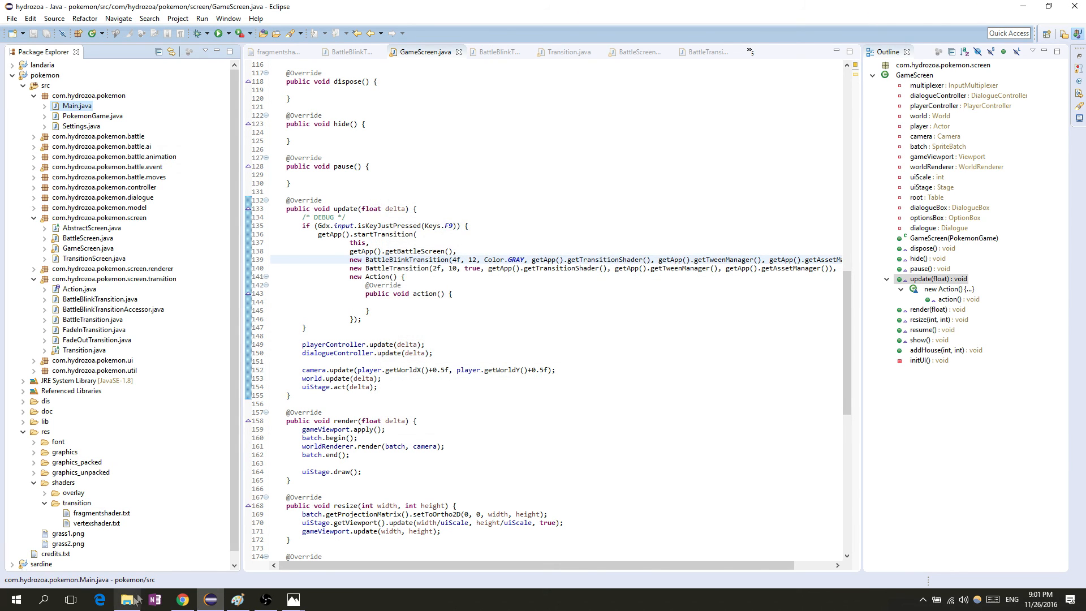
pyautogui.click(126, 600)
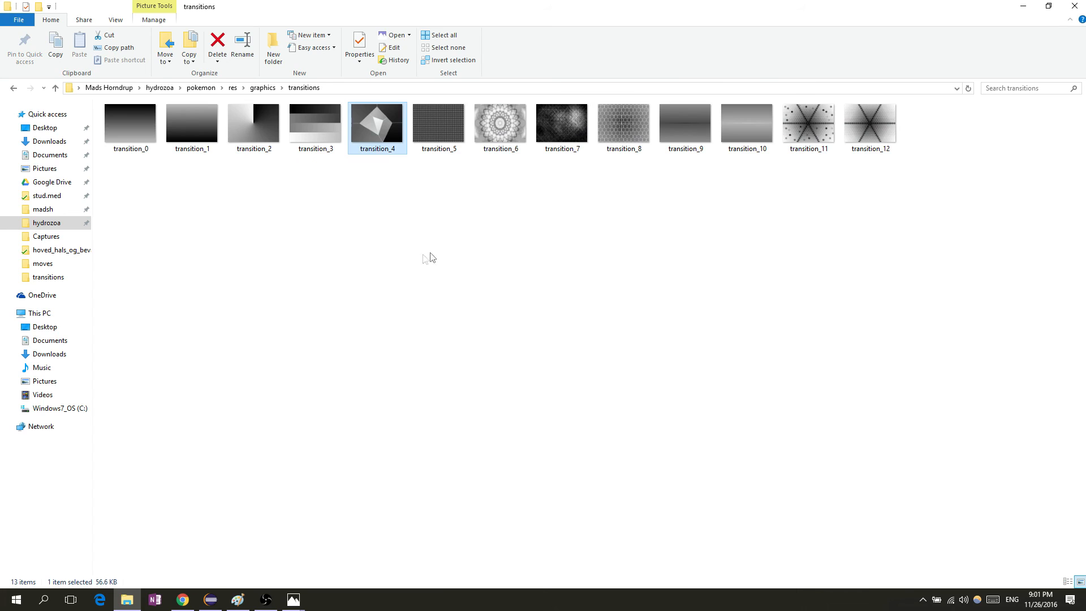
pyautogui.moveTo(449, 239)
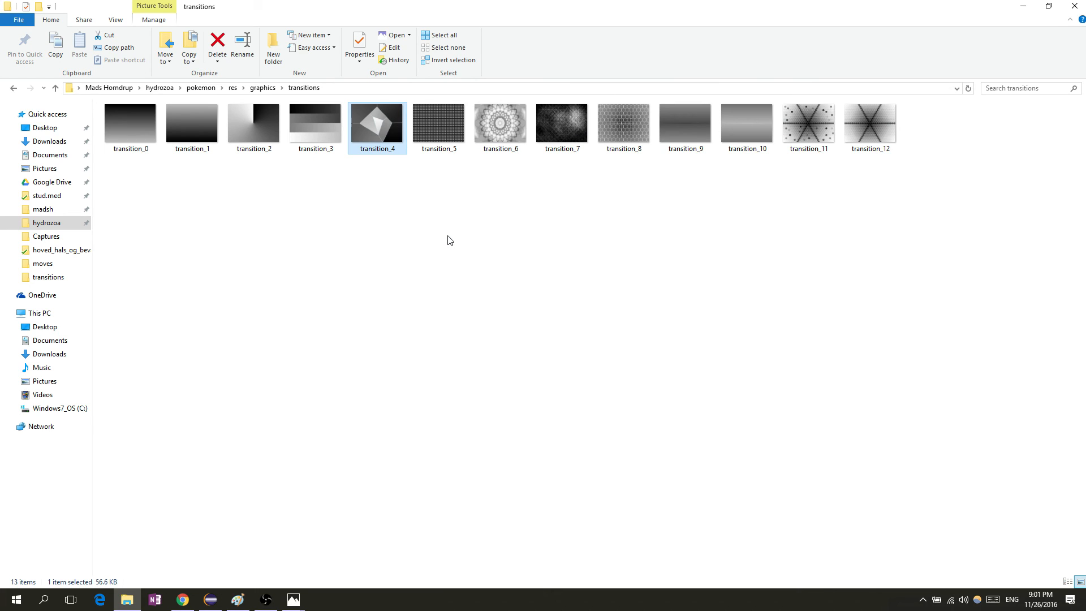
pyautogui.moveTo(393, 128)
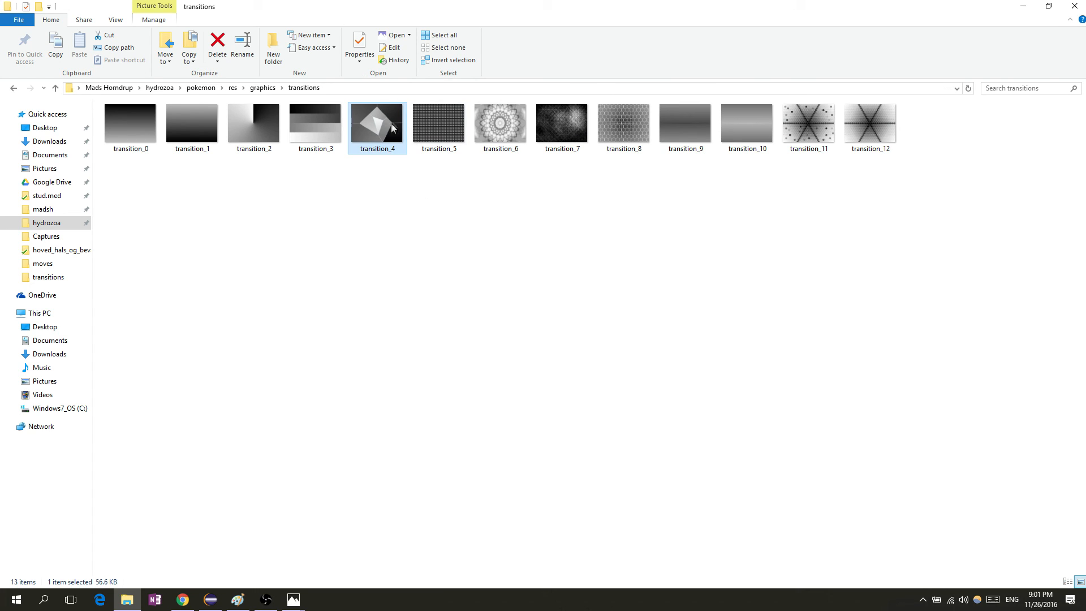
pyautogui.moveTo(68, 563)
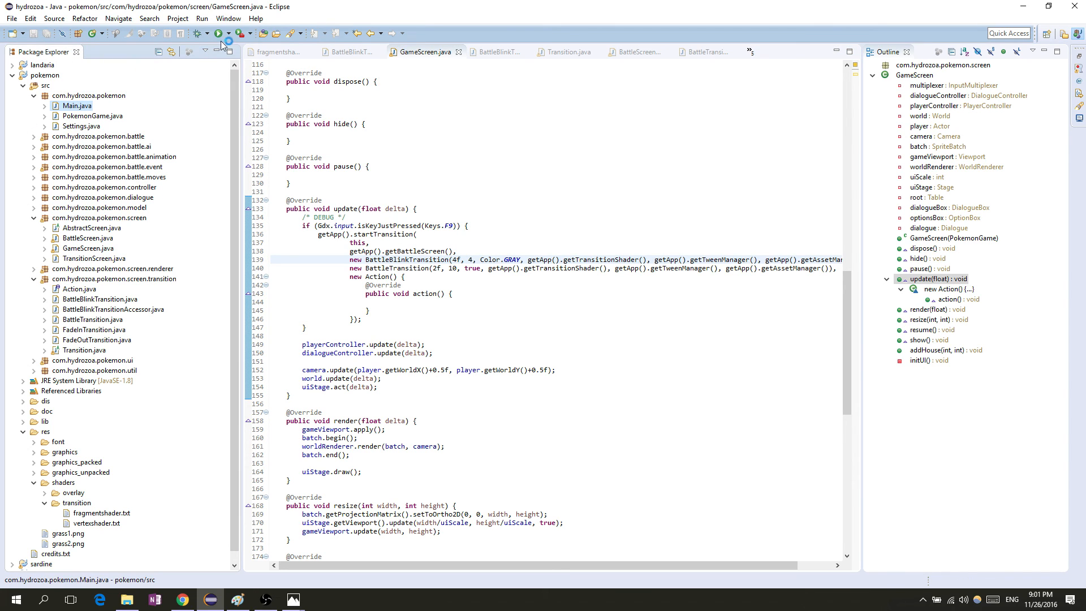
pyautogui.click(218, 33)
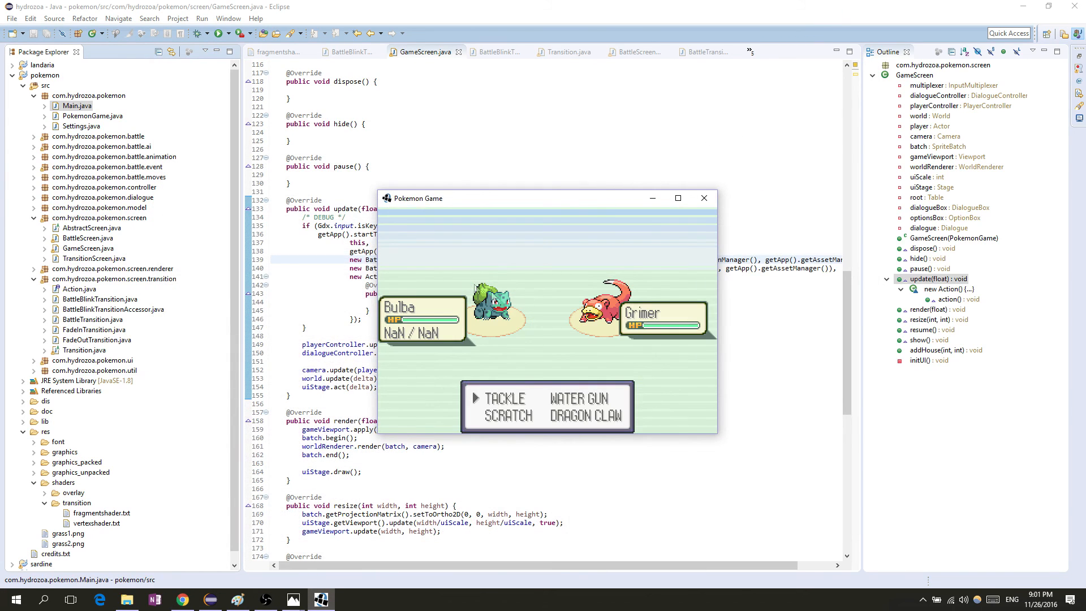
pyautogui.click(705, 198)
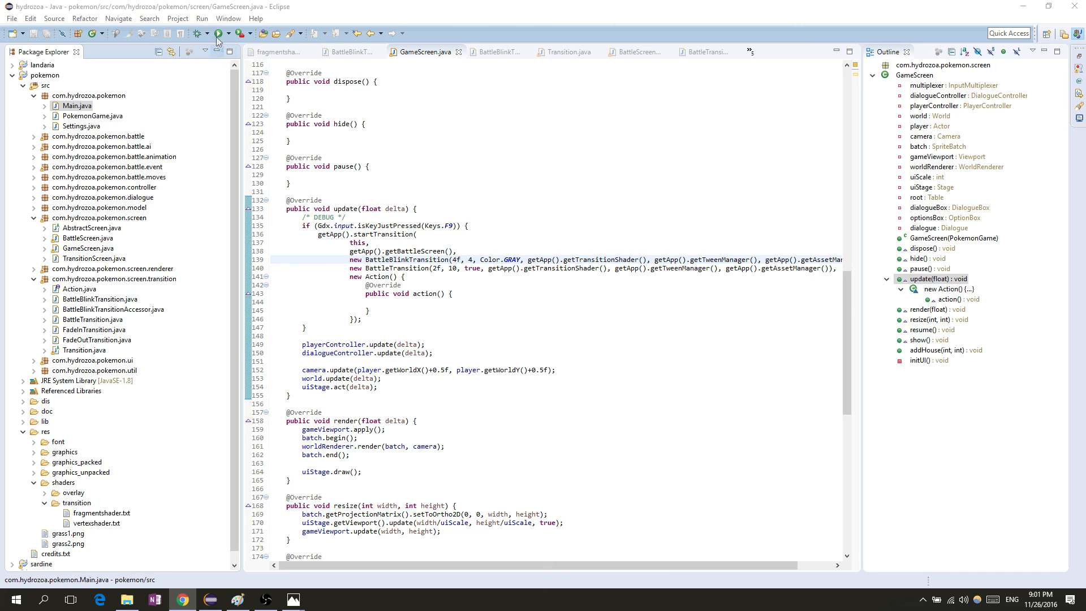
pyautogui.click(219, 33)
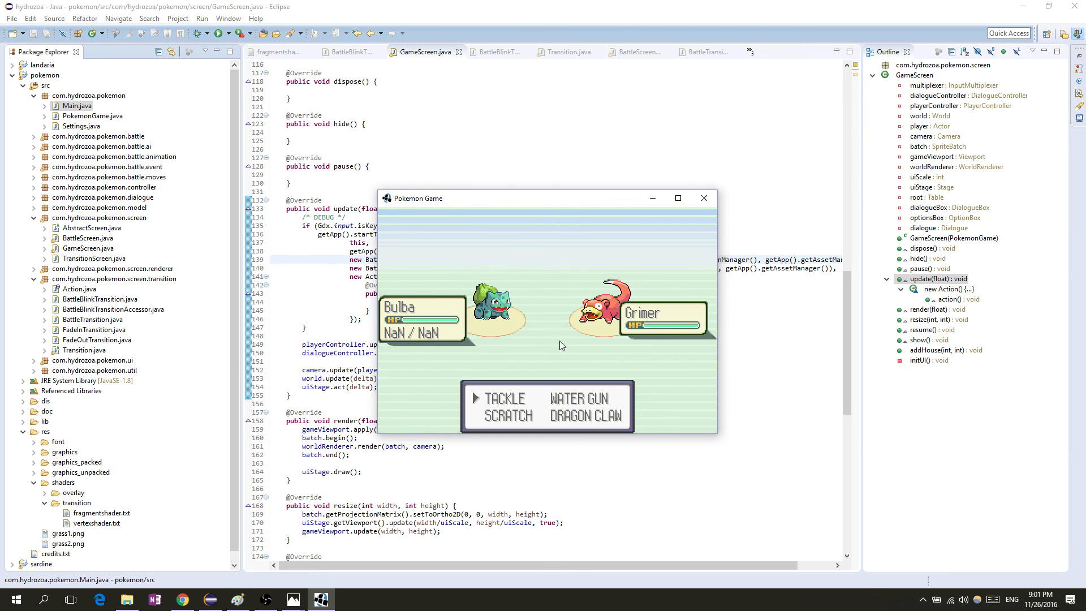
pyautogui.moveTo(533, 329)
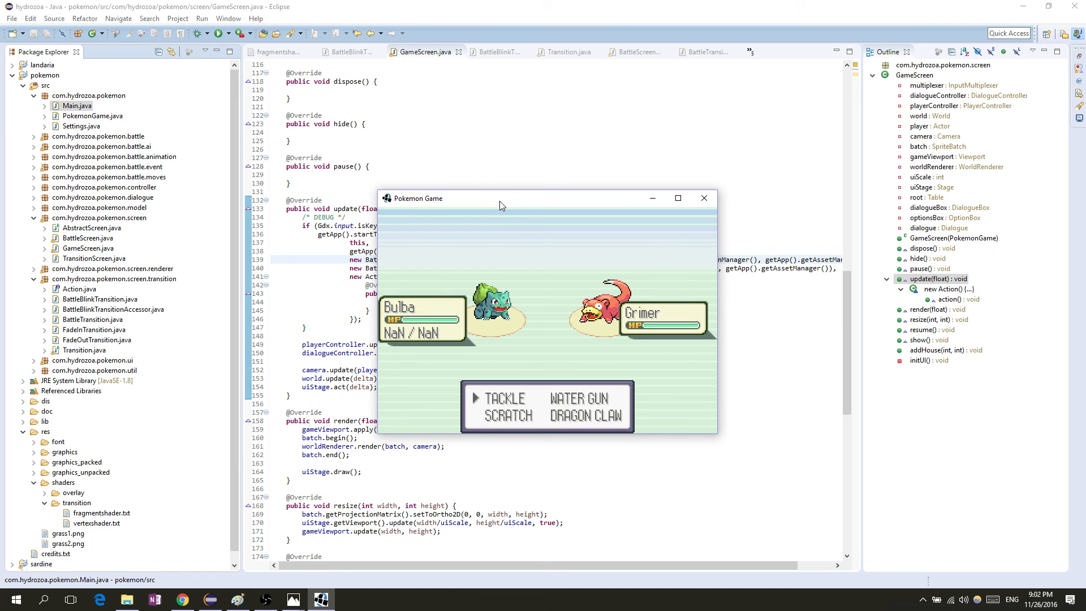
pyautogui.moveTo(501, 210)
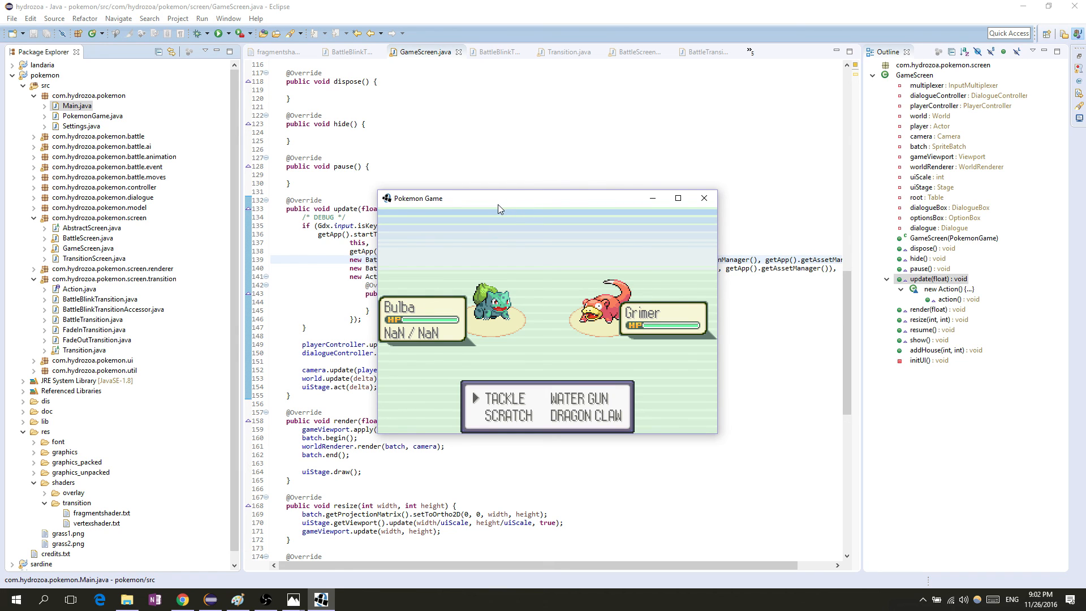